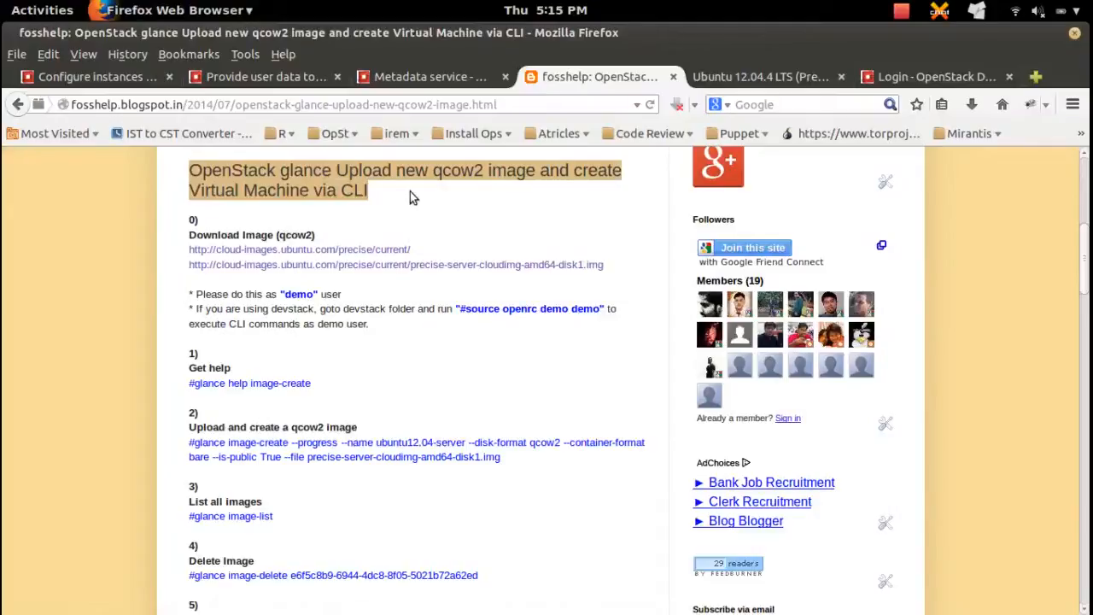
Step: Show the Ubuntu 12.04.4 LTS cloud images page and scroll to precise-server-cloudimg-amd64-disk1.img
{"action": "left_click", "coordinate": [383, 222]}
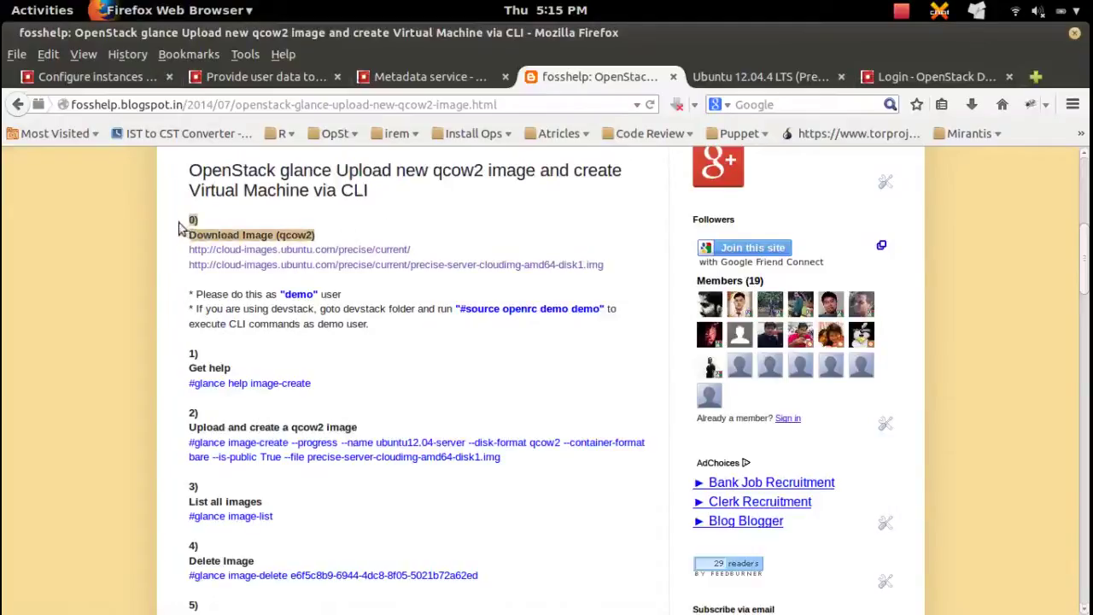
{"action": "mouse_move", "coordinate": [410, 251]}
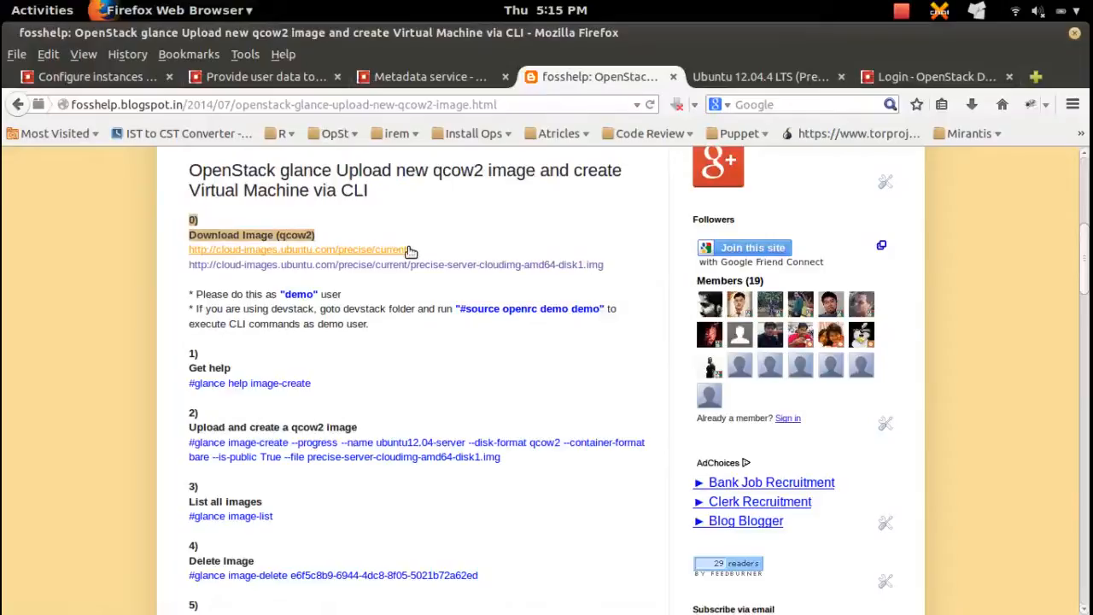
{"action": "mouse_move", "coordinate": [378, 251]}
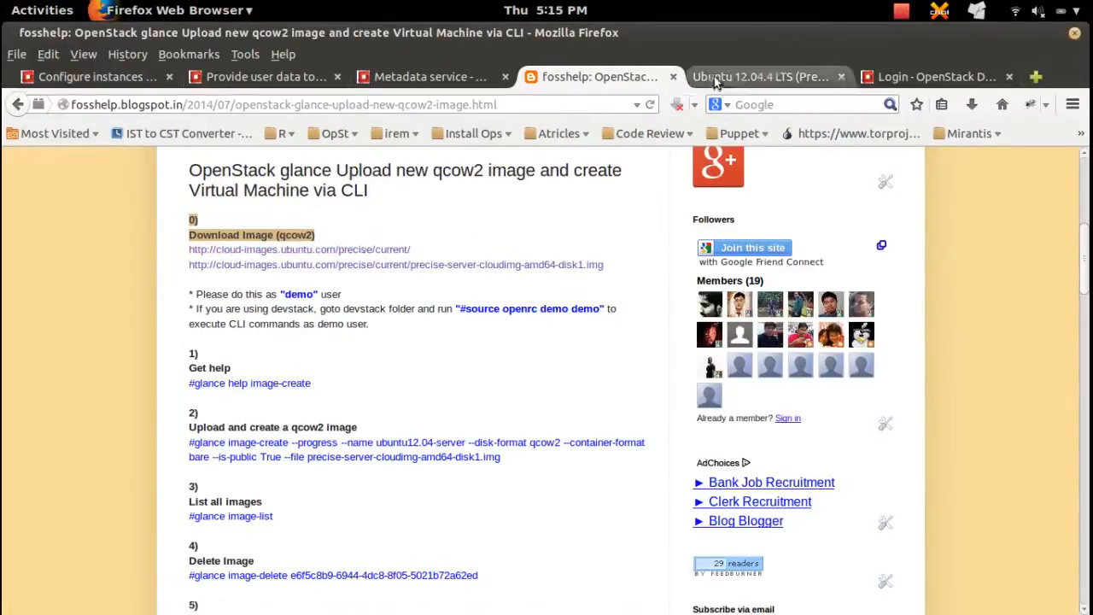
{"action": "left_click", "coordinate": [763, 76]}
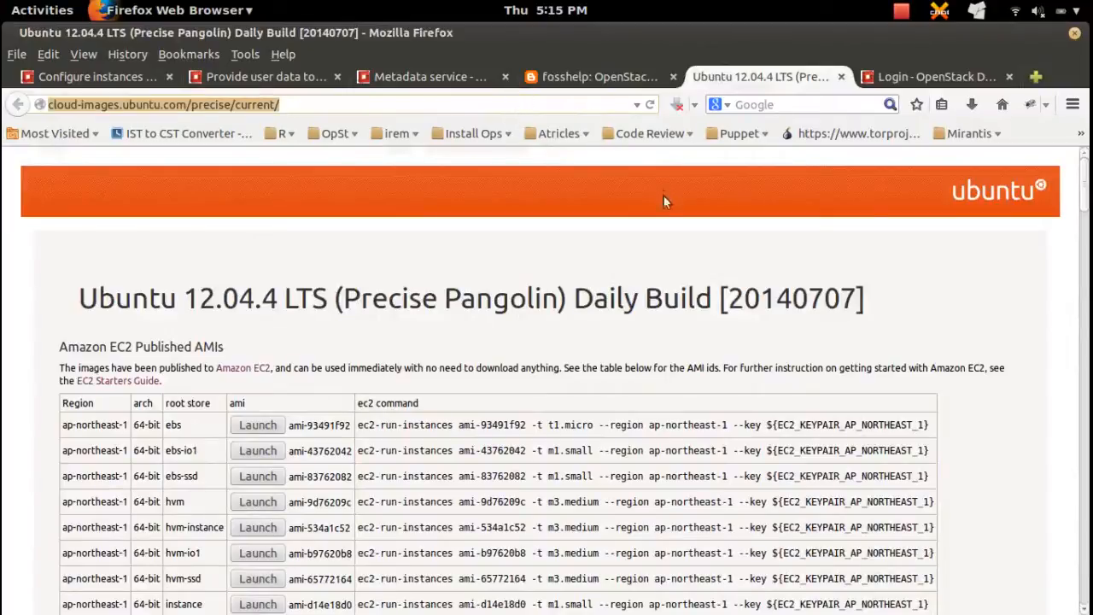
{"action": "mouse_move", "coordinate": [1085, 183]}
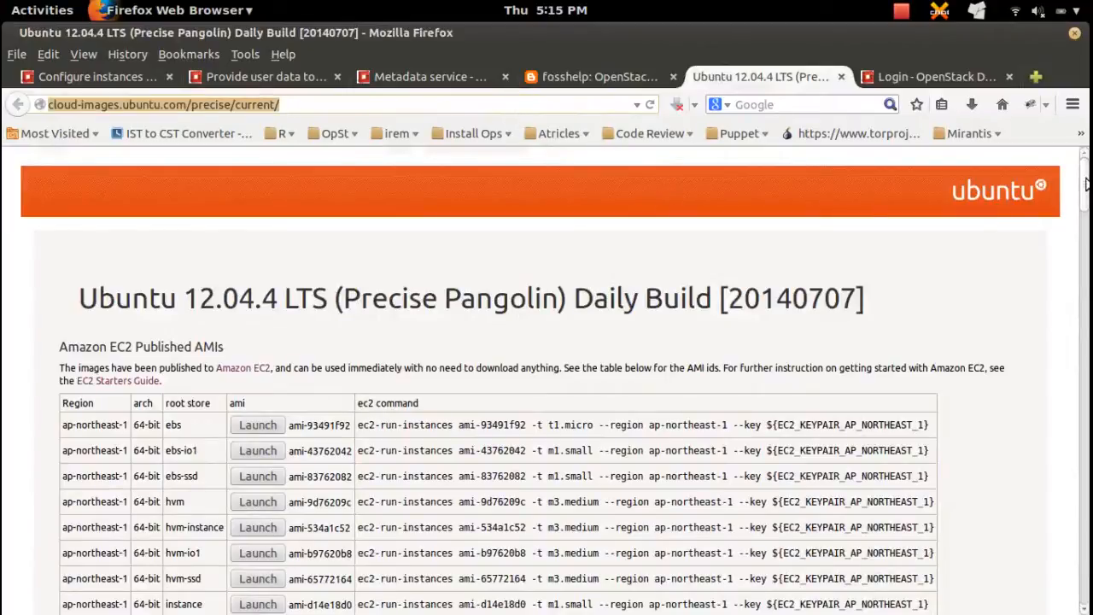
{"action": "scroll", "scroll_direction": "down", "scroll_amount": 3}
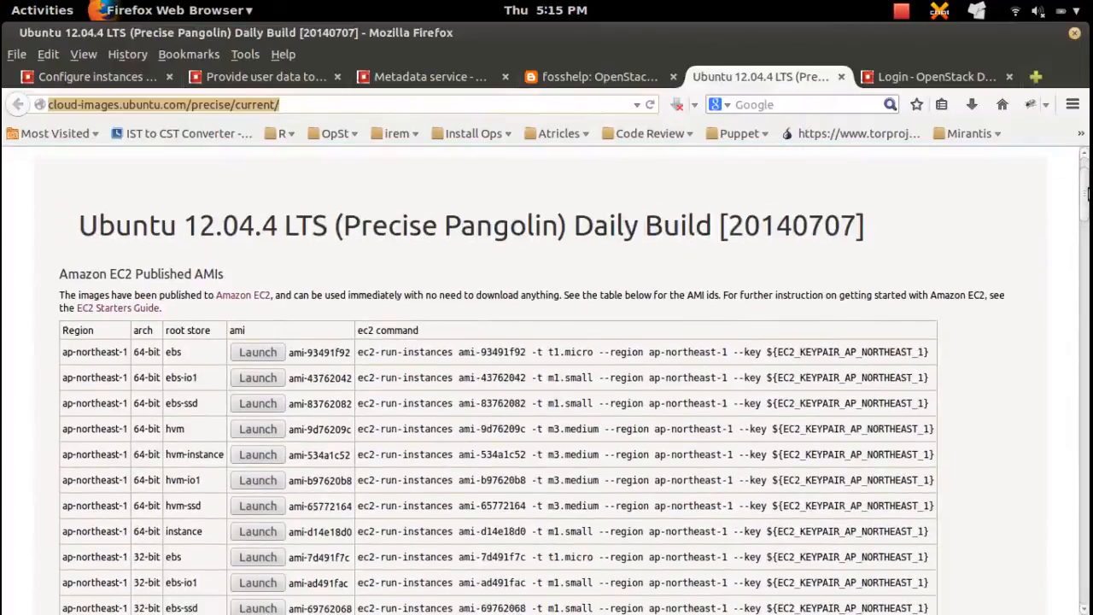
{"action": "scroll", "scroll_direction": "down", "scroll_amount": 3}
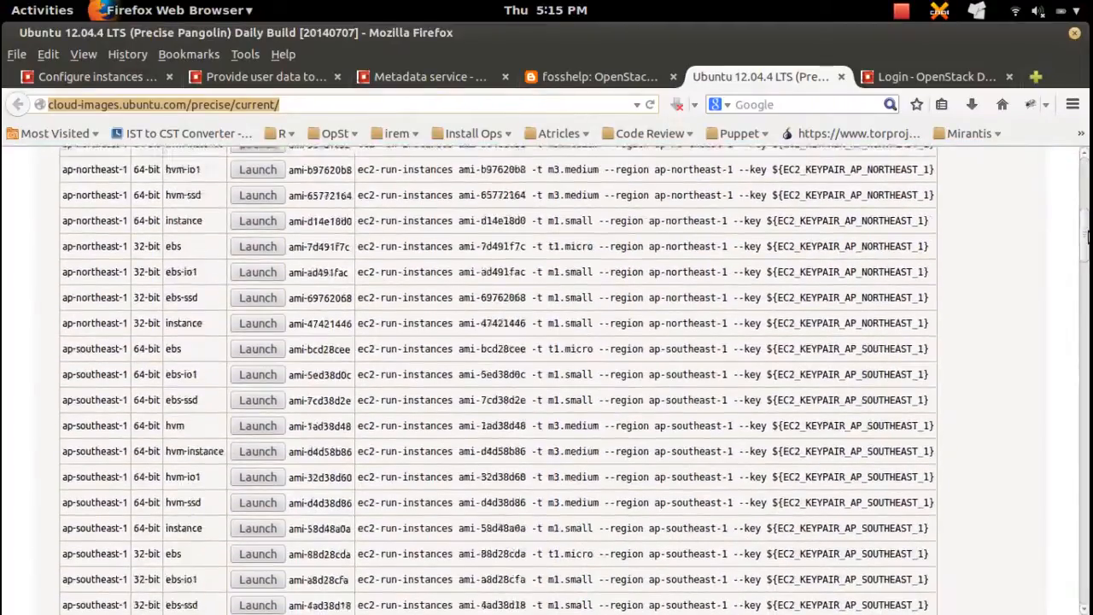
{"action": "scroll", "scroll_direction": "down", "scroll_amount": 3}
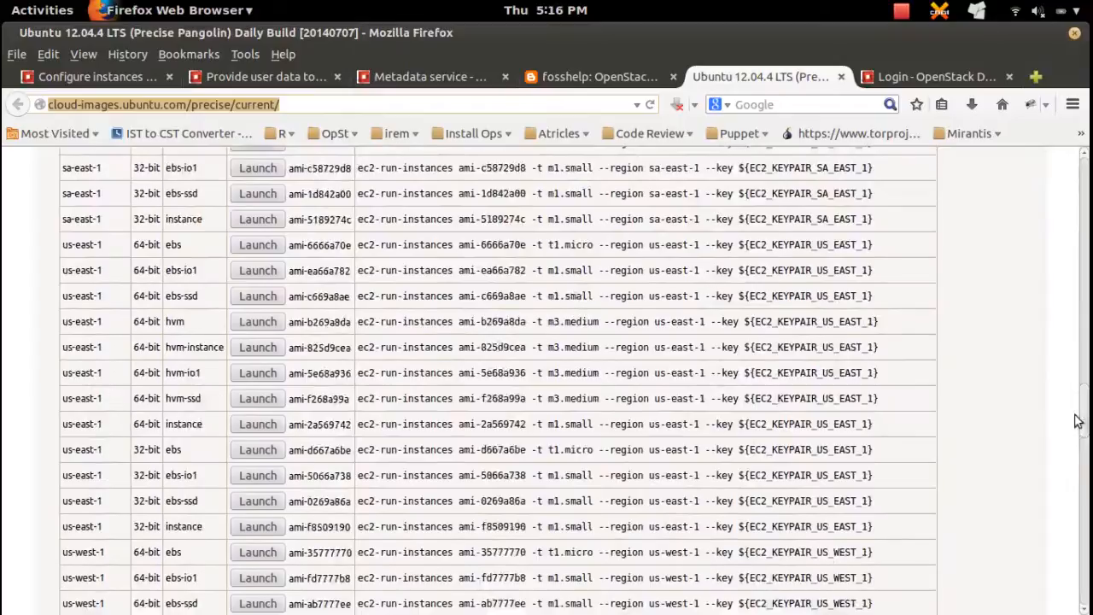
{"action": "scroll", "scroll_direction": "down", "scroll_amount": 3}
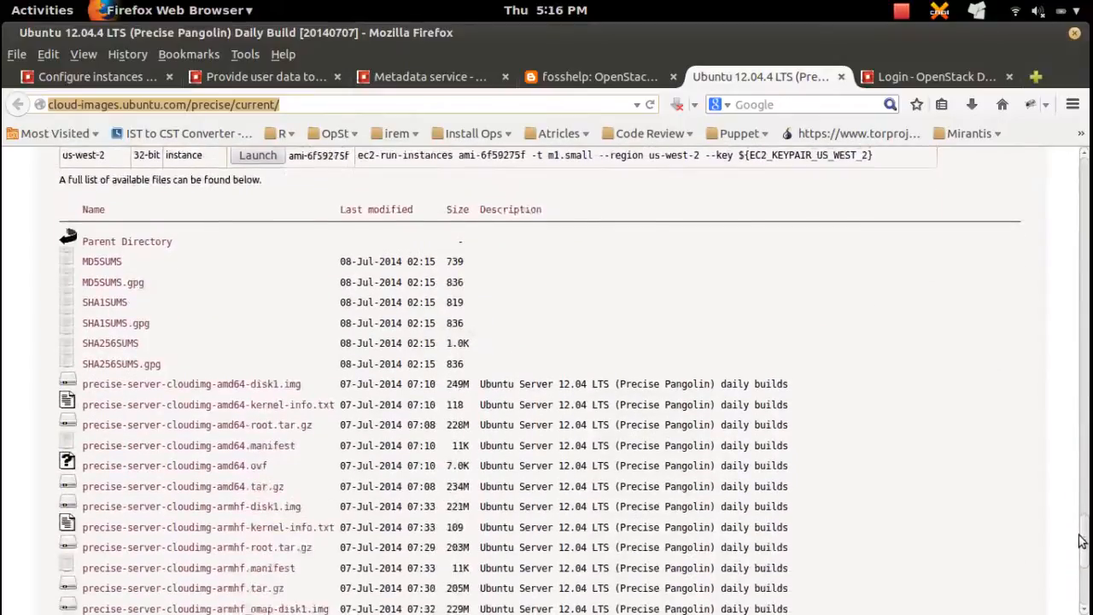
{"action": "scroll", "scroll_direction": "down", "scroll_amount": 3}
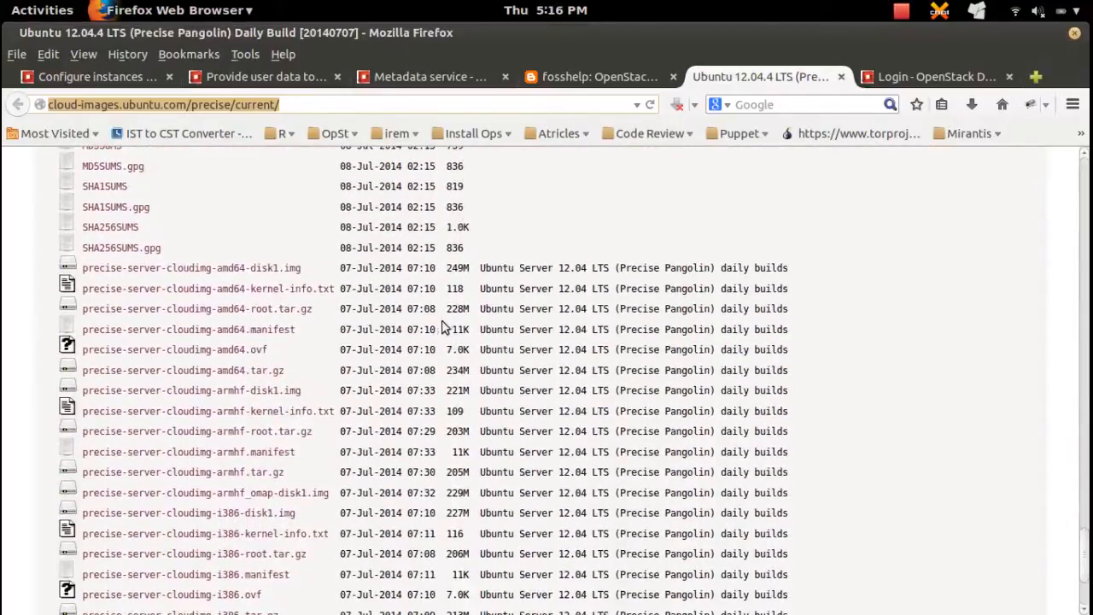
{"action": "mouse_move", "coordinate": [256, 267]}
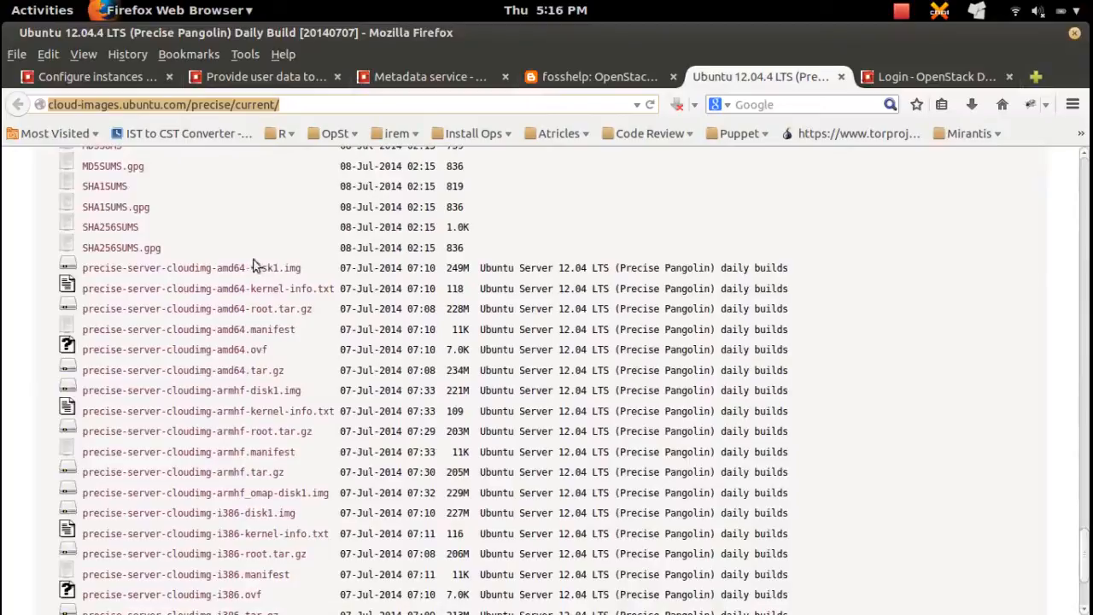
{"action": "mouse_move", "coordinate": [228, 278]}
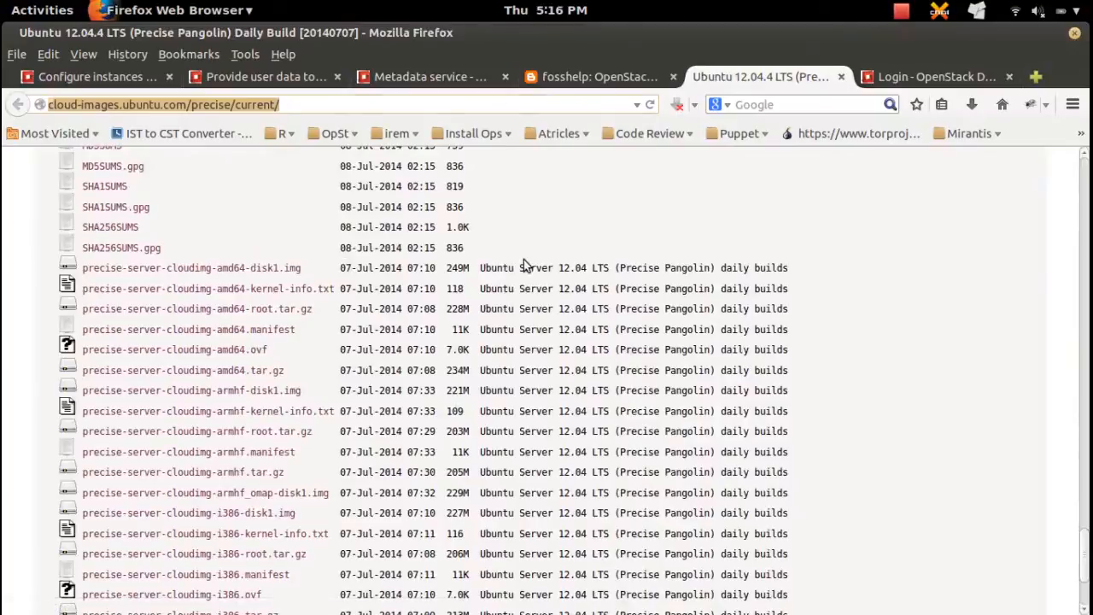
Step: In Terminator, list the home folder with ls -lsh to find the 249M precise cloud image
{"action": "left_click", "coordinate": [34, 10]}
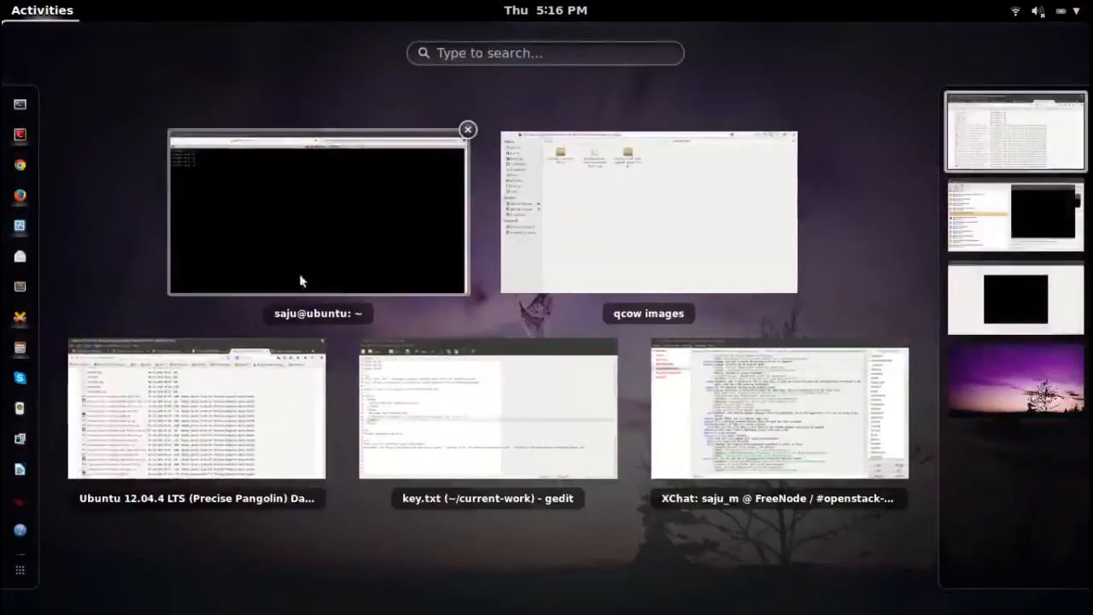
{"action": "left_click", "coordinate": [302, 222]}
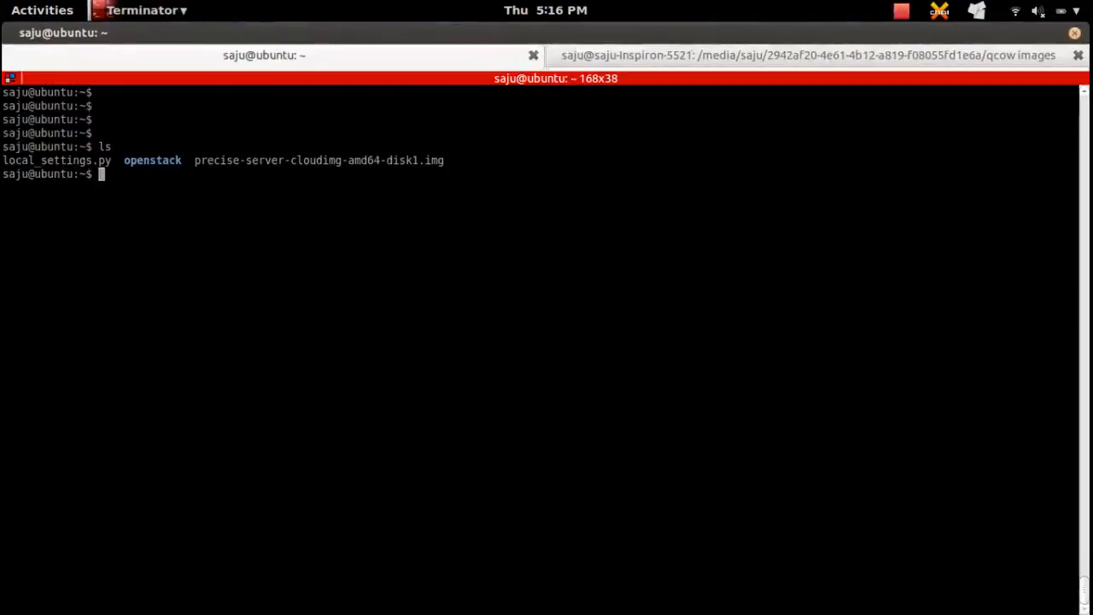
{"action": "type", "text": "ls -lsh"}
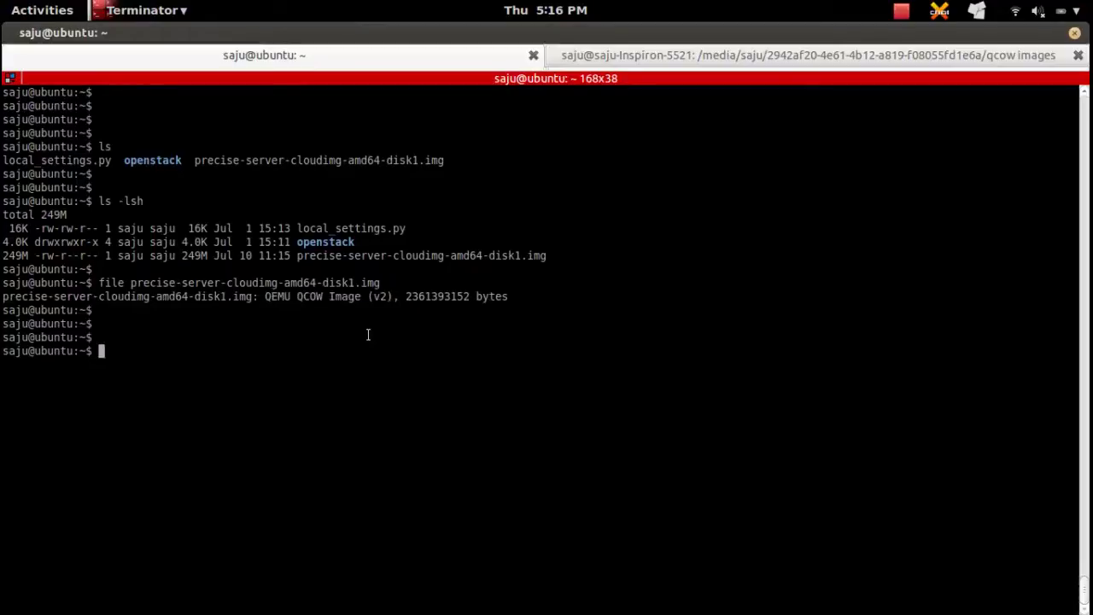
{"action": "left_click", "coordinate": [42, 9]}
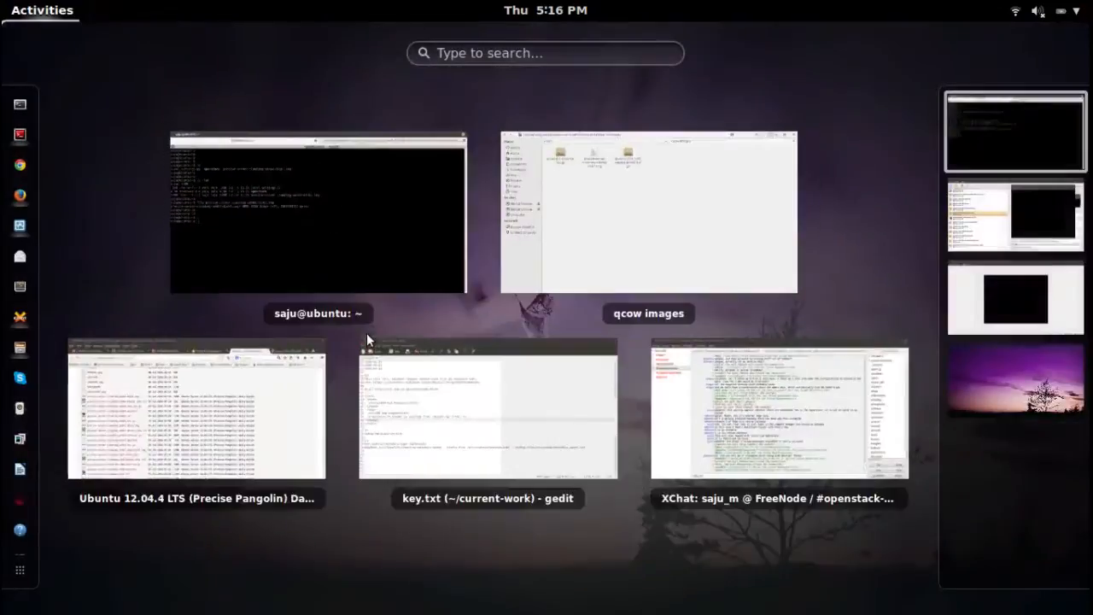
Step: On the glance tutorial page, highlight the 'source openrc demo demo' instruction
{"action": "left_click", "coordinate": [193, 417]}
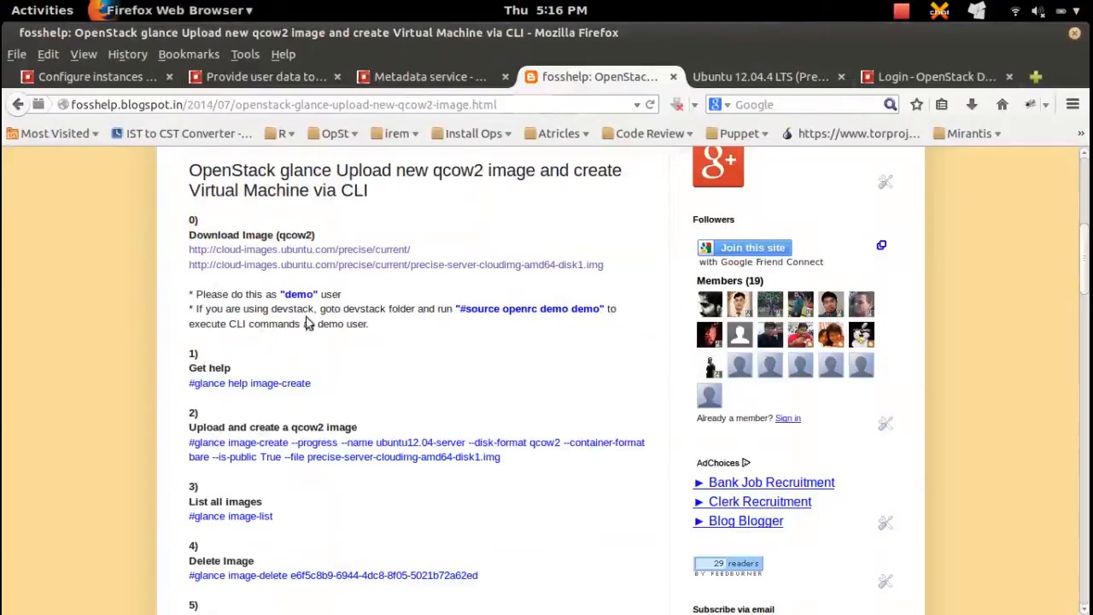
{"action": "mouse_move", "coordinate": [197, 309]}
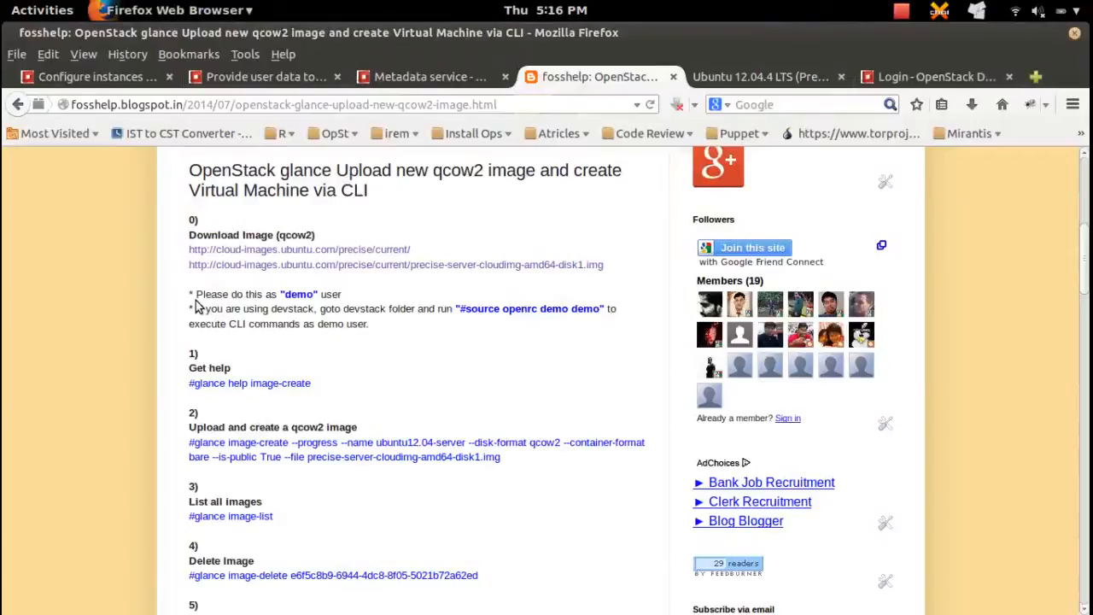
{"action": "left_click_drag", "start_coordinate": [188, 294], "coordinate": [369, 324]}
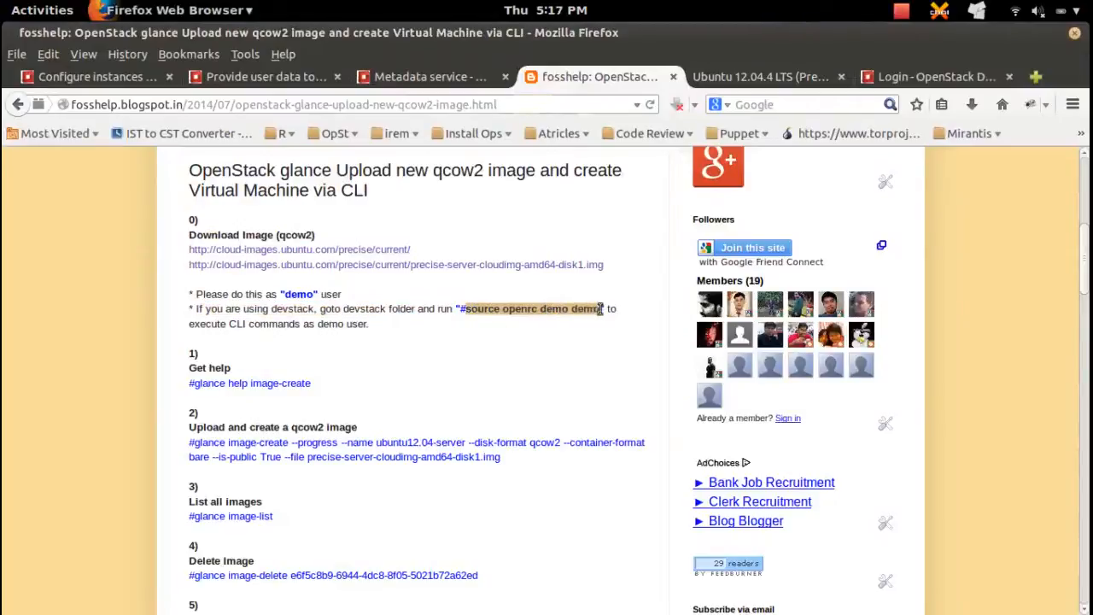
{"action": "left_click", "coordinate": [570, 331]}
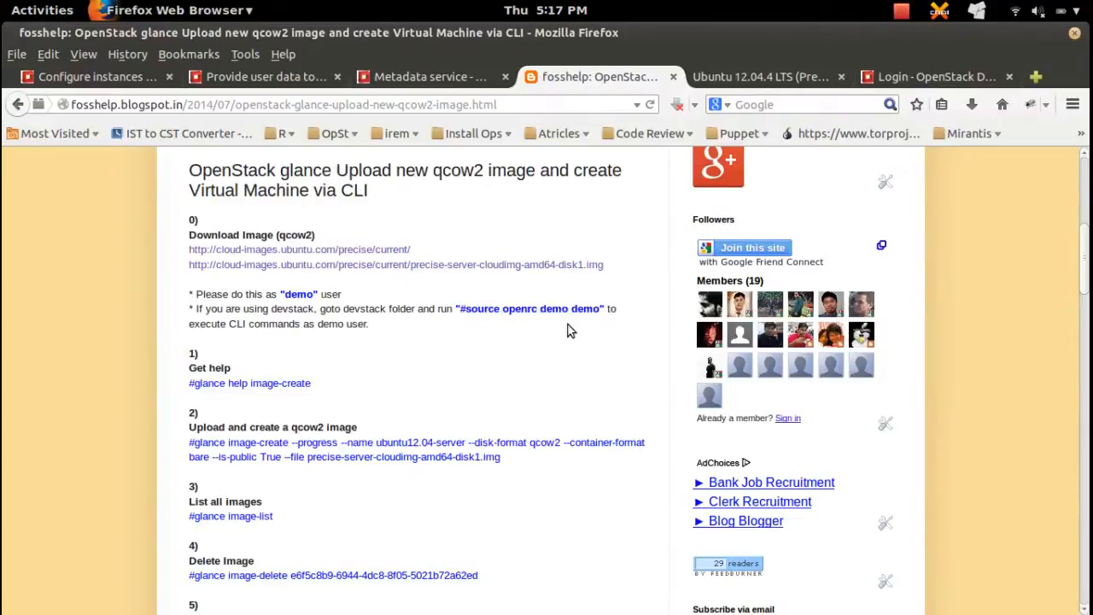
{"action": "scroll", "scroll_direction": "down", "scroll_amount": 3}
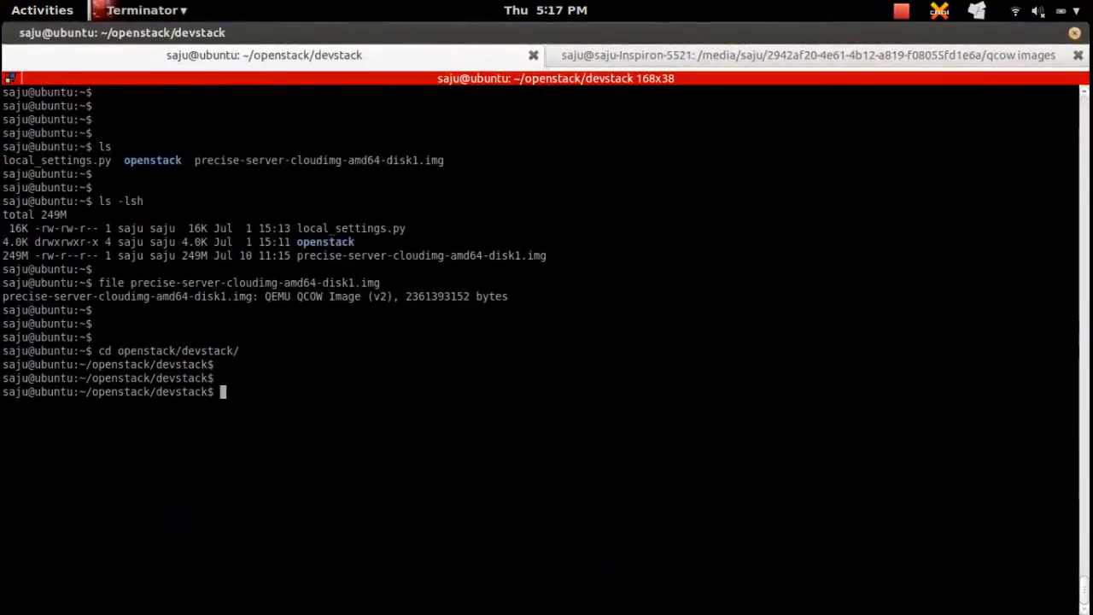
Step: Source devstack's openrc as demo user 'demo' and return the shell to the home folder
{"action": "type", "text": "source openrc demo demo"}
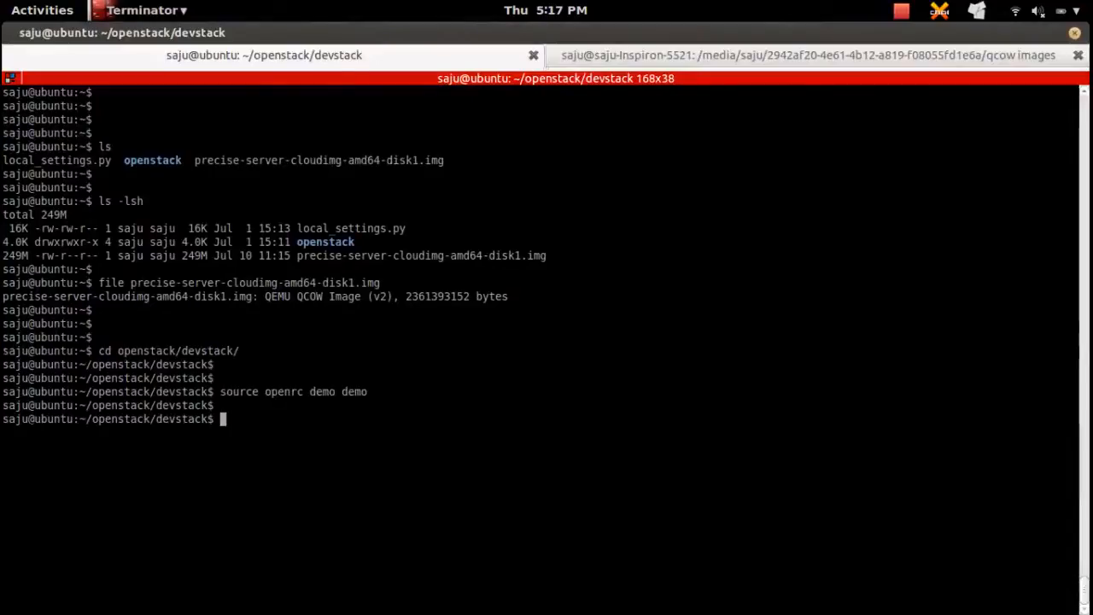
{"action": "type", "text": "cd ~"}
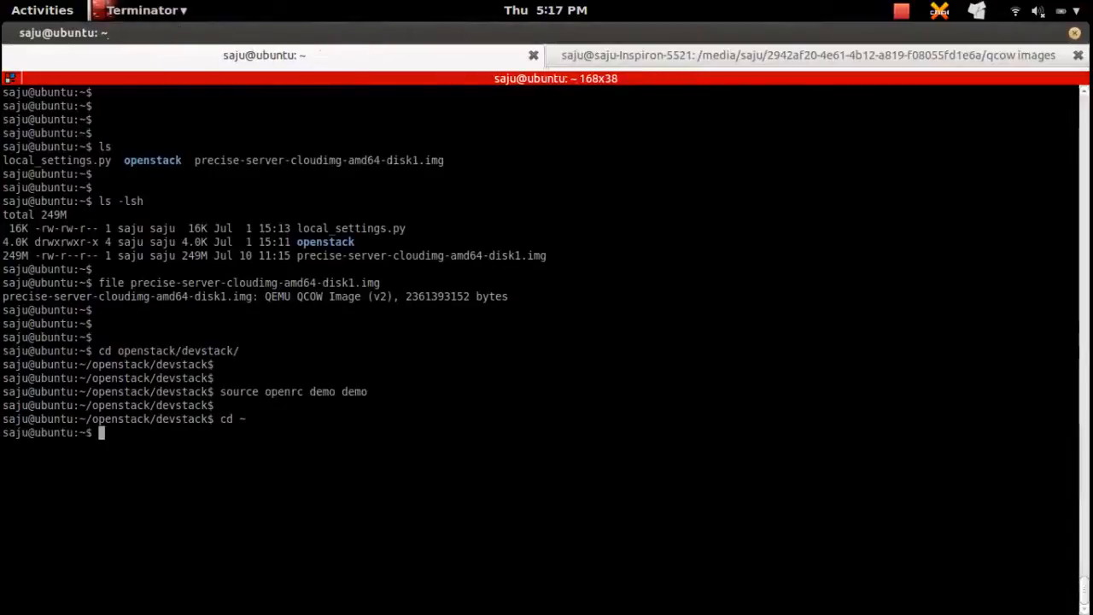
{"action": "left_click", "coordinate": [41, 9]}
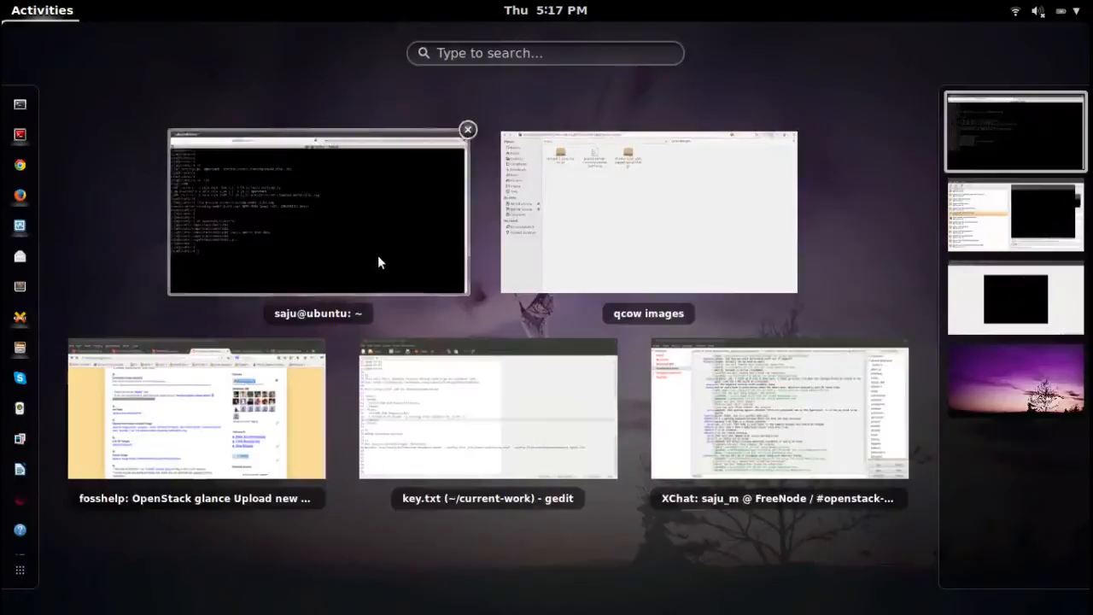
Step: Select the 'glance help image-create' command on the tutorial page and copy it
{"action": "left_click", "coordinate": [194, 419]}
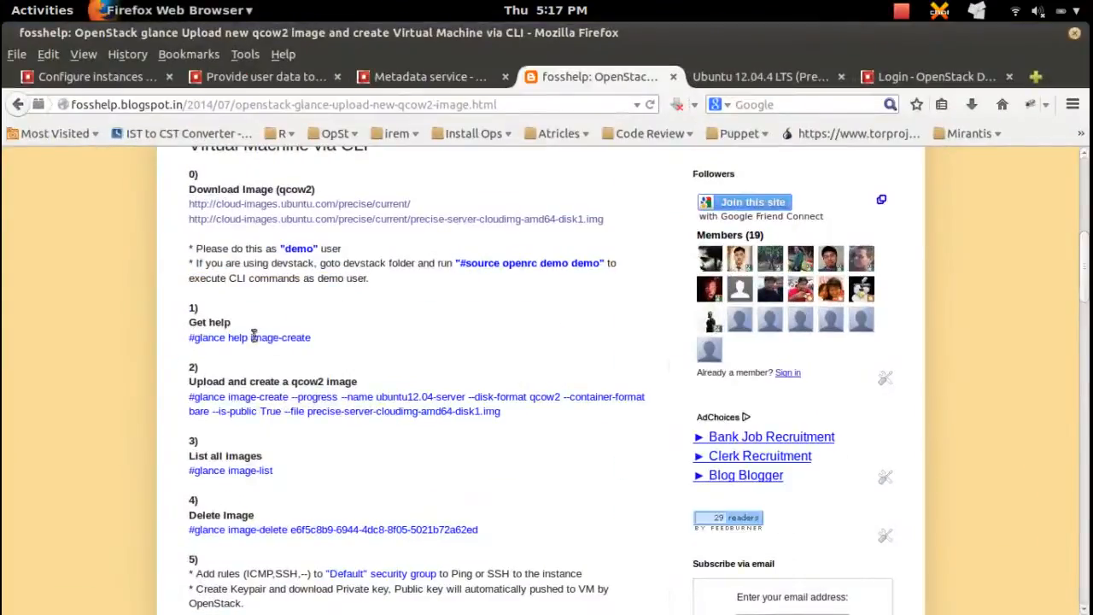
{"action": "double_click", "coordinate": [210, 322]}
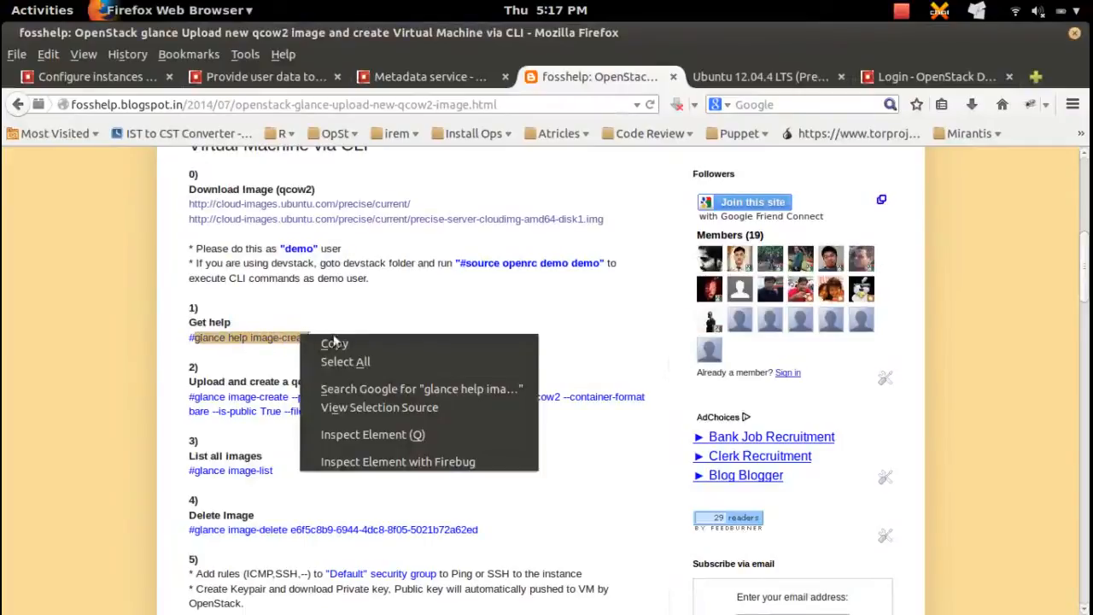
{"action": "left_click", "coordinate": [40, 9]}
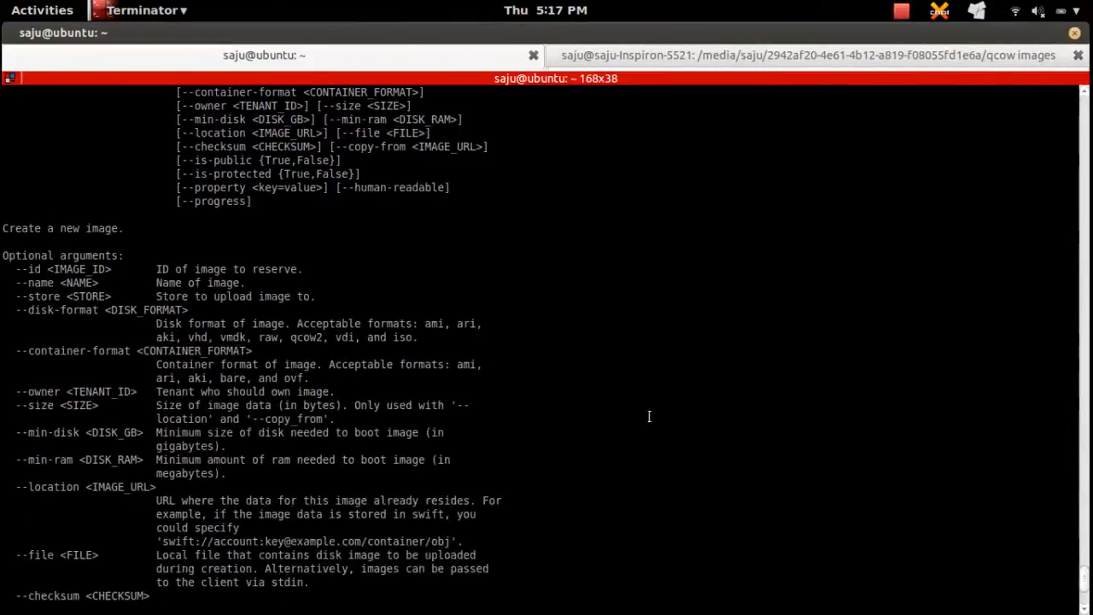
{"action": "double_click", "coordinate": [41, 283]}
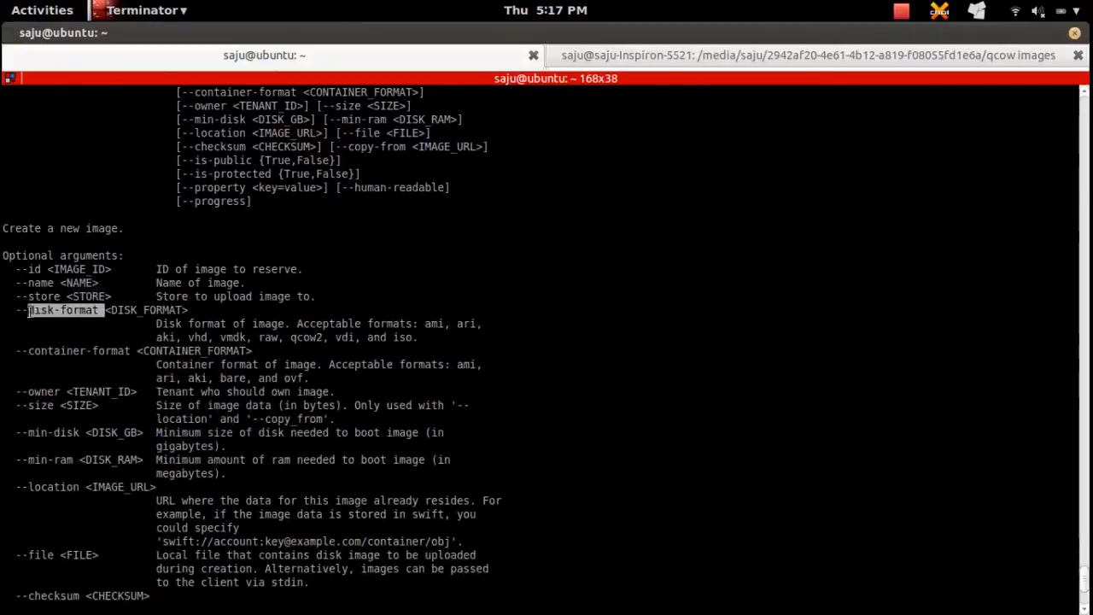
{"action": "double_click", "coordinate": [76, 350]}
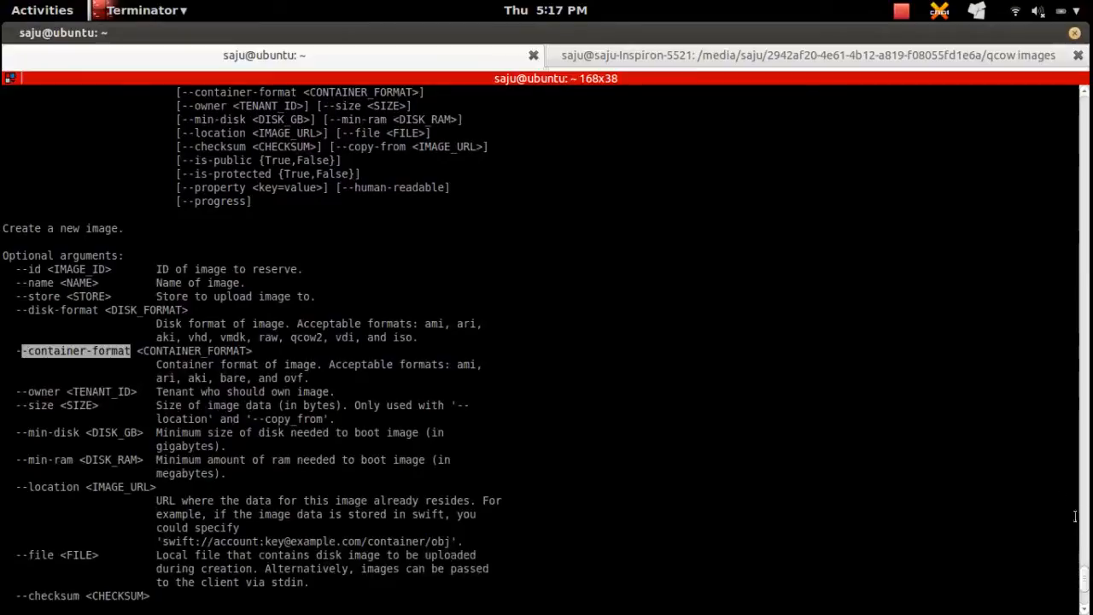
{"action": "scroll", "scroll_direction": "down", "scroll_amount": 3}
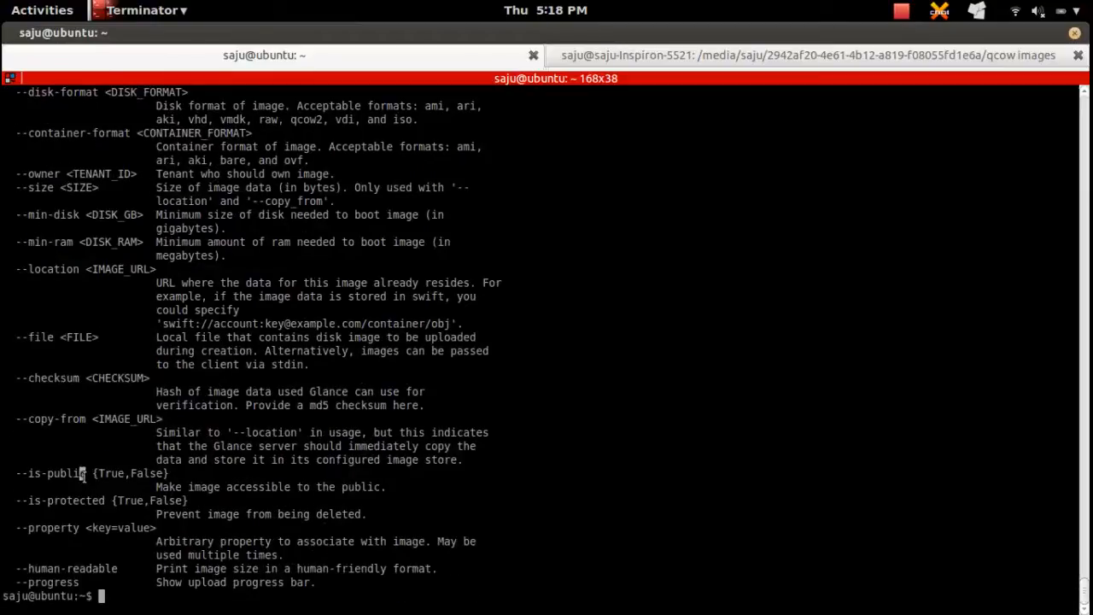
{"action": "double_click", "coordinate": [49, 474]}
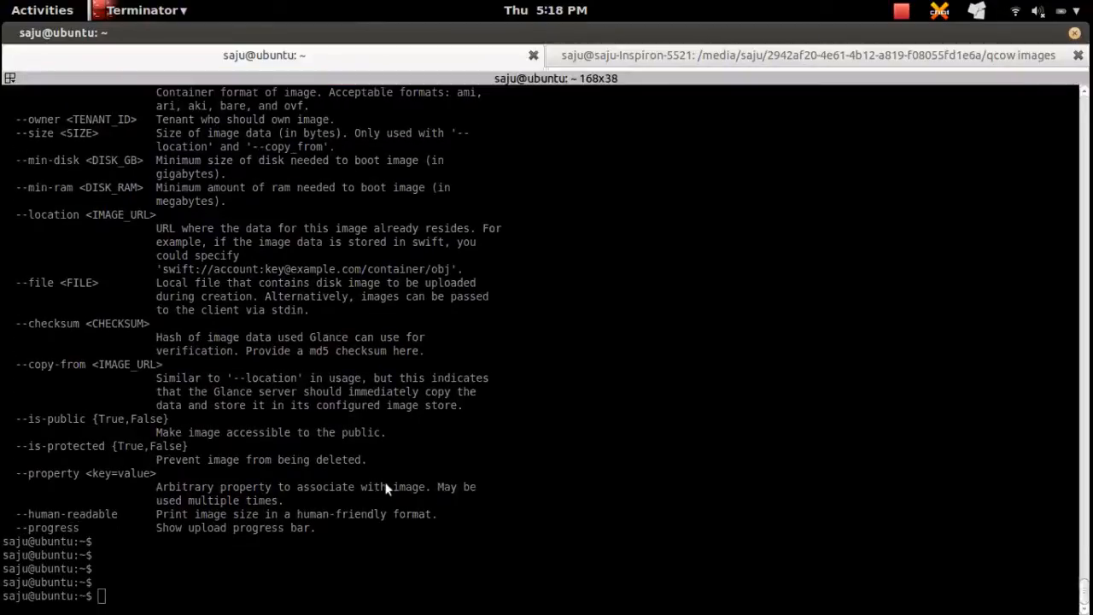
{"action": "left_click", "coordinate": [41, 9]}
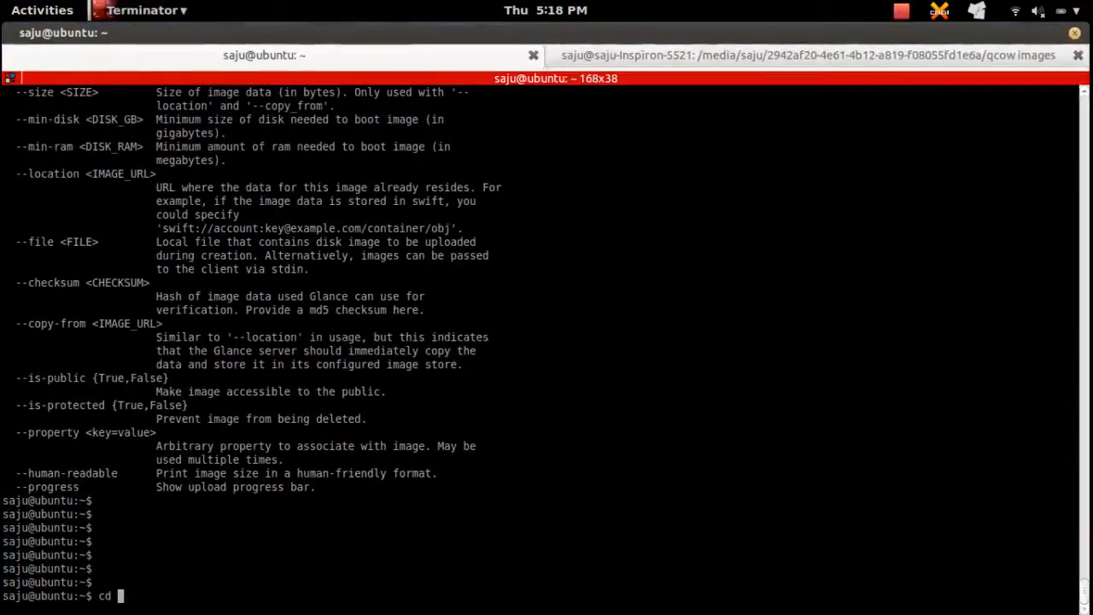
Step: Go to openstack/devstack, list it, and open localrc in vim to review enabled services
{"action": "type", "text": "openstack/devstack/"}
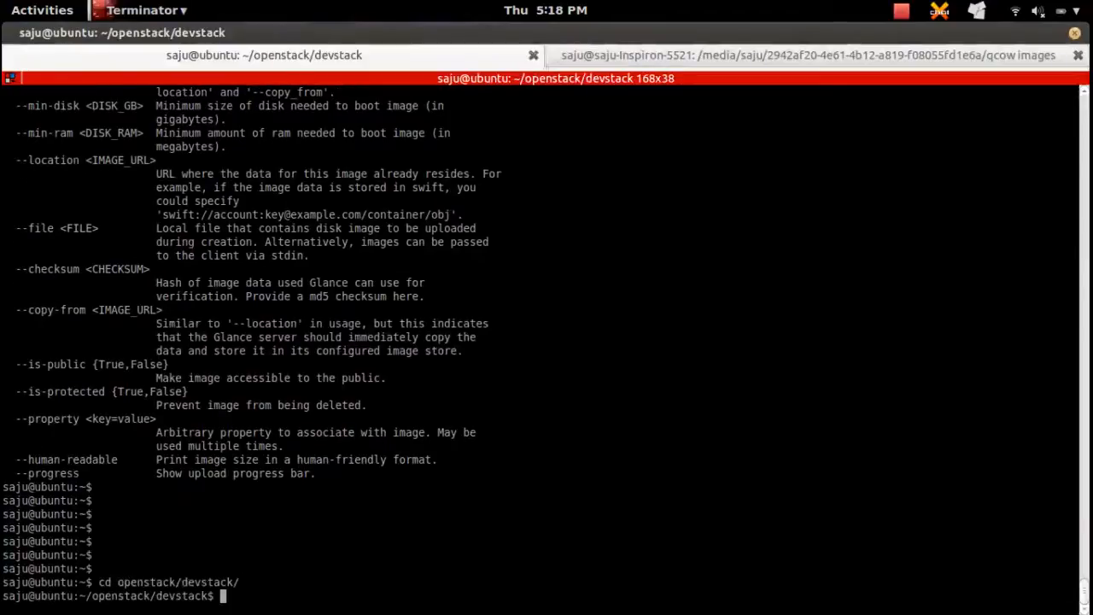
{"action": "type", "text": "ls"}
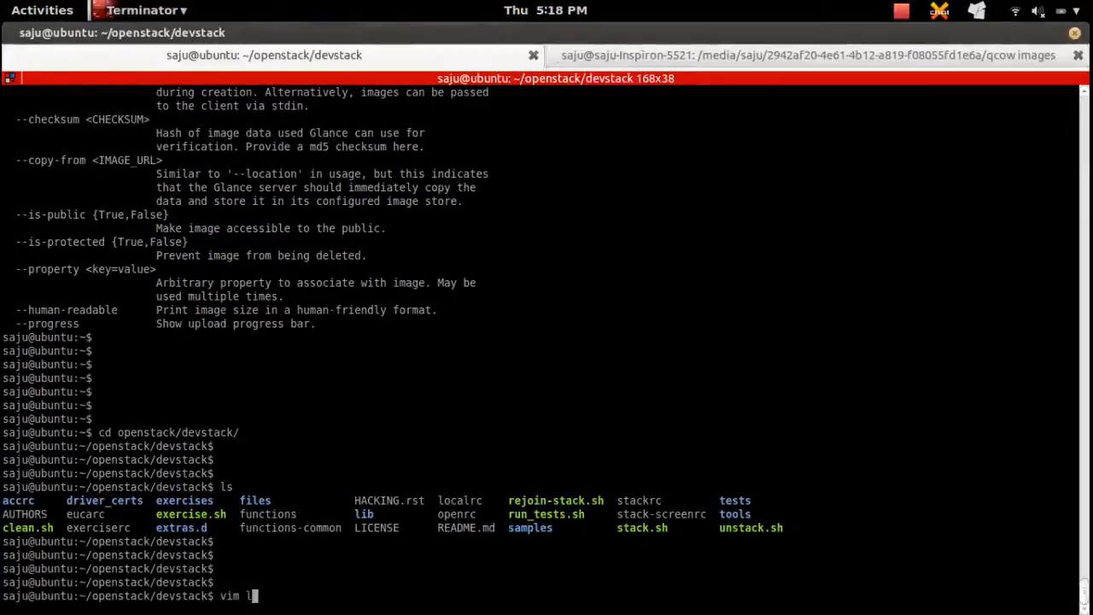
{"action": "type", "text": "ocalrc"}
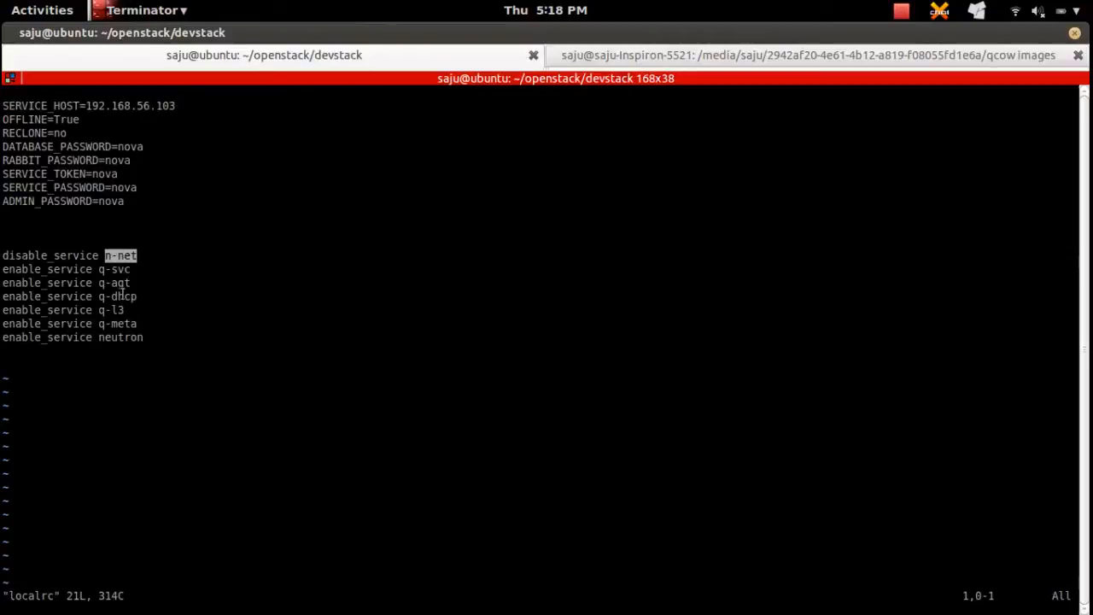
{"action": "left_click_drag", "start_coordinate": [0, 269], "coordinate": [144, 337]}
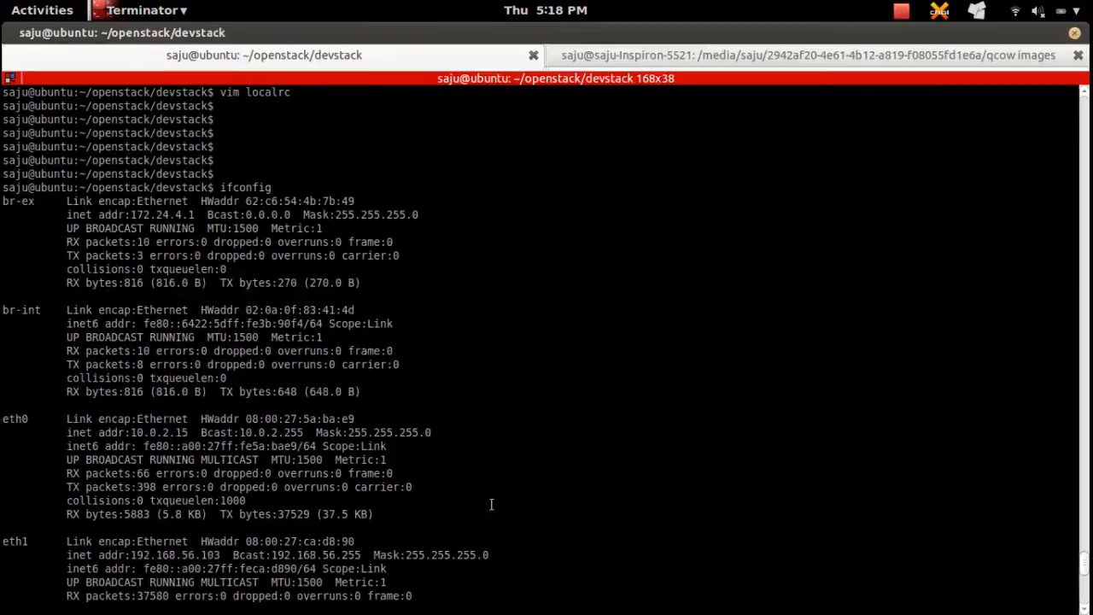
Step: Scroll through the ifconfig output, highlighting the br-int interface name
{"action": "double_click", "coordinate": [17, 201]}
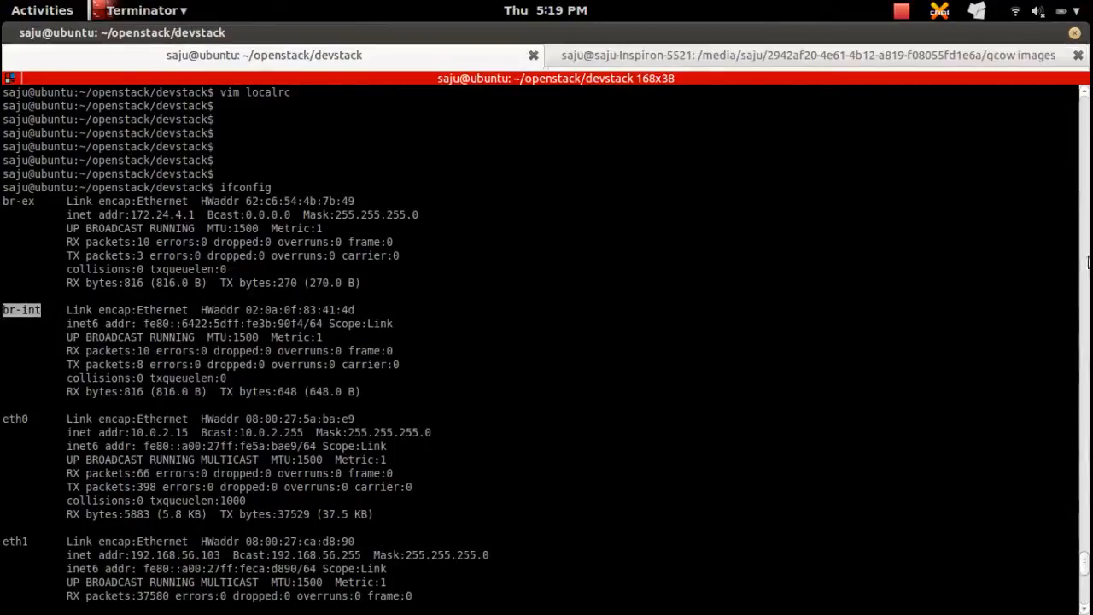
{"action": "scroll", "scroll_direction": "down", "scroll_amount": 3}
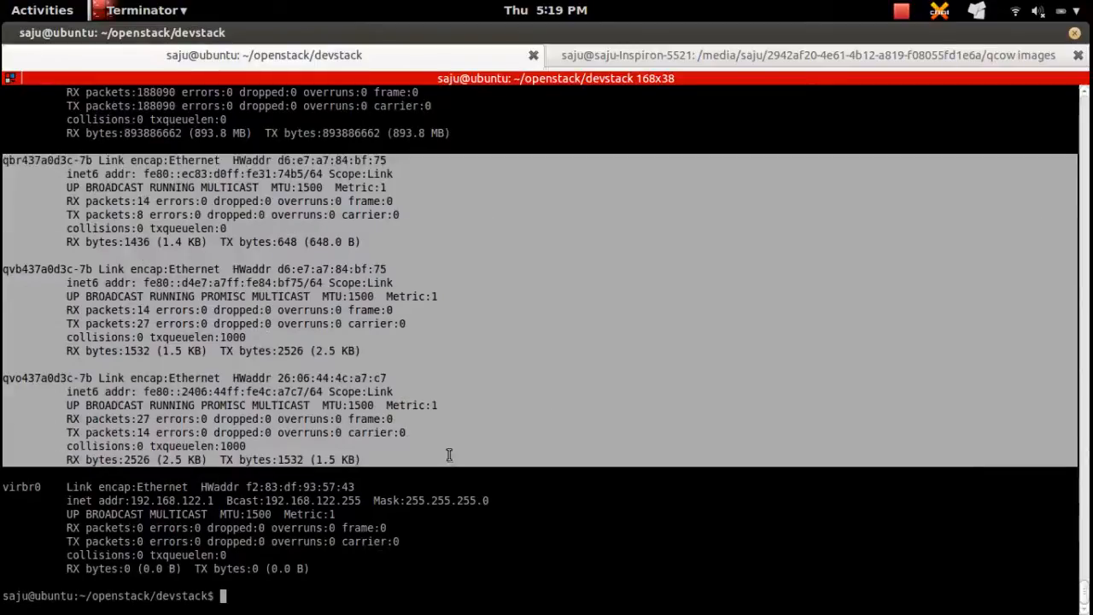
{"action": "mouse_move", "coordinate": [796, 538]}
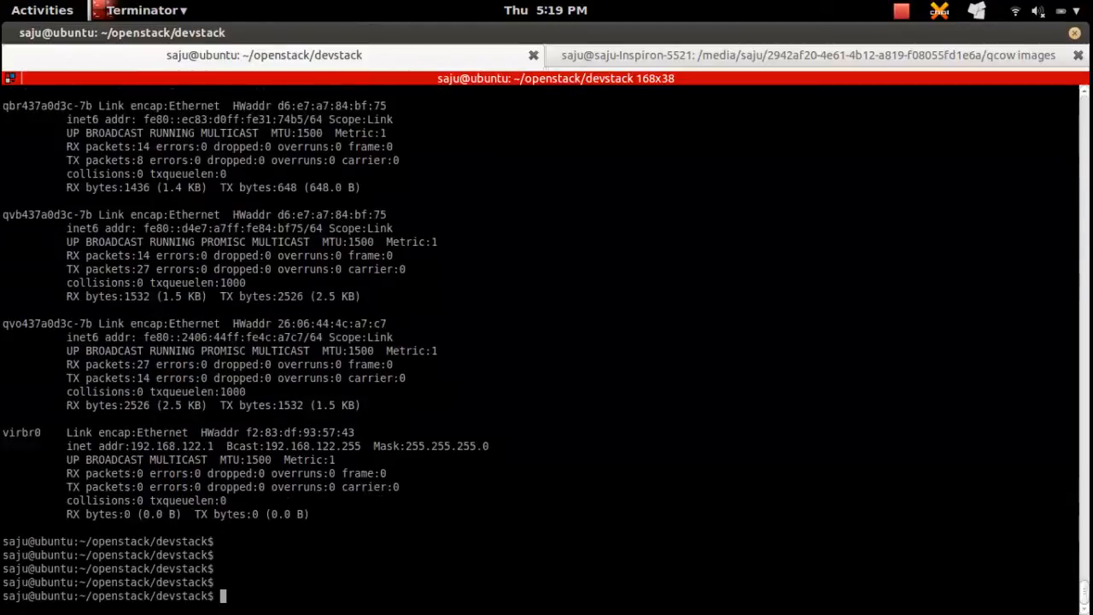
Step: Bring the devstack terminal window back to the front from the Activities overview
{"action": "left_click", "coordinate": [42, 10]}
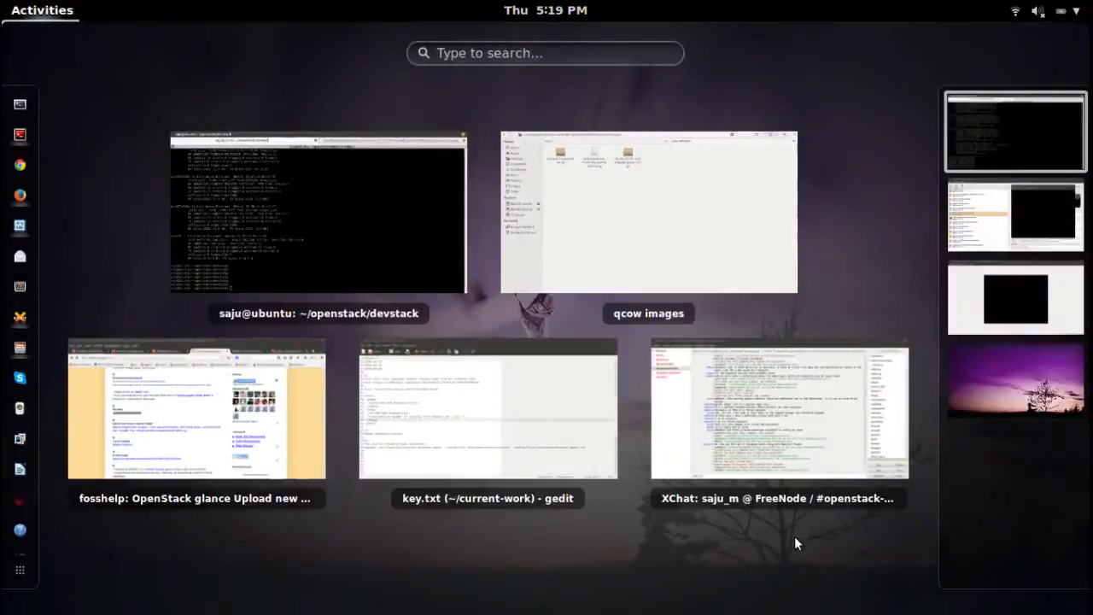
{"action": "left_click", "coordinate": [192, 417]}
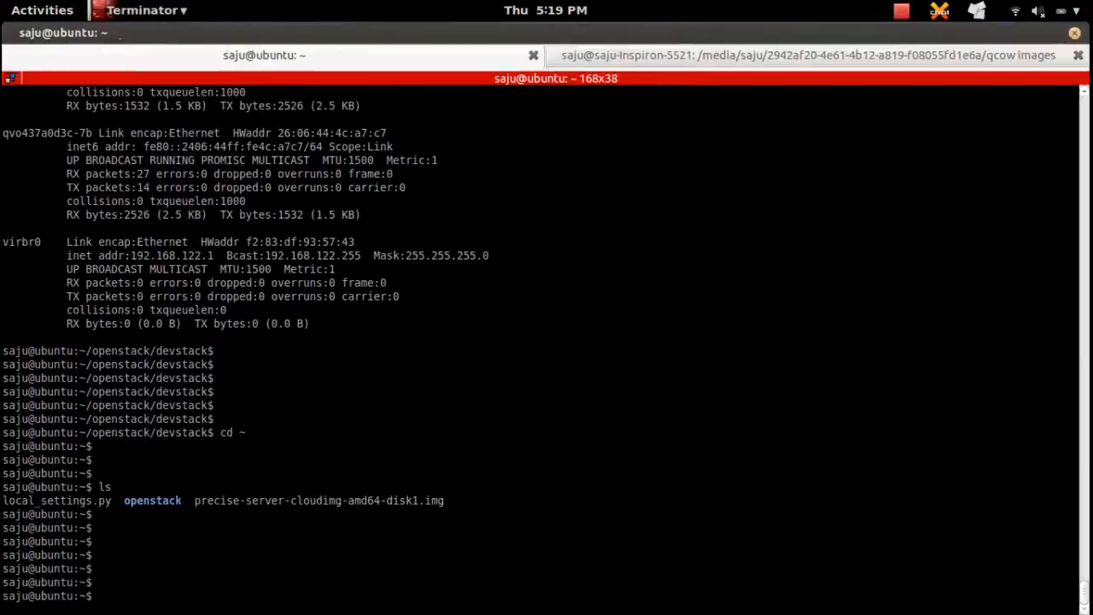
Step: Upload the precise image to Glance as public qcow2/bare image 'ubuntu12.04-server' with progress
{"action": "type", "text": "glance image-create --progress --name ubuntu12.04-server --disk-format qcow2 --container-format bare --is-public True --file precise-server-cloudimg-amd64-disk1.img"}
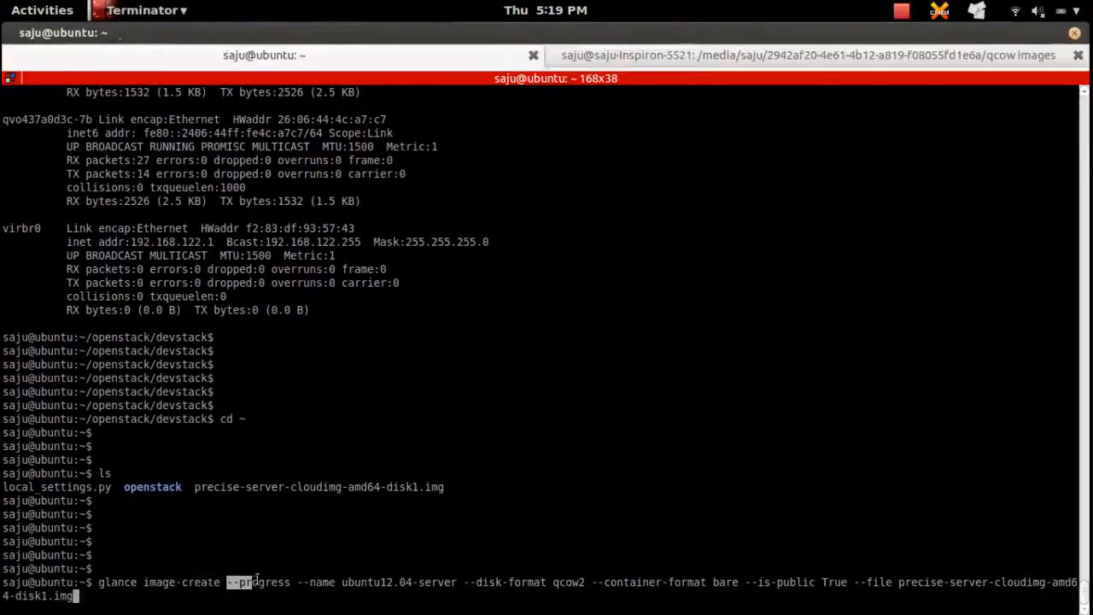
{"action": "double_click", "coordinate": [257, 584]}
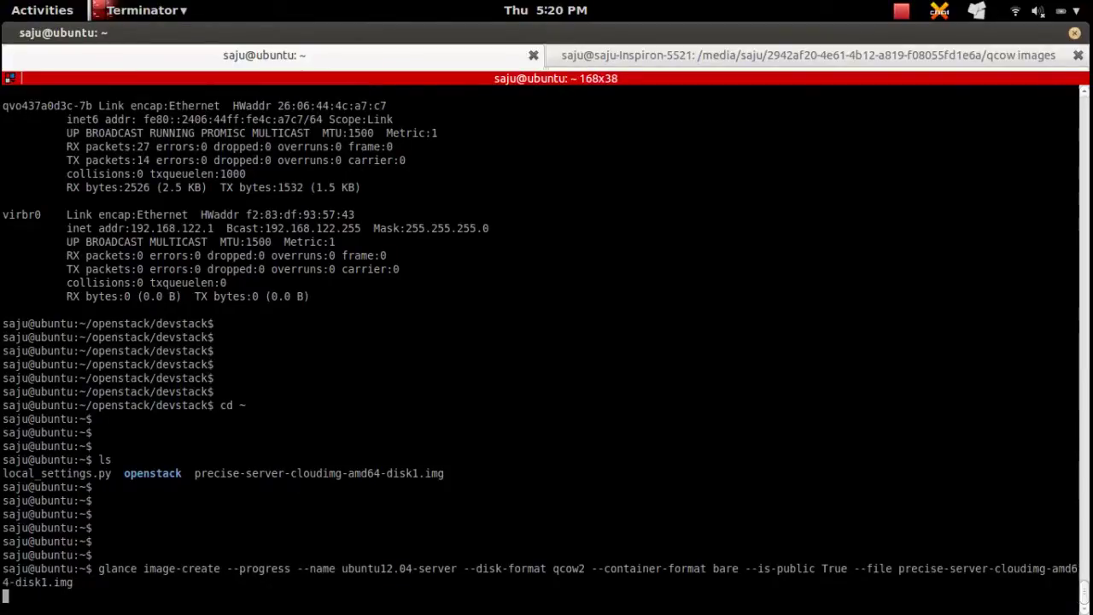
{"action": "key", "text": "Return"}
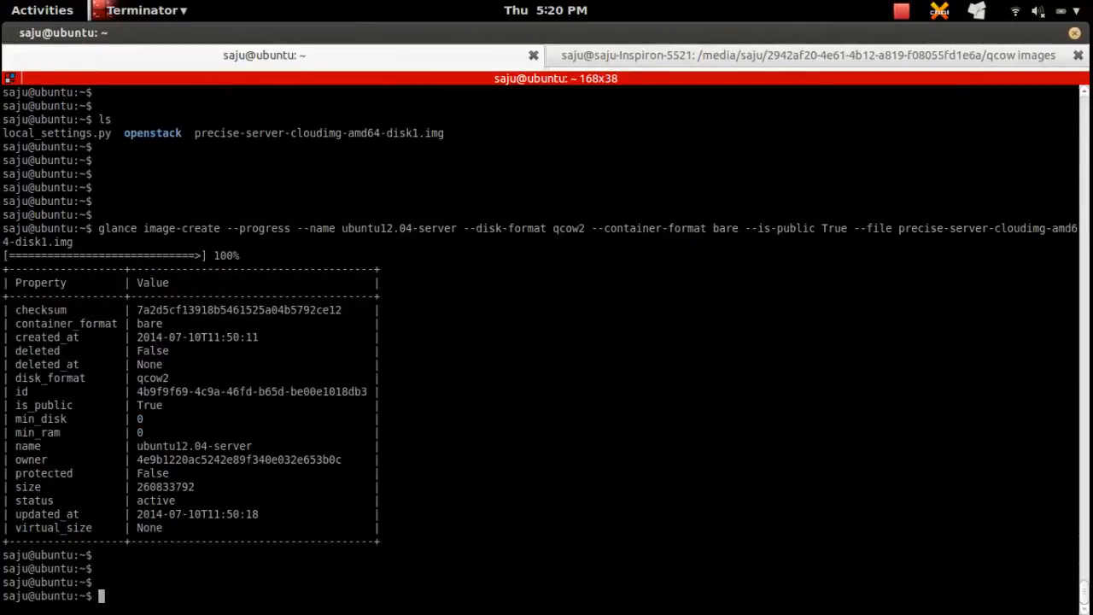
Step: Run glance image-list to confirm ubuntu12.04-server is active alongside three cirros images
{"action": "type", "text": "glance"}
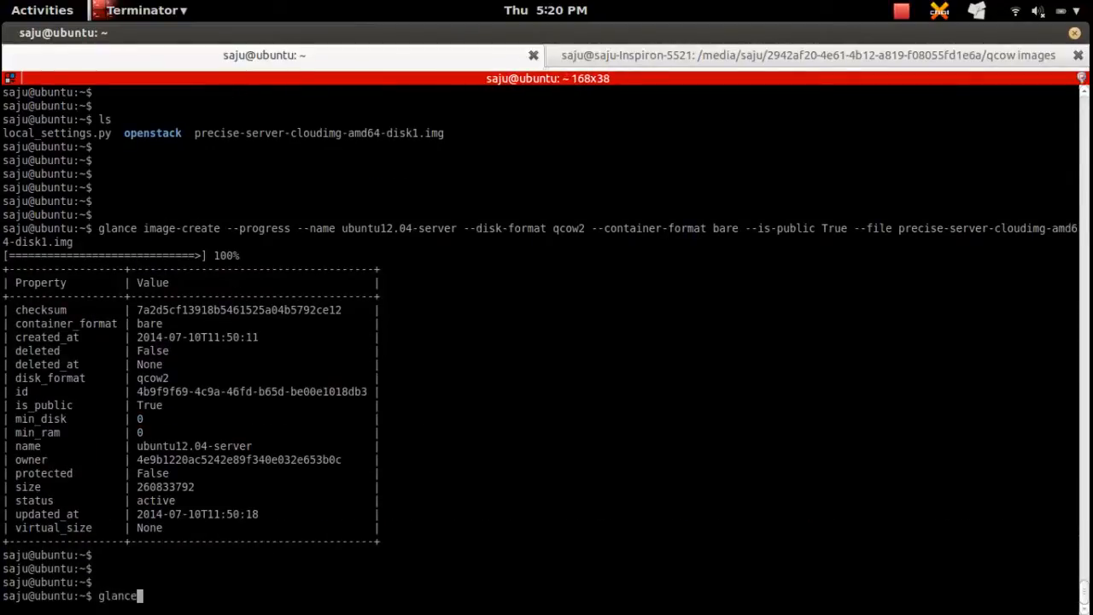
{"action": "type", "text": "image-list"}
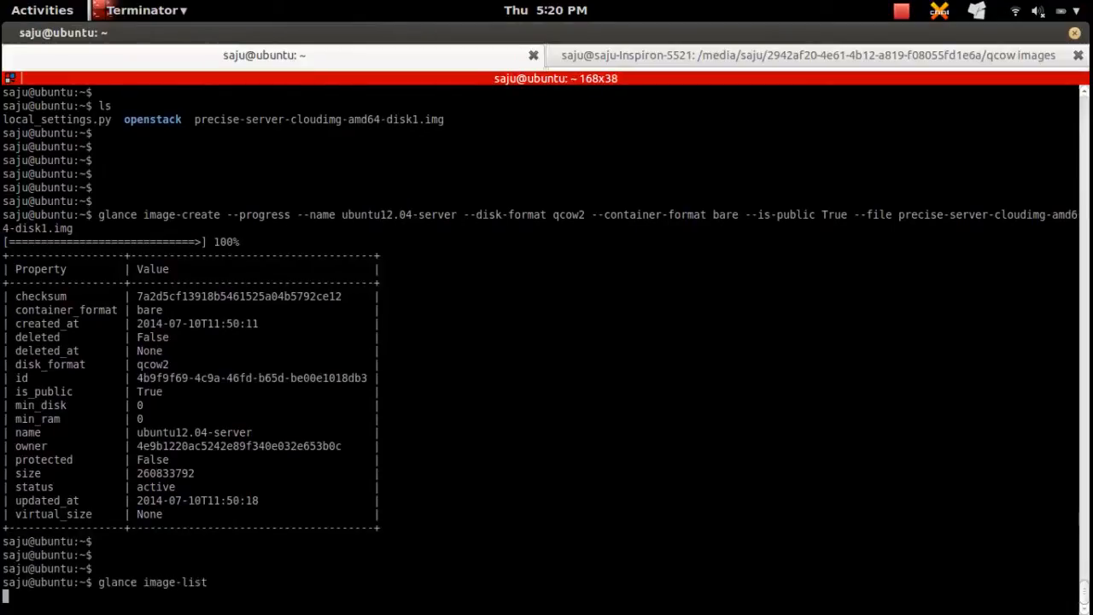
{"action": "key", "text": "Return"}
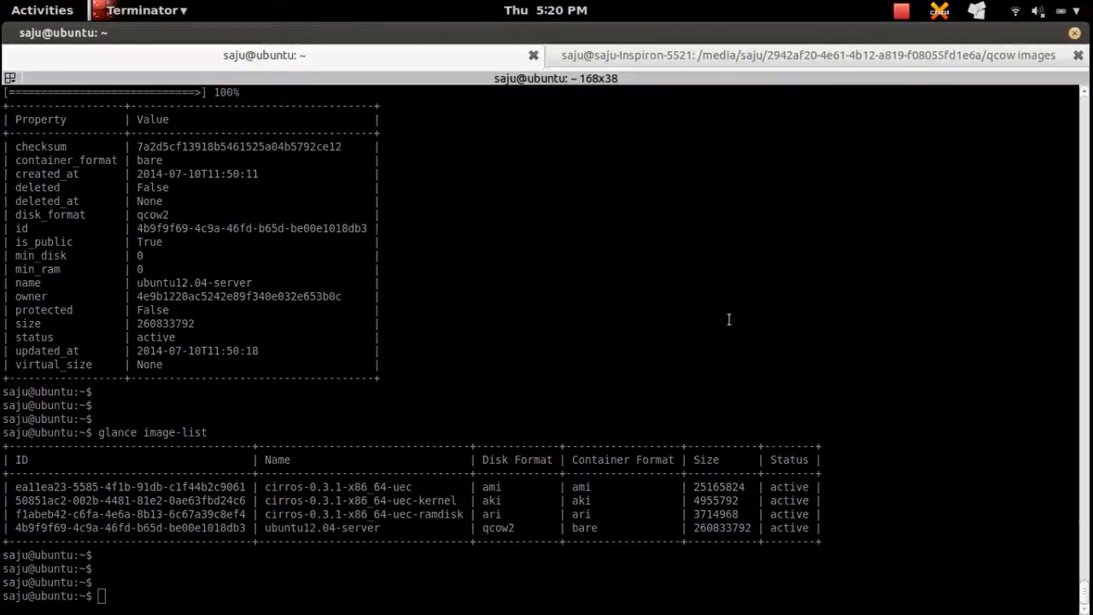
{"action": "left_click", "coordinate": [41, 10]}
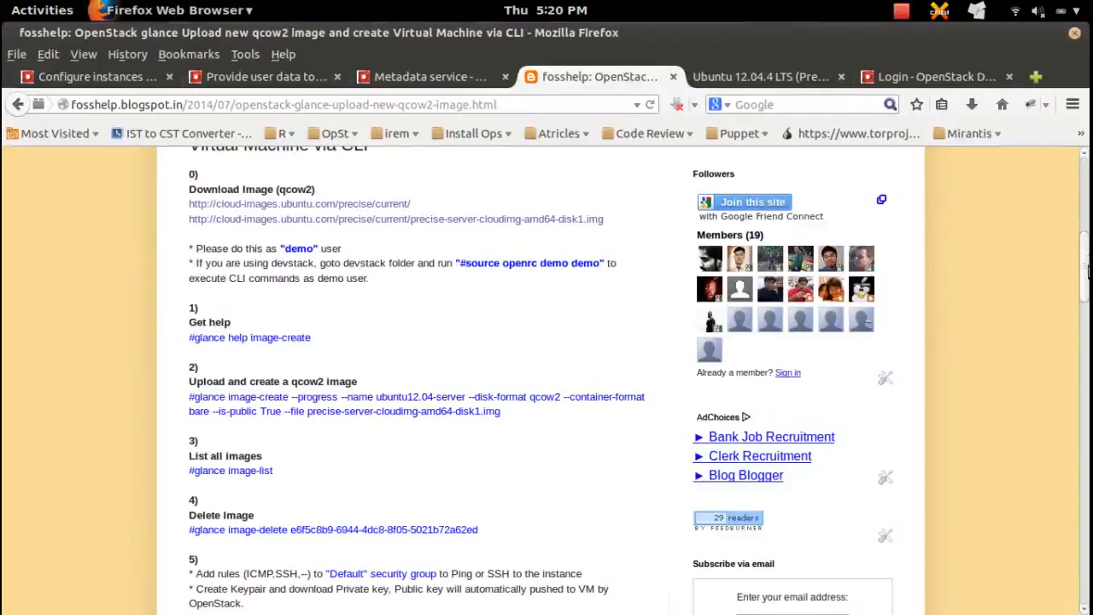
Step: Read the guide's security-group and keypair steps, then switch to the Dashboard login tab
{"action": "scroll", "scroll_direction": "down", "scroll_amount": 3}
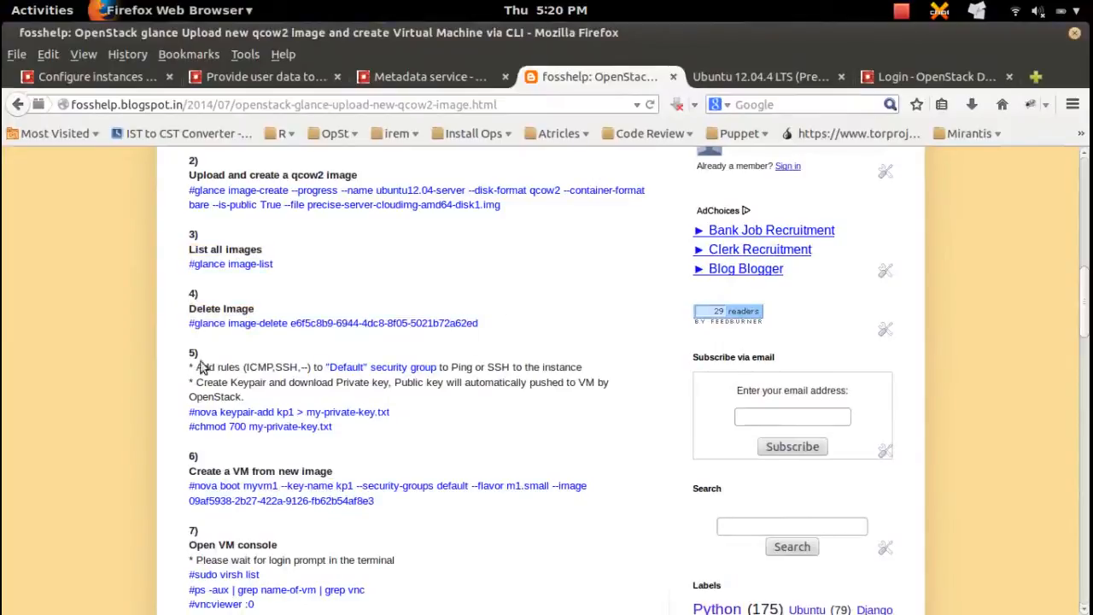
{"action": "mouse_move", "coordinate": [207, 364]}
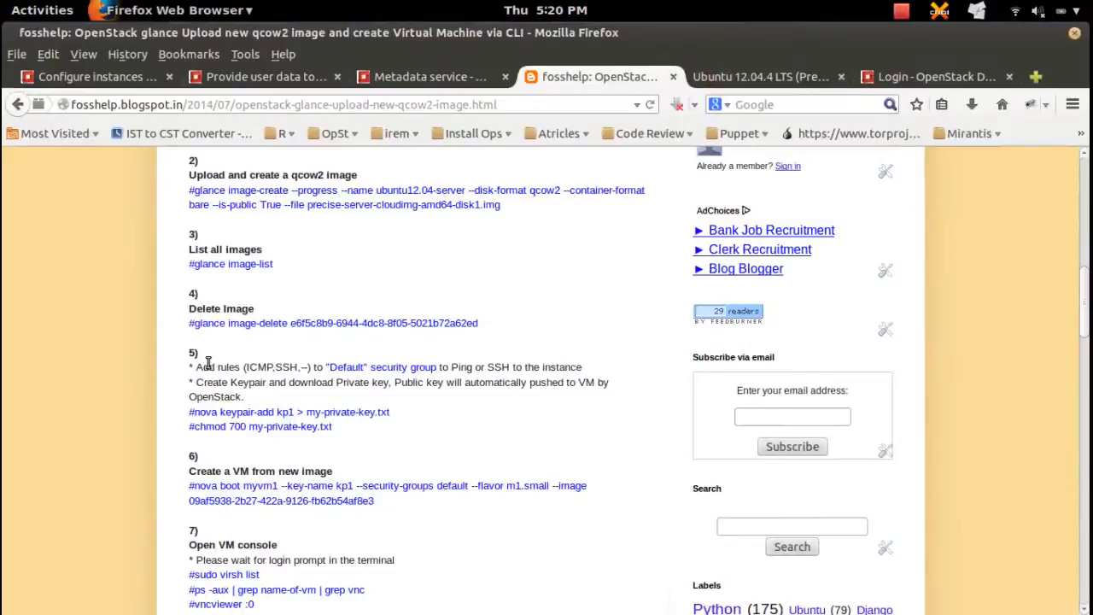
{"action": "mouse_move", "coordinate": [216, 371]}
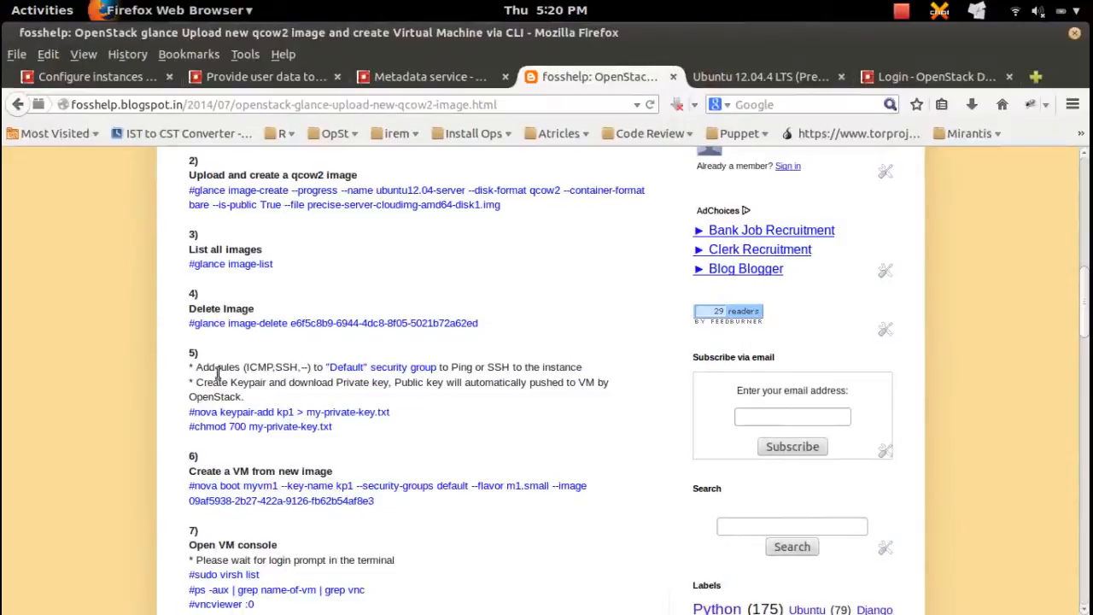
{"action": "left_click_drag", "start_coordinate": [195, 366], "coordinate": [382, 366]}
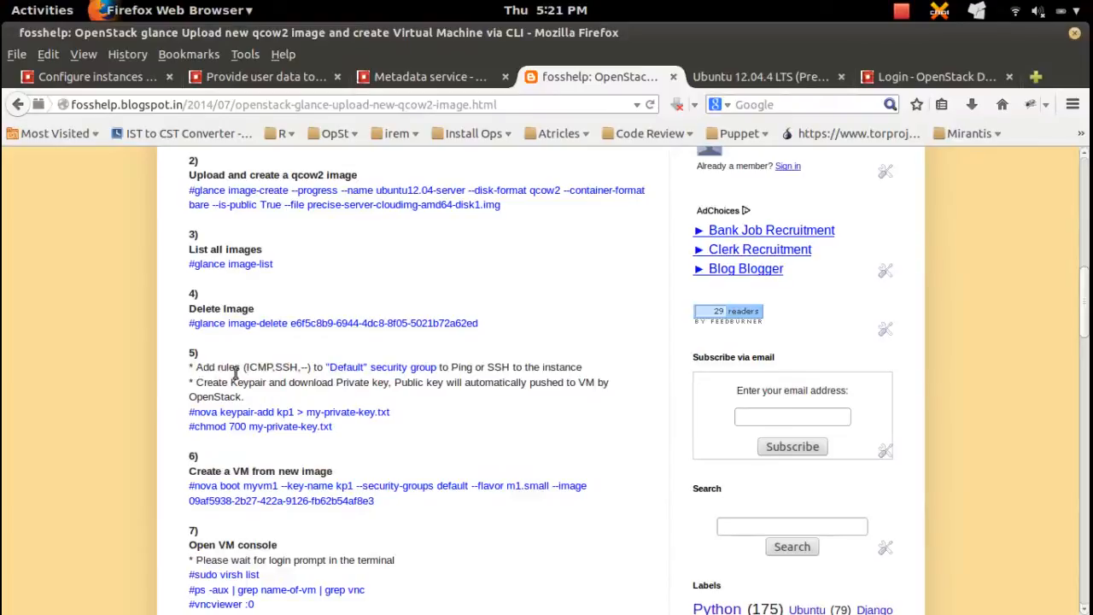
{"action": "left_click_drag", "start_coordinate": [196, 368], "coordinate": [294, 367]}
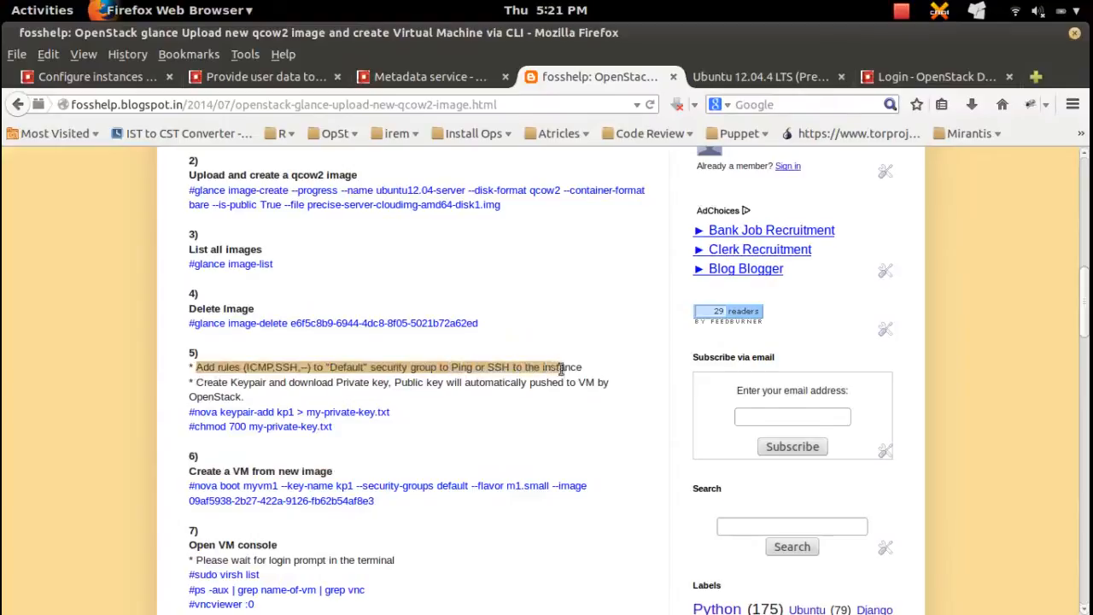
{"action": "left_click", "coordinate": [411, 404]}
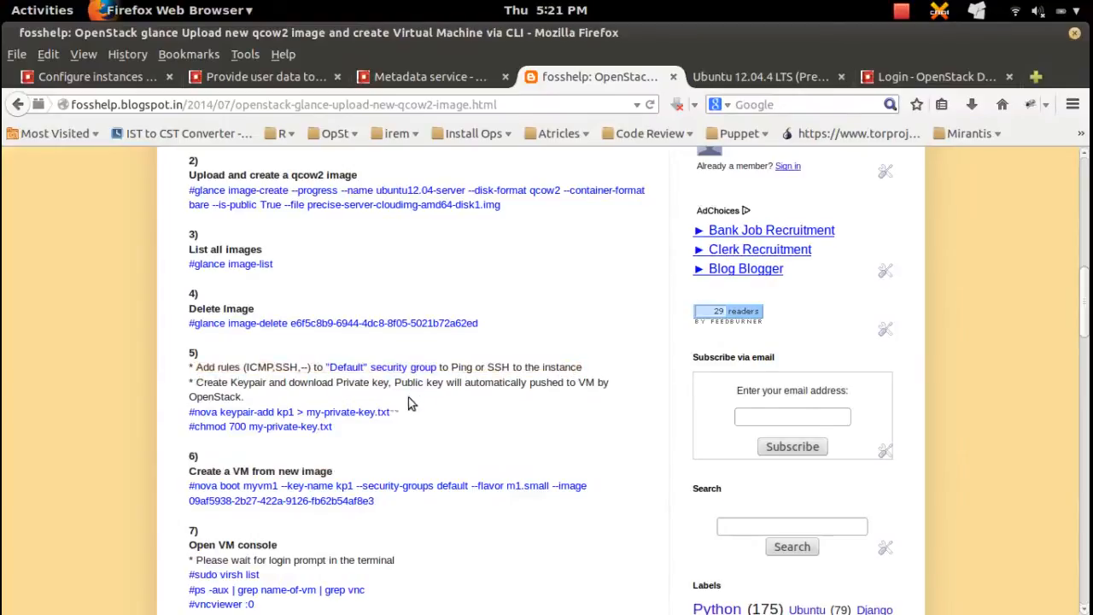
{"action": "mouse_move", "coordinate": [196, 383]}
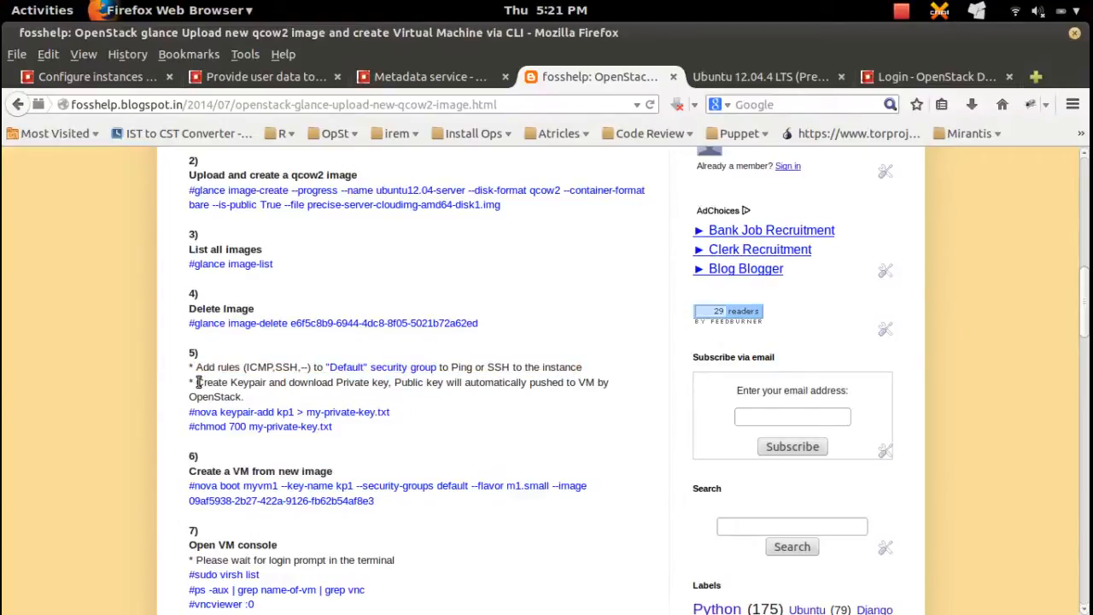
{"action": "left_click_drag", "start_coordinate": [195, 382], "coordinate": [333, 382]}
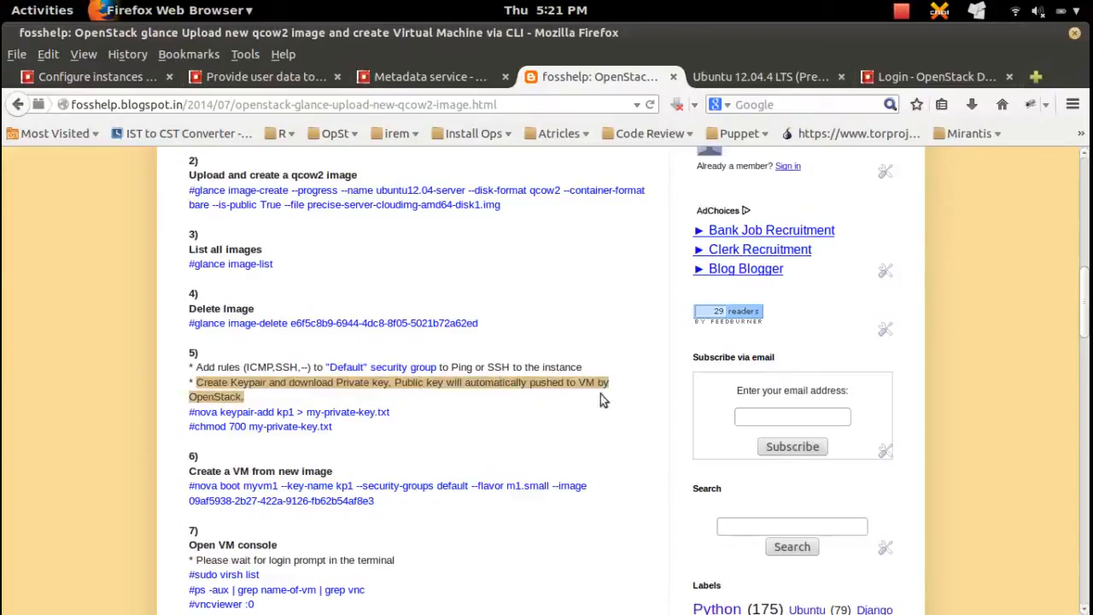
{"action": "left_click", "coordinate": [504, 383]}
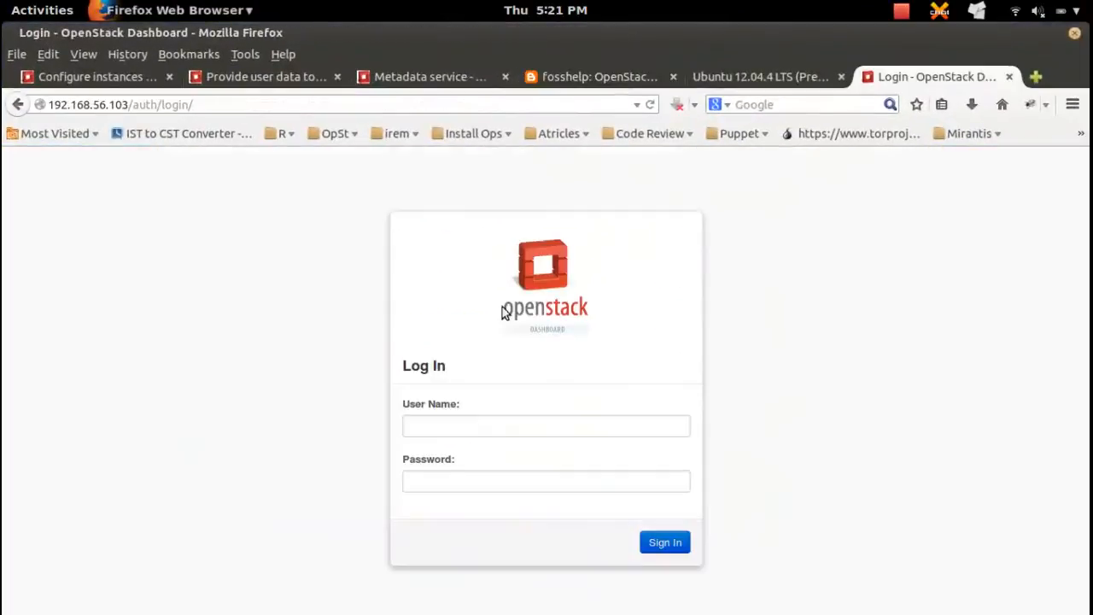
{"action": "mouse_move", "coordinate": [472, 416]}
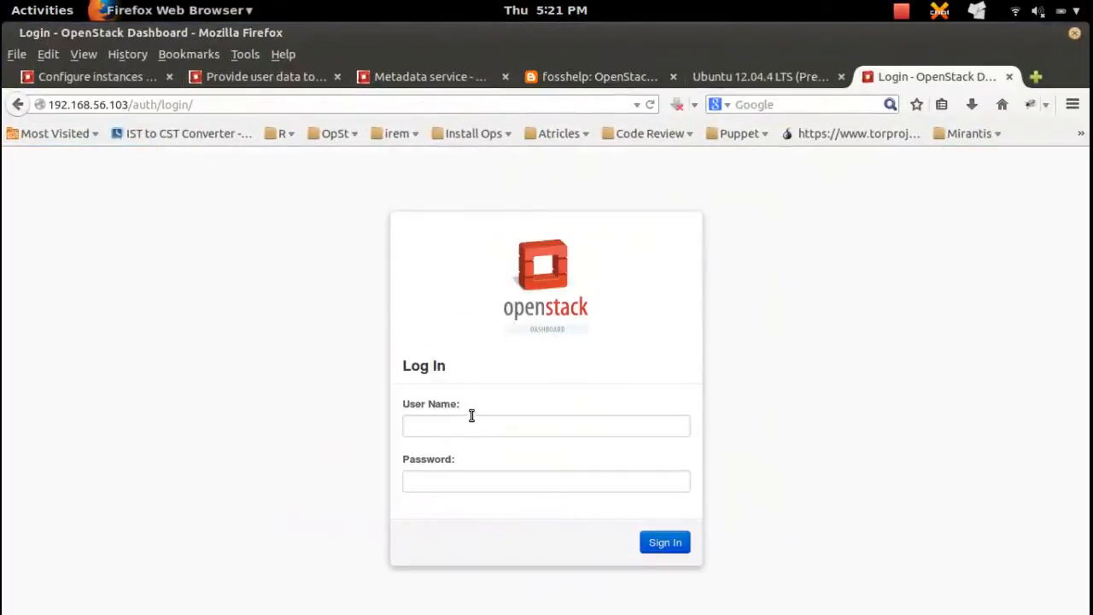
Step: Sign in as admin, decline saving the password, and open Access & Security
{"action": "type", "text": "admin"}
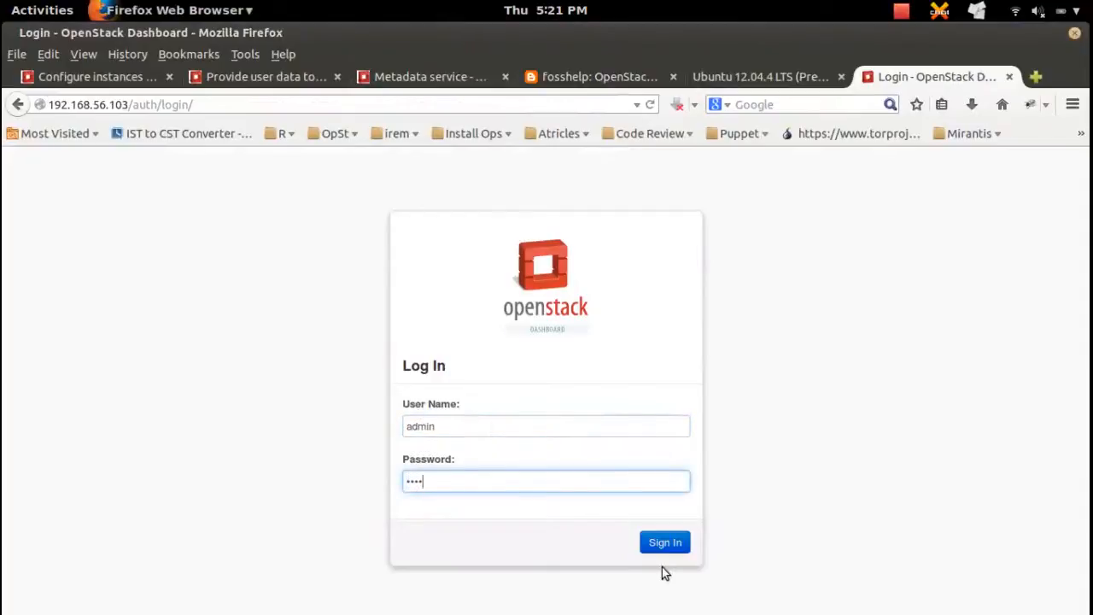
{"action": "left_click", "coordinate": [664, 542]}
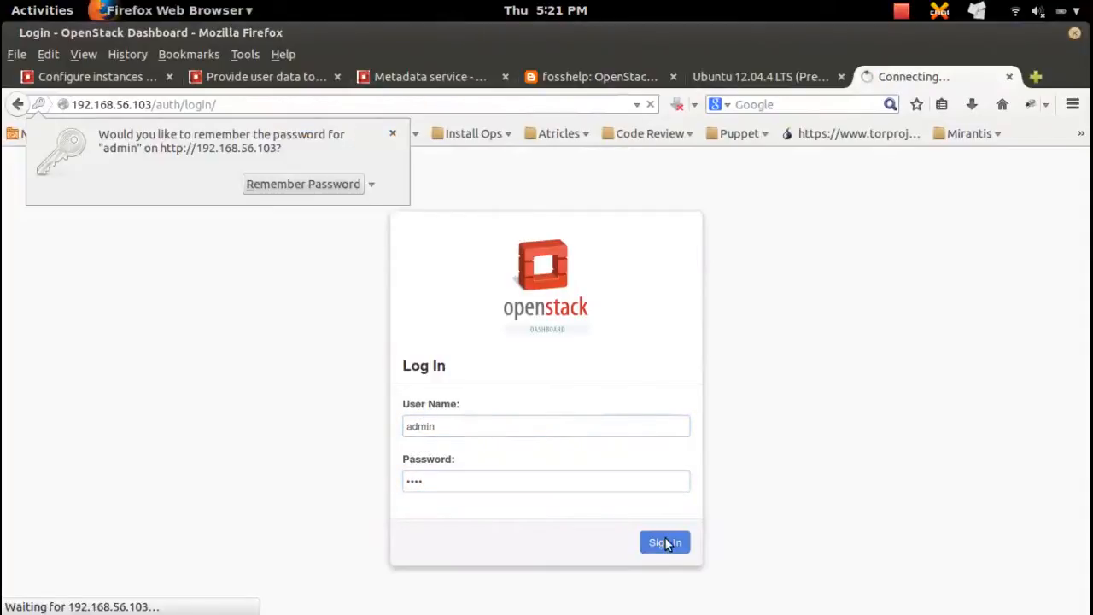
{"action": "left_click", "coordinate": [665, 543]}
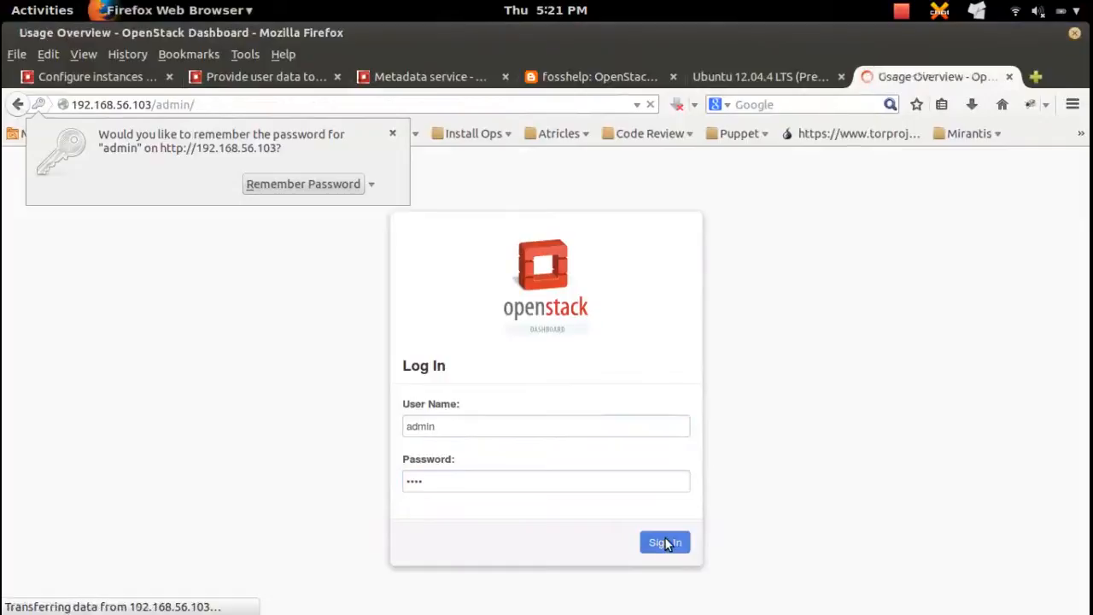
{"action": "left_click", "coordinate": [665, 541]}
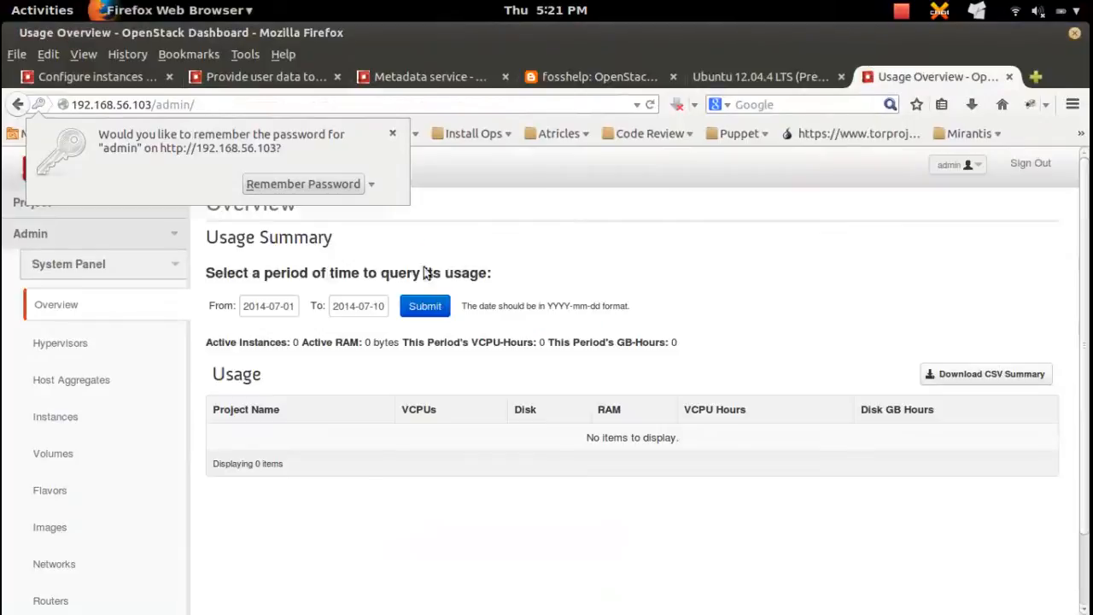
{"action": "left_click", "coordinate": [392, 132]}
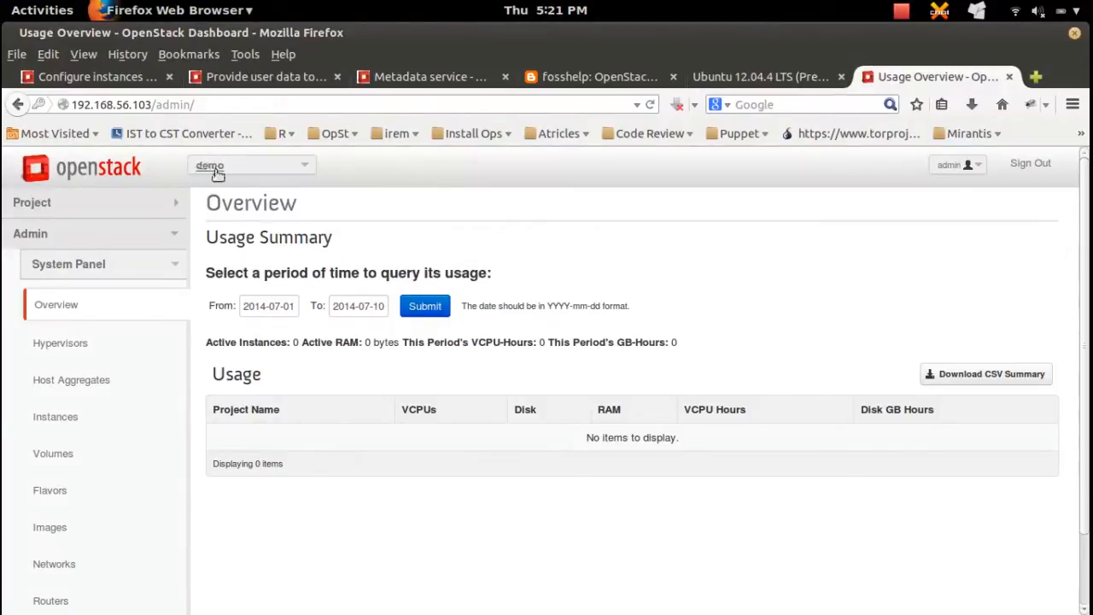
{"action": "mouse_move", "coordinate": [49, 440]}
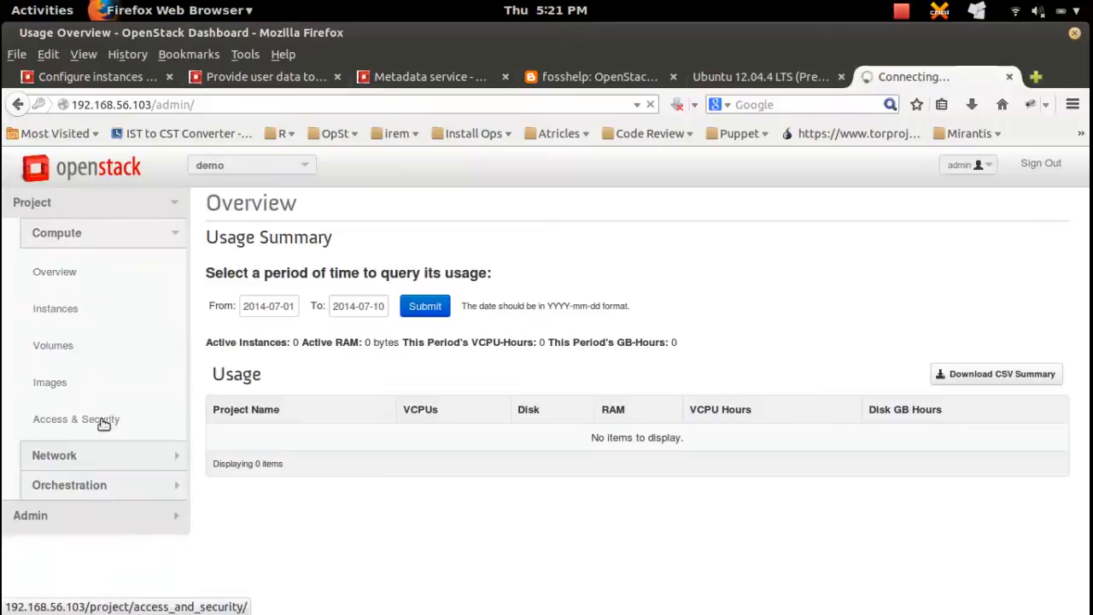
{"action": "left_click", "coordinate": [77, 419]}
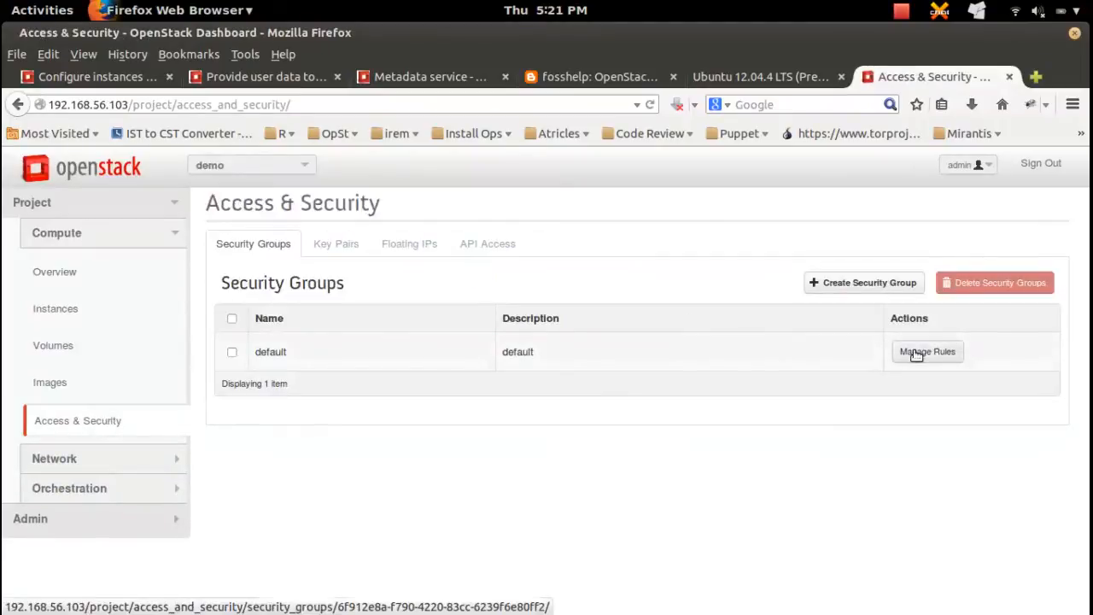
Step: Delete the default group's IPv6 and IPv4 ingress and egress rules, then dismiss the notice
{"action": "left_click", "coordinate": [927, 351]}
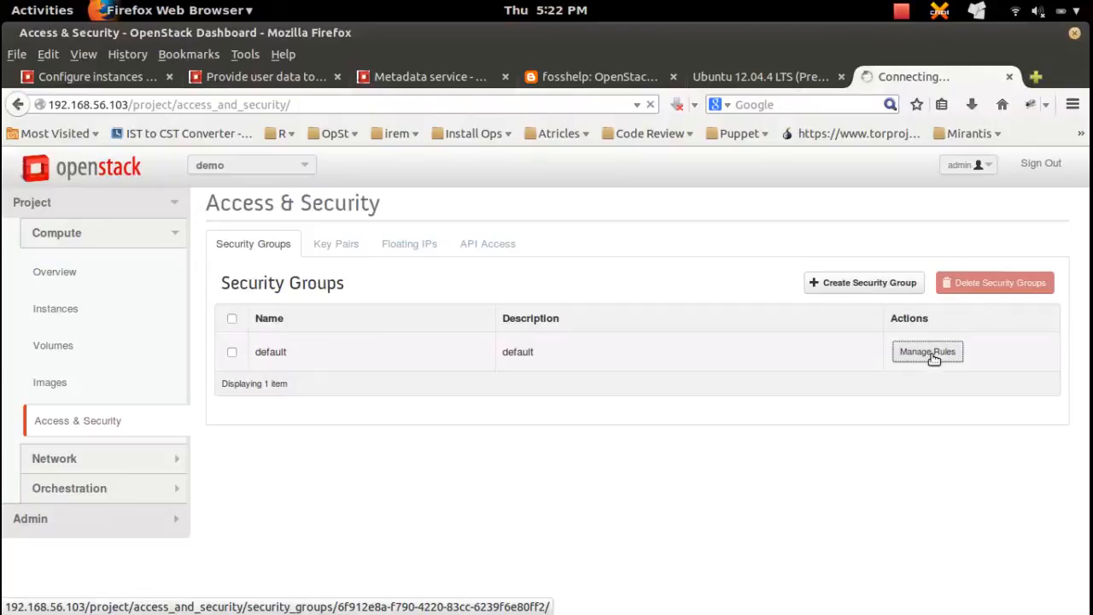
{"action": "left_click", "coordinate": [926, 351]}
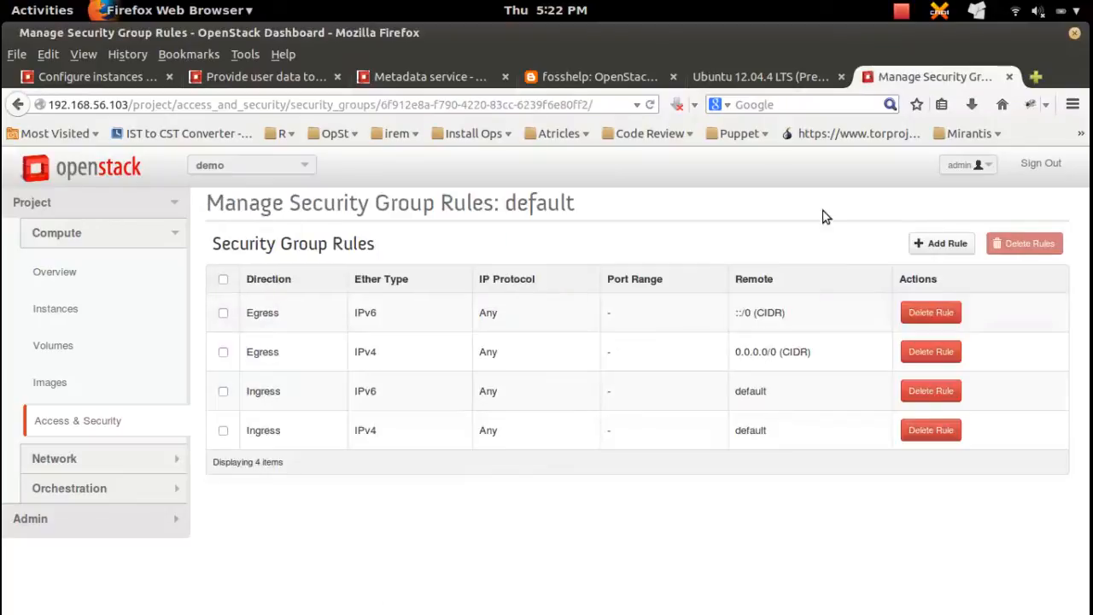
{"action": "left_click", "coordinate": [931, 312]}
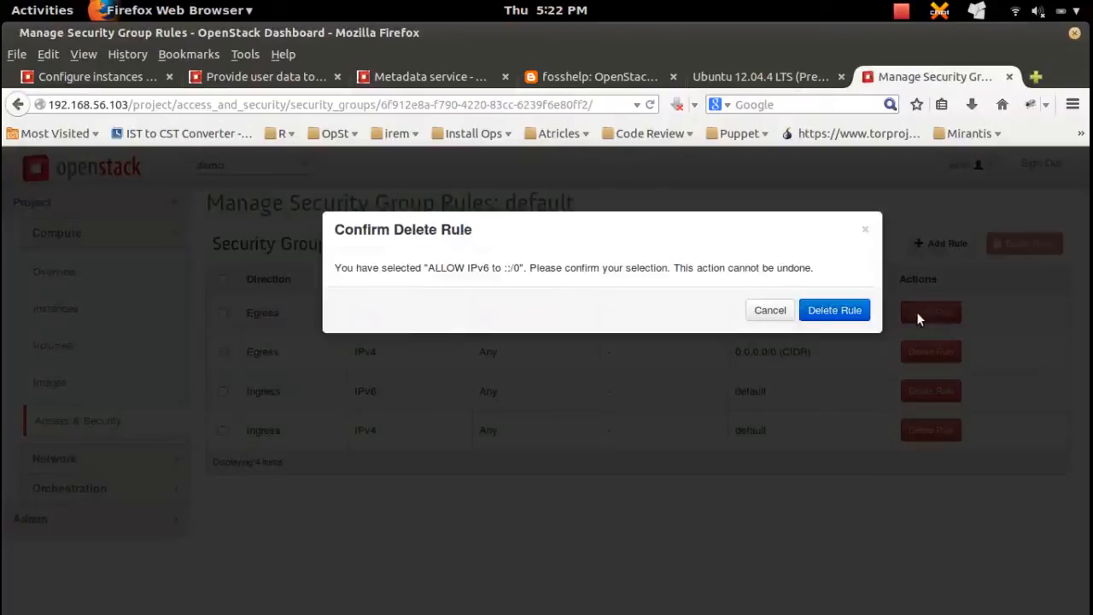
{"action": "left_click", "coordinate": [835, 310]}
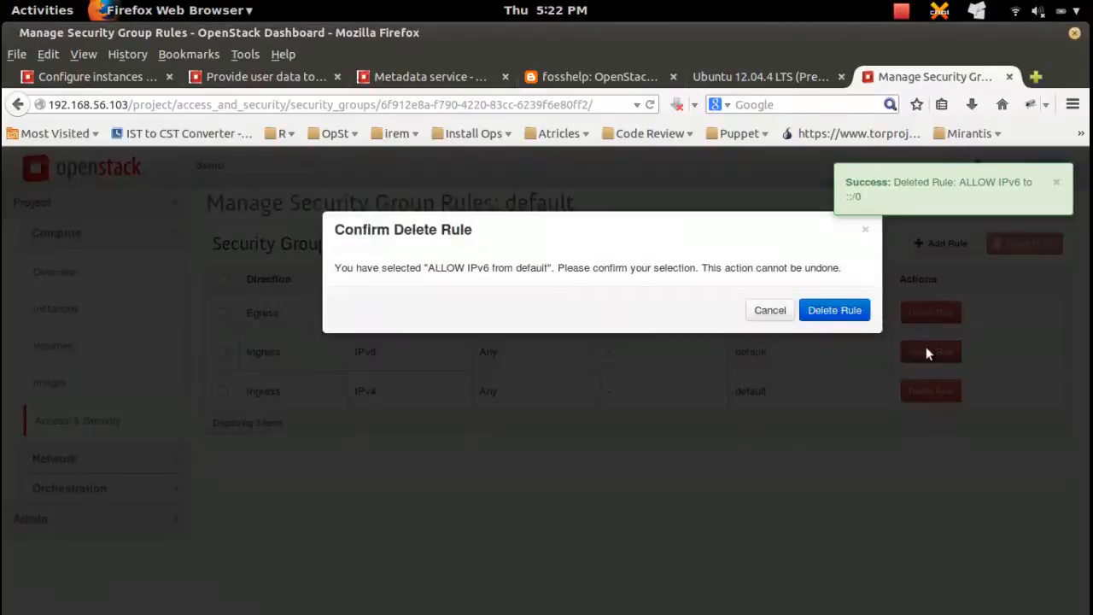
{"action": "left_click", "coordinate": [835, 309]}
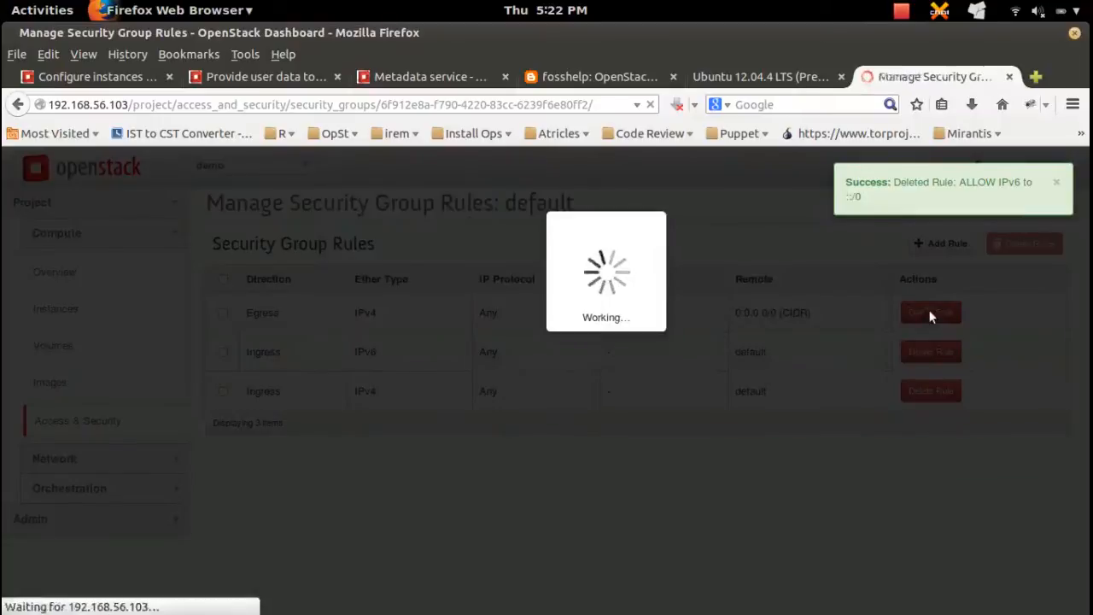
{"action": "left_click", "coordinate": [931, 312]}
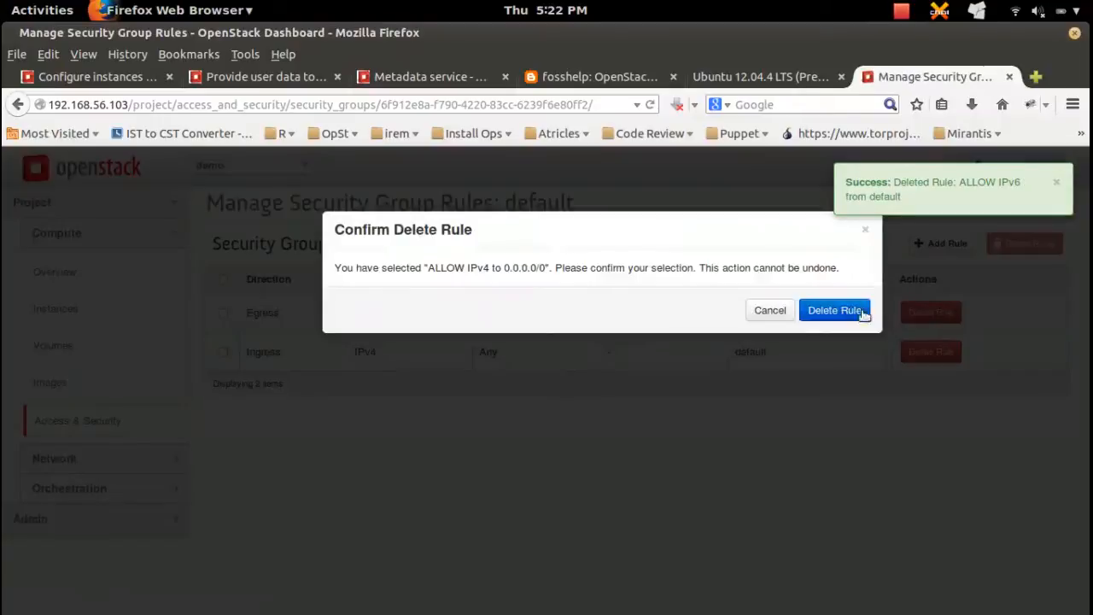
{"action": "left_click", "coordinate": [835, 310]}
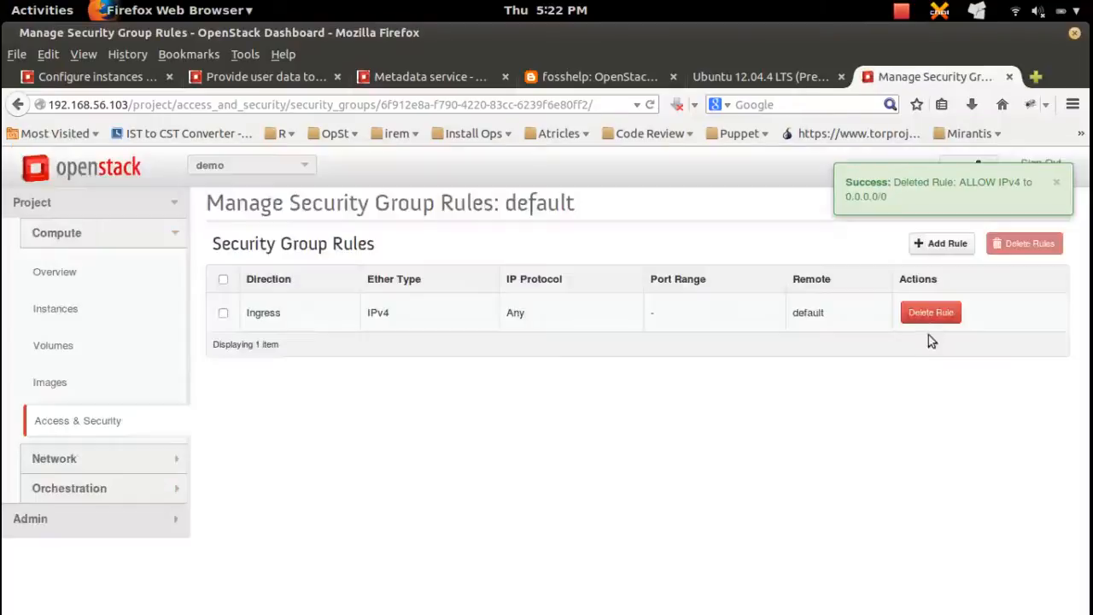
{"action": "left_click", "coordinate": [931, 312]}
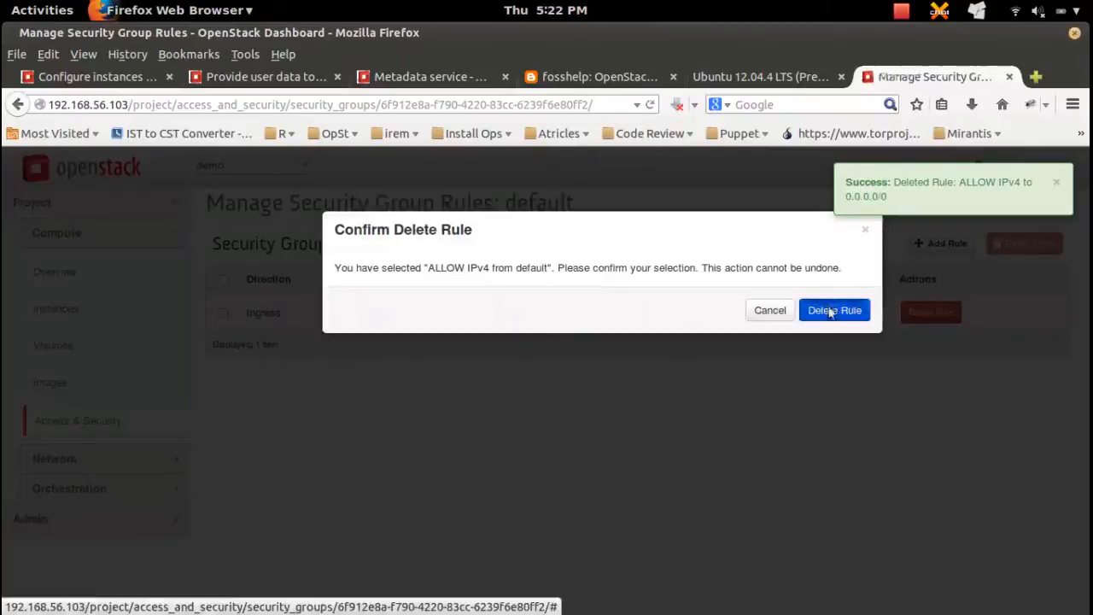
{"action": "left_click", "coordinate": [835, 309]}
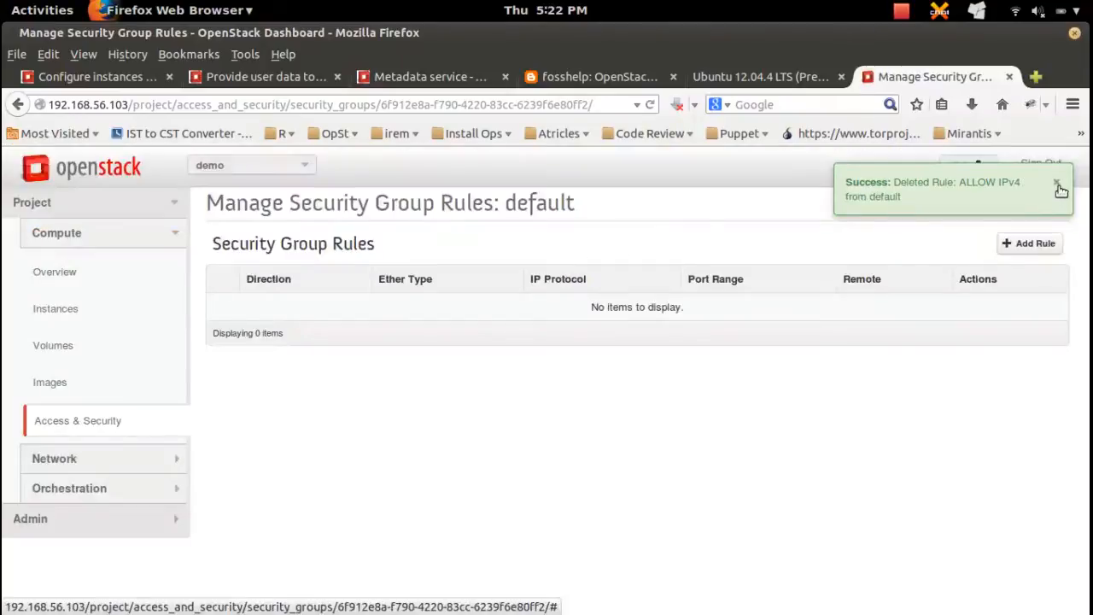
{"action": "left_click", "coordinate": [1031, 242]}
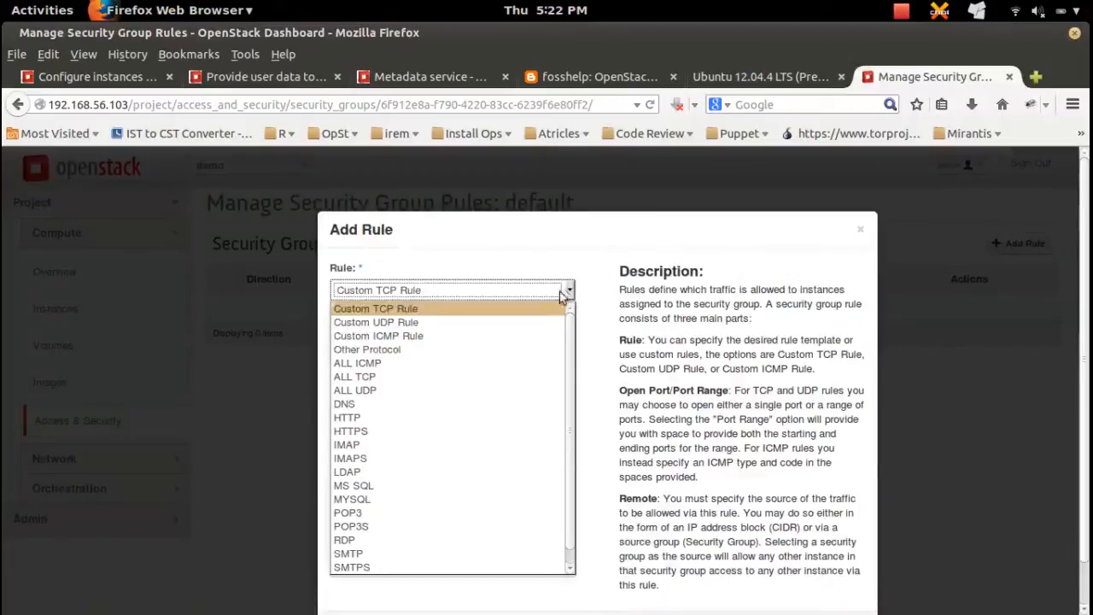
Step: Add an ALL ICMP rule to the default security group
{"action": "left_click", "coordinate": [357, 363]}
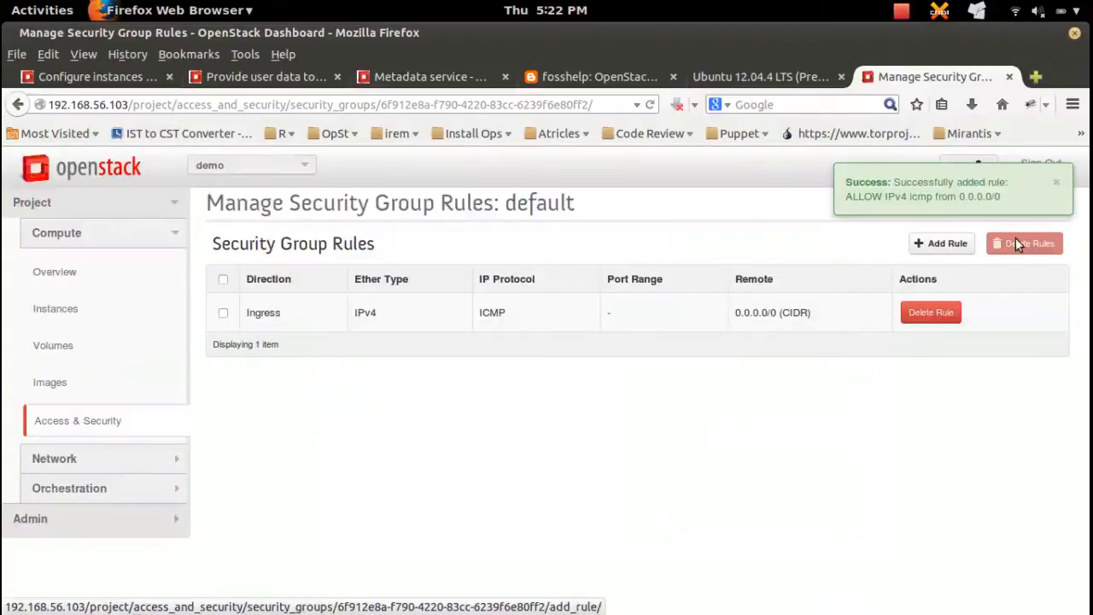
{"action": "left_click", "coordinate": [941, 244]}
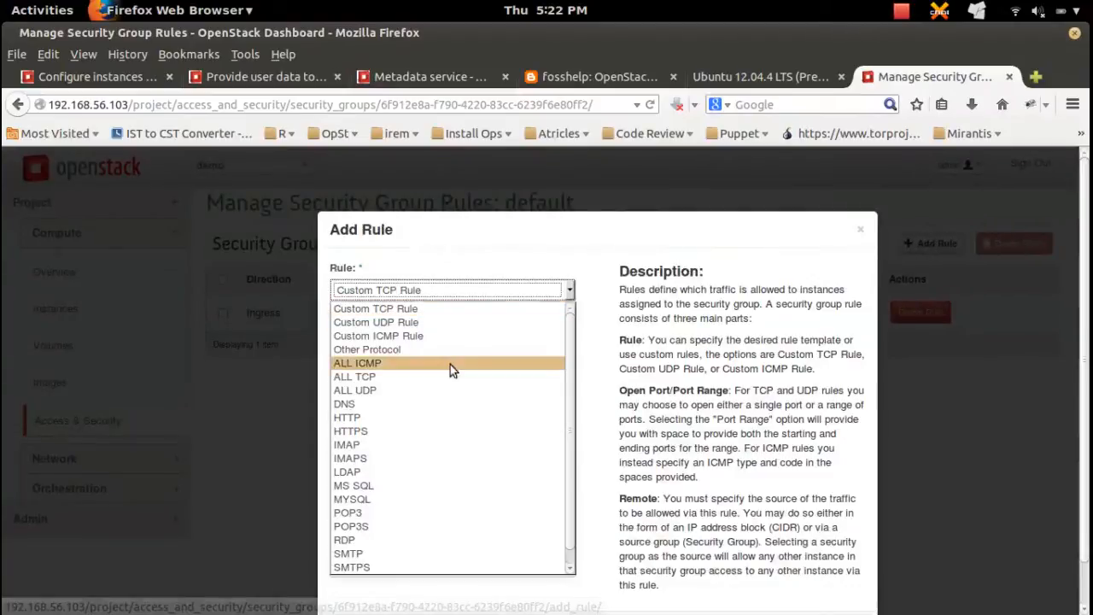
{"action": "left_click", "coordinate": [357, 363]}
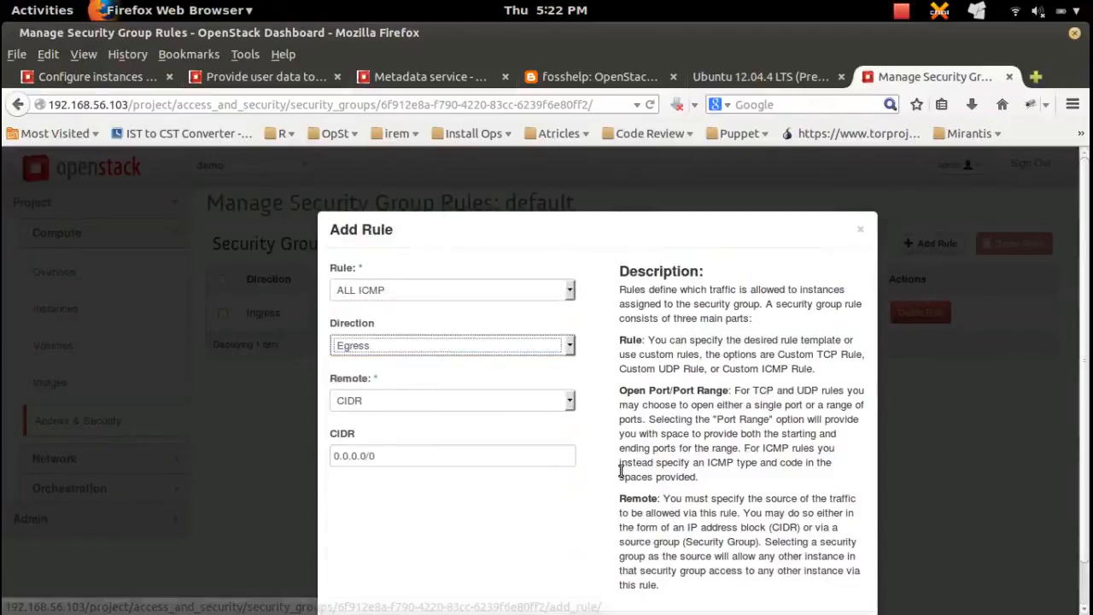
{"action": "scroll", "scroll_direction": "down", "scroll_amount": 3}
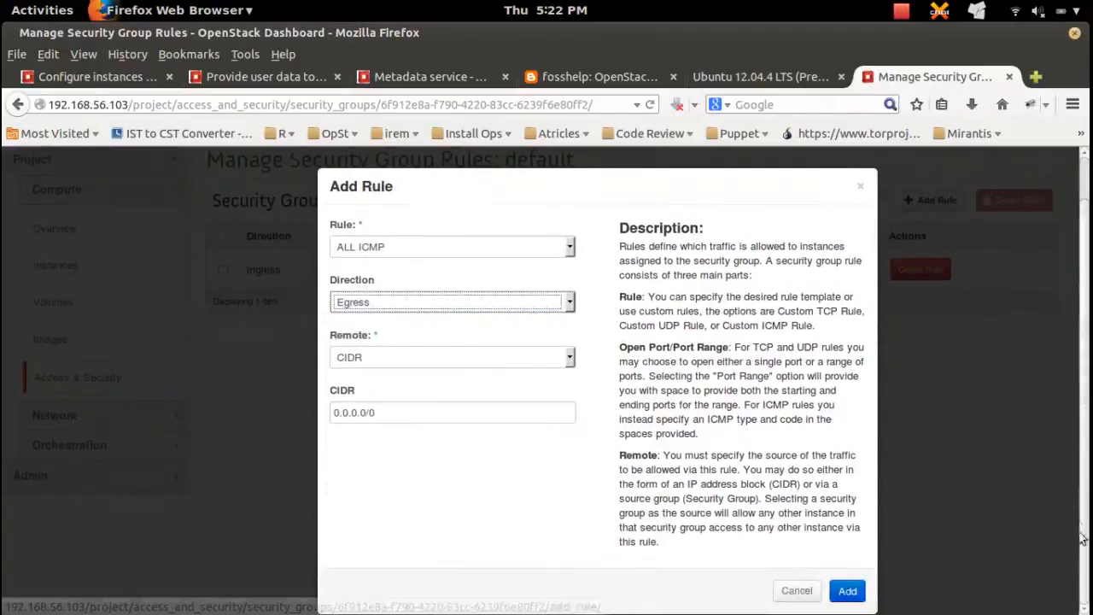
{"action": "left_click", "coordinate": [847, 591]}
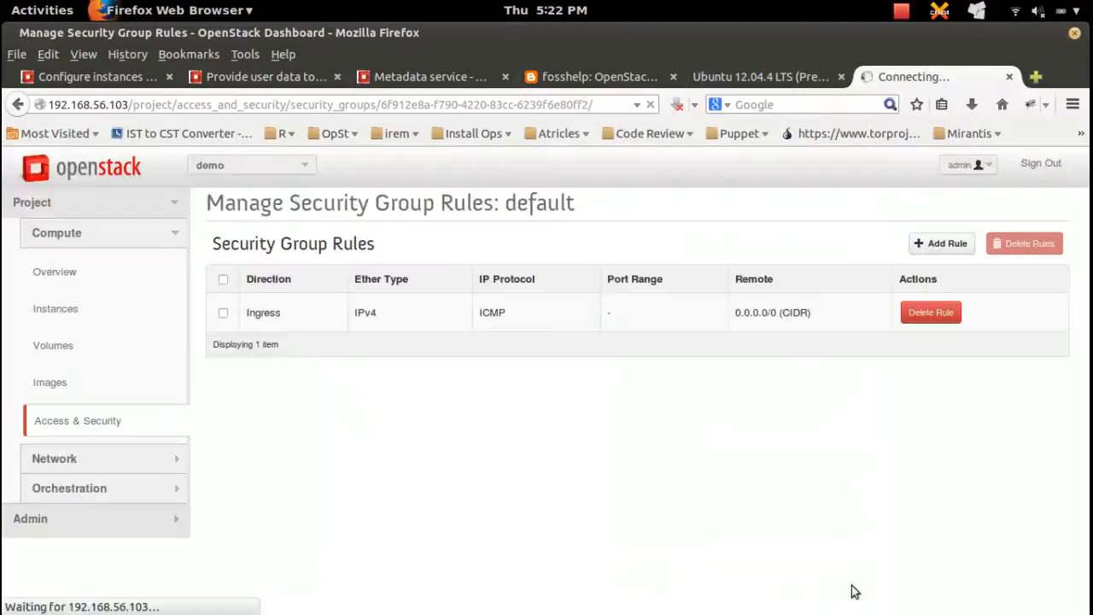
Step: Add an HTTP (port 80) rule from 0.0.0.0/0 using the rule template
{"action": "left_click", "coordinate": [942, 244]}
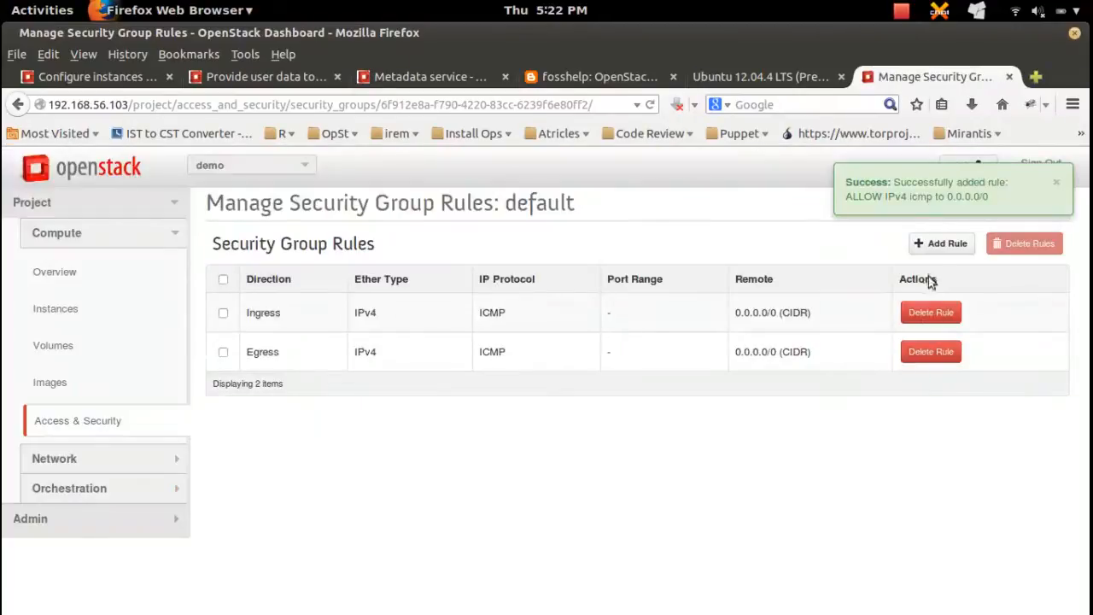
{"action": "left_click", "coordinate": [940, 244]}
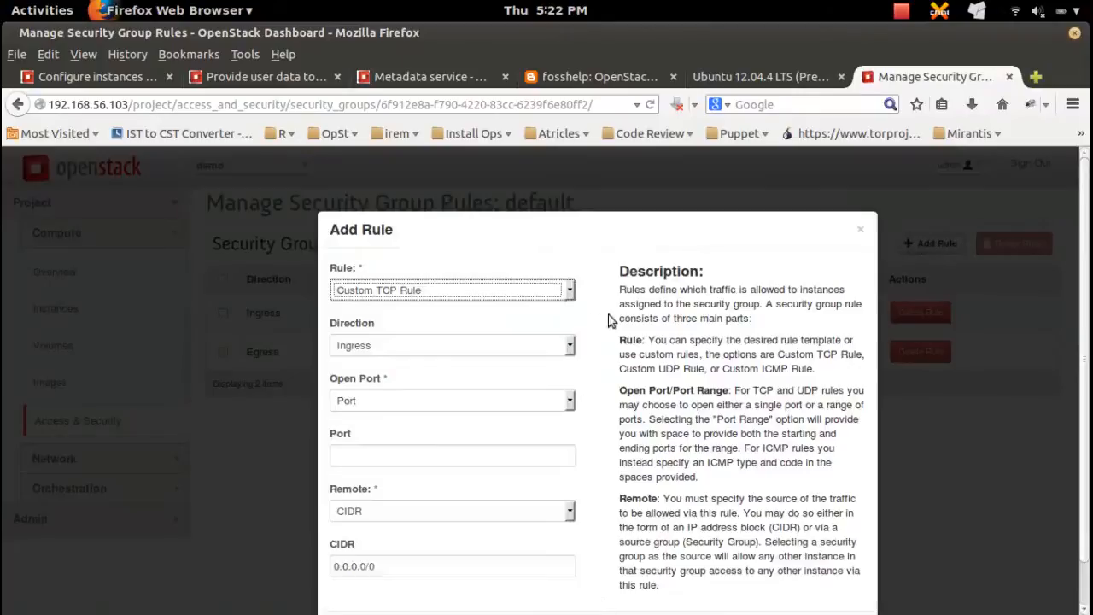
{"action": "left_click", "coordinate": [452, 290]}
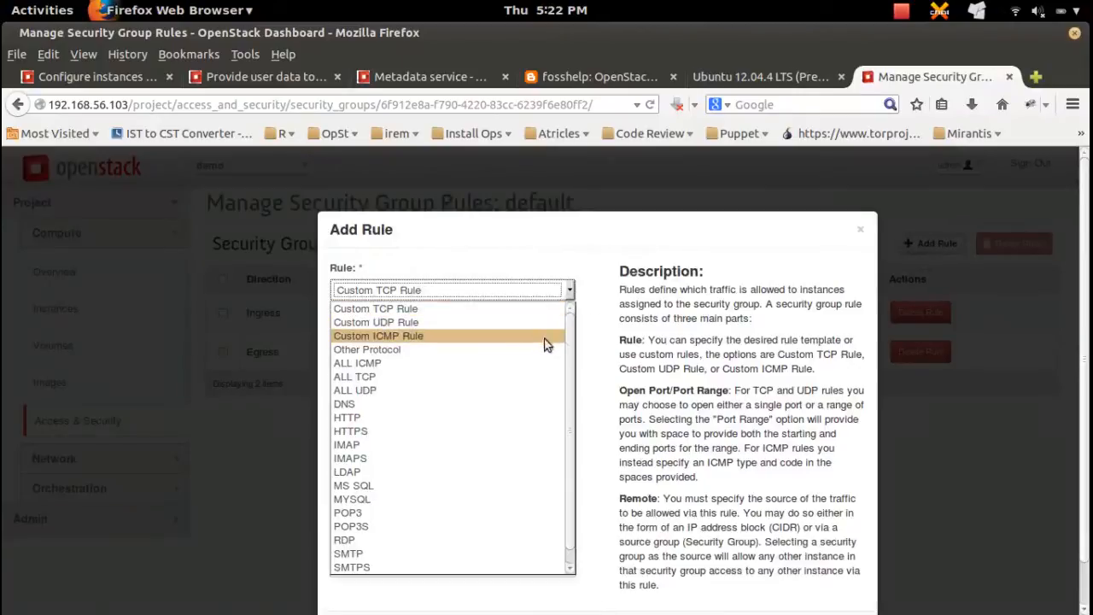
{"action": "scroll", "scroll_direction": "down", "scroll_amount": 3}
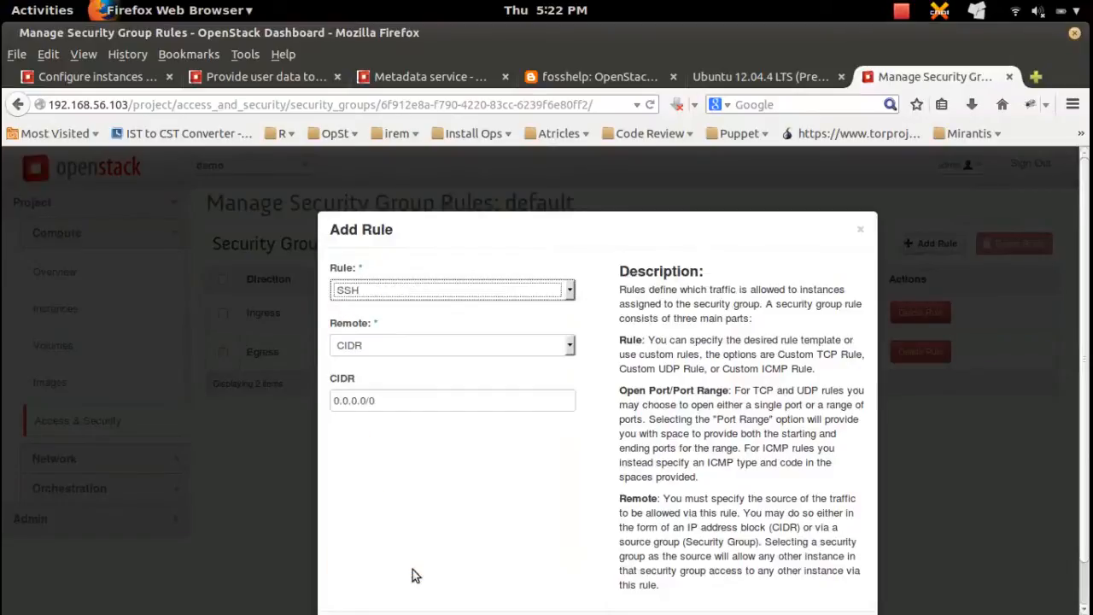
{"action": "scroll", "scroll_direction": "down", "scroll_amount": 3}
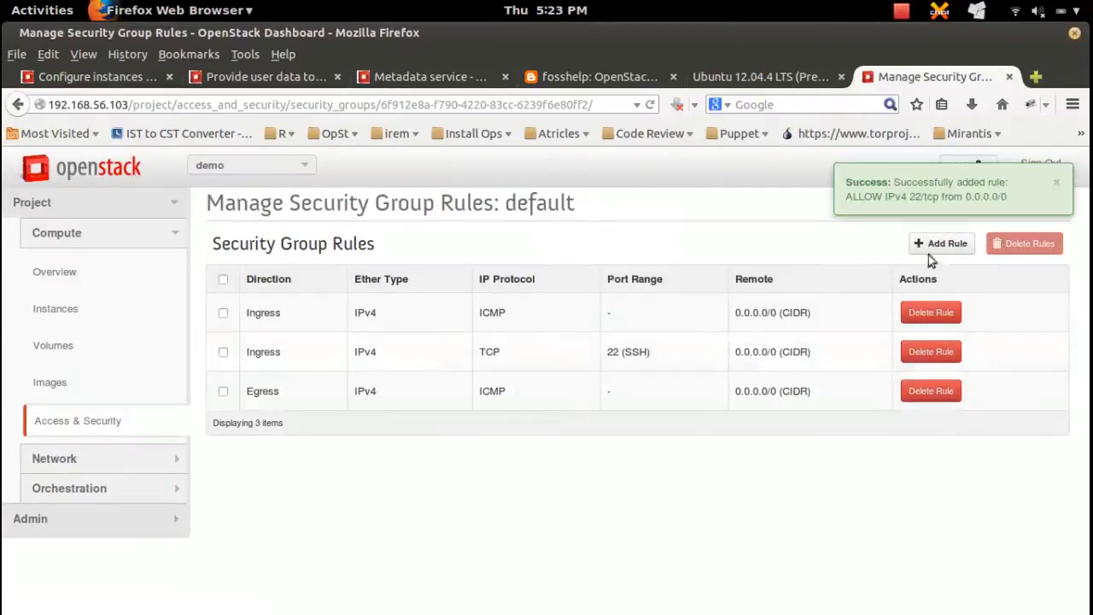
{"action": "left_click", "coordinate": [940, 244]}
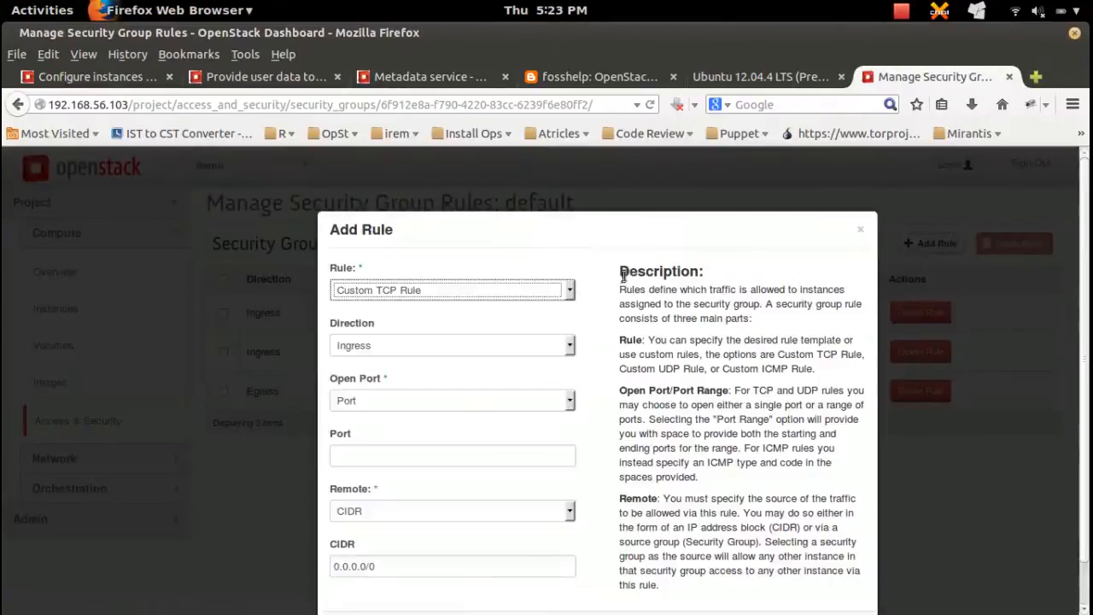
{"action": "left_click", "coordinate": [452, 290]}
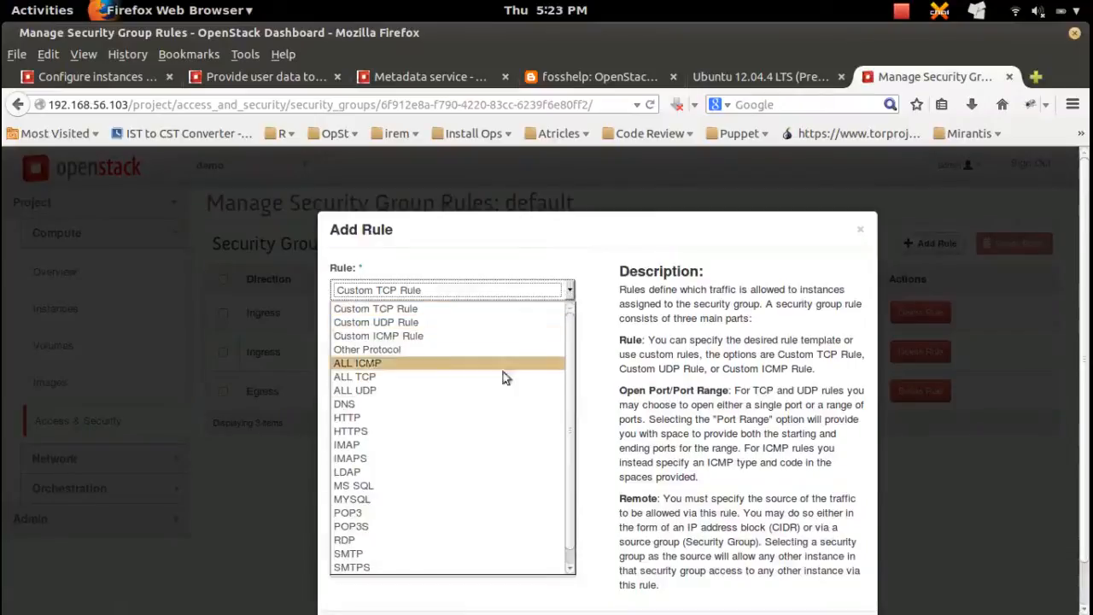
{"action": "left_click", "coordinate": [345, 417]}
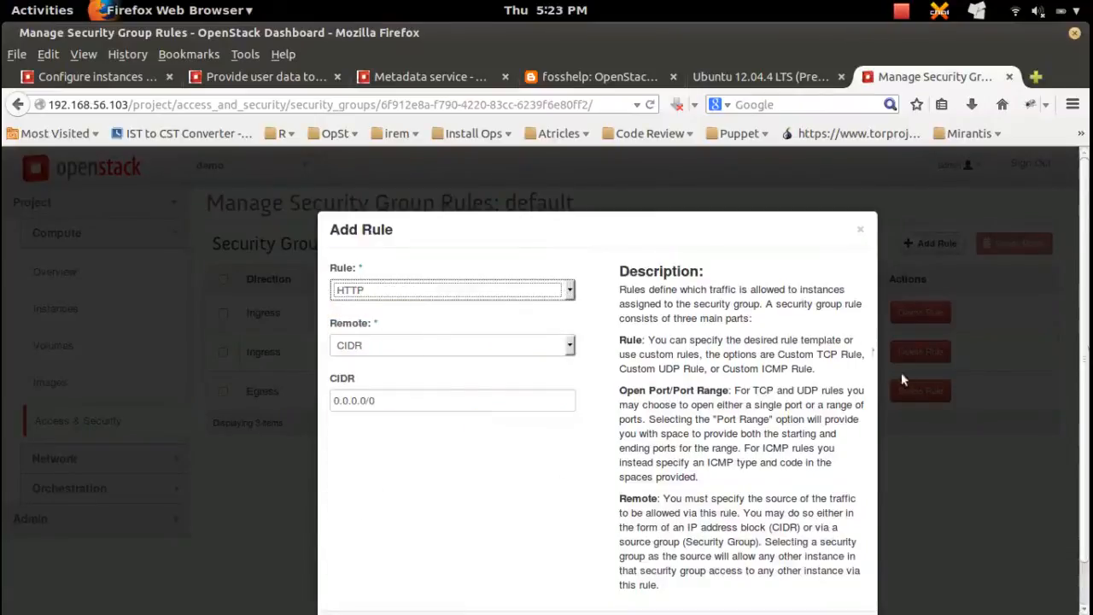
{"action": "scroll", "scroll_direction": "down", "scroll_amount": 3}
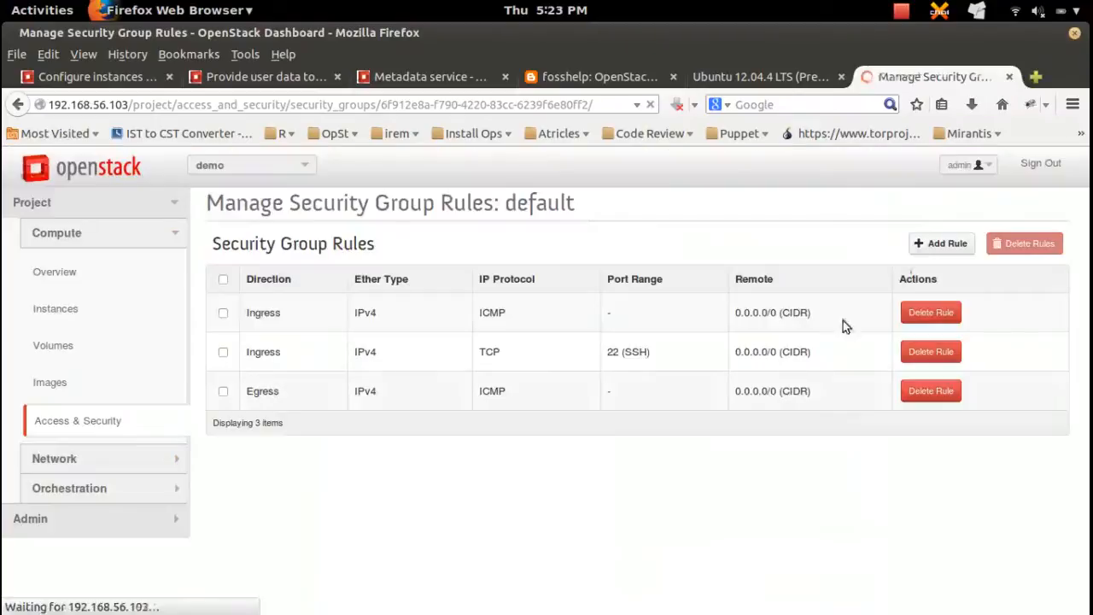
Step: Add an HTTPS (port 443) rule from 0.0.0.0/0 using the rule template
{"action": "left_click", "coordinate": [941, 244]}
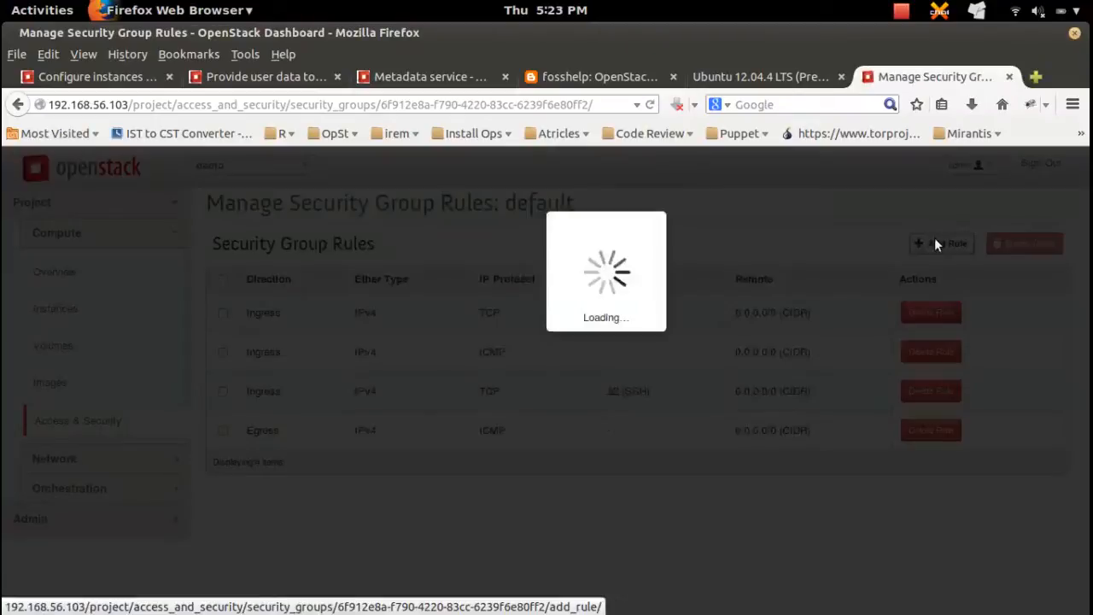
{"action": "left_click", "coordinate": [942, 244]}
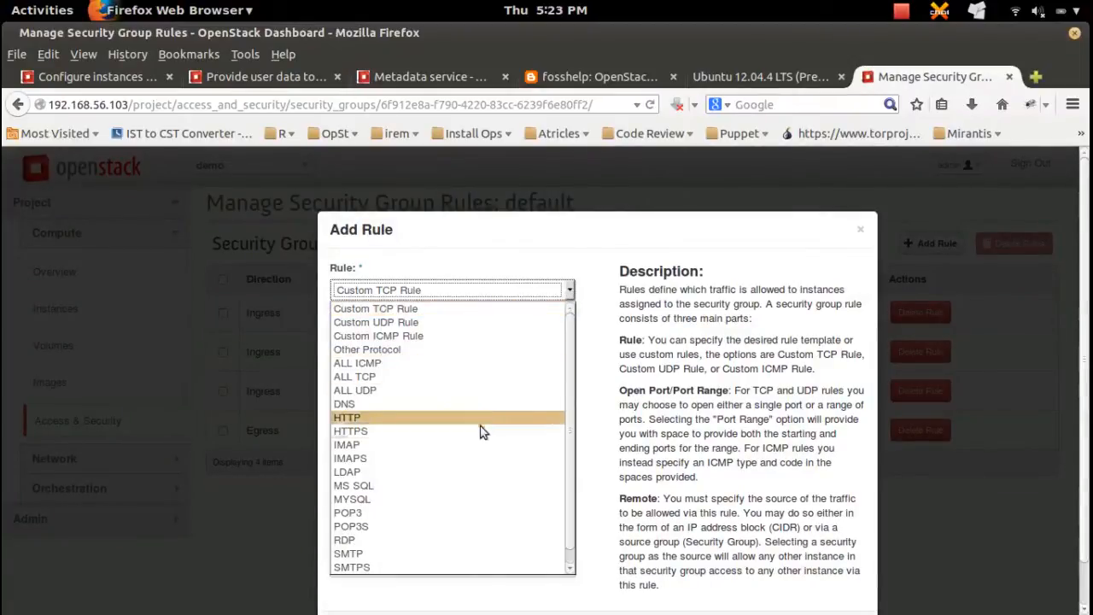
{"action": "left_click", "coordinate": [351, 430]}
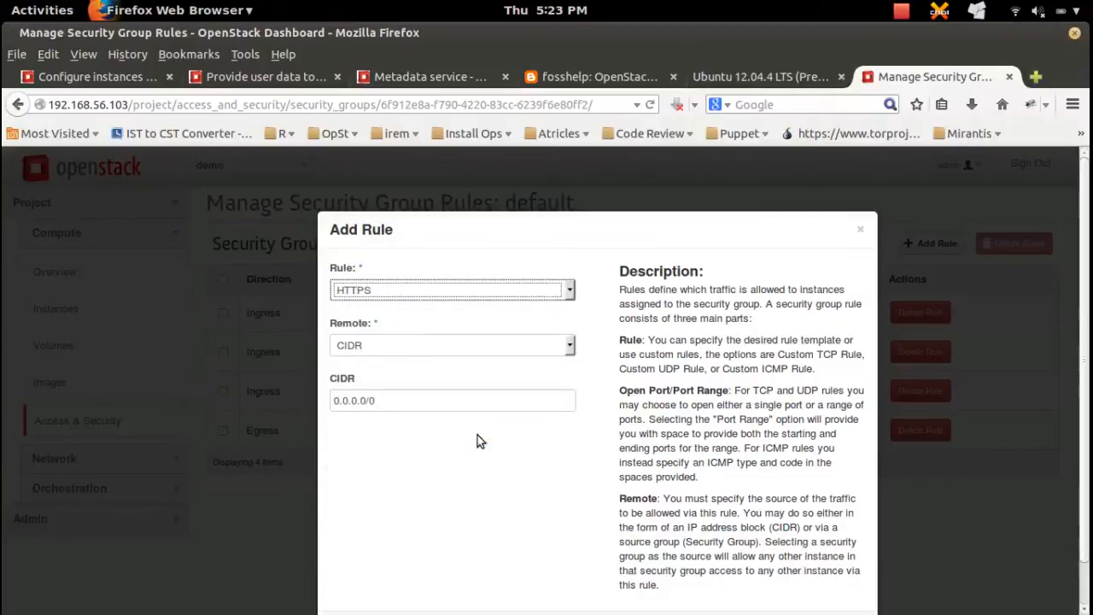
{"action": "scroll", "scroll_direction": "down", "scroll_amount": 3}
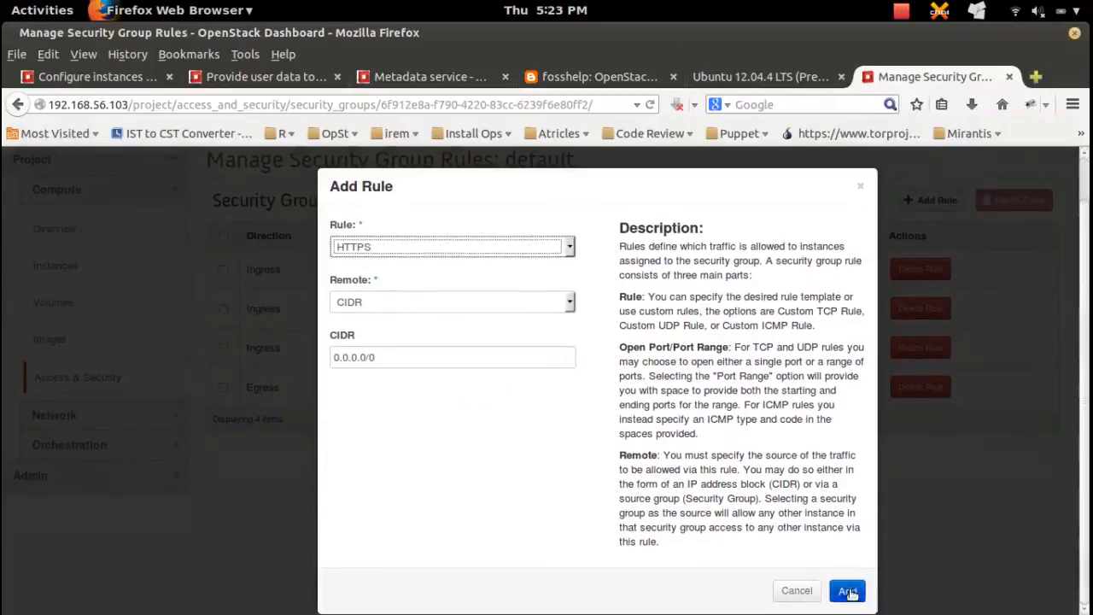
{"action": "left_click", "coordinate": [847, 591]}
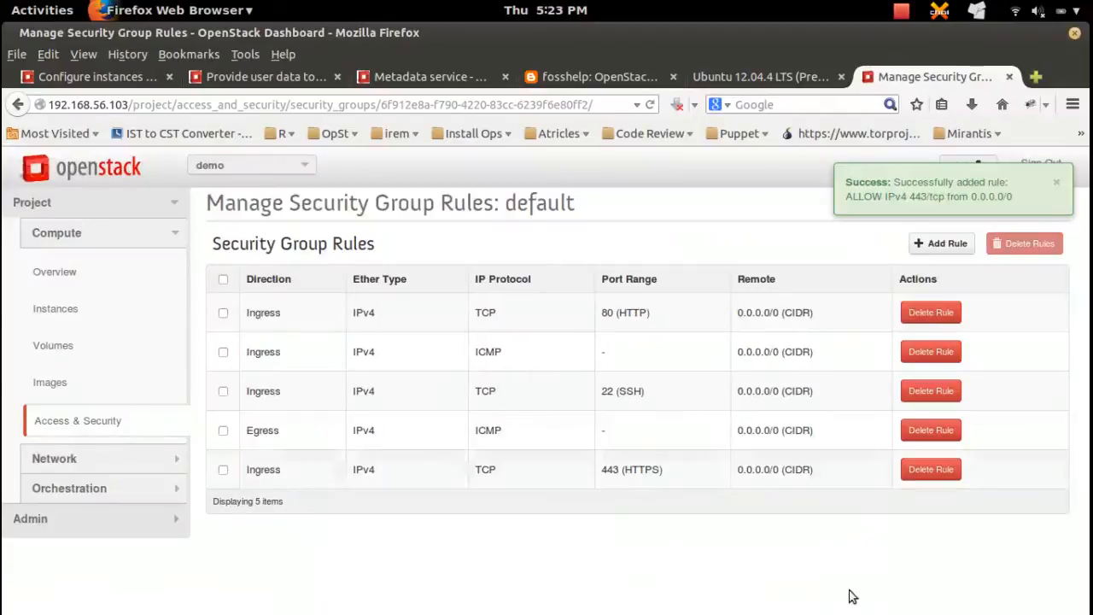
{"action": "mouse_move", "coordinate": [627, 418]}
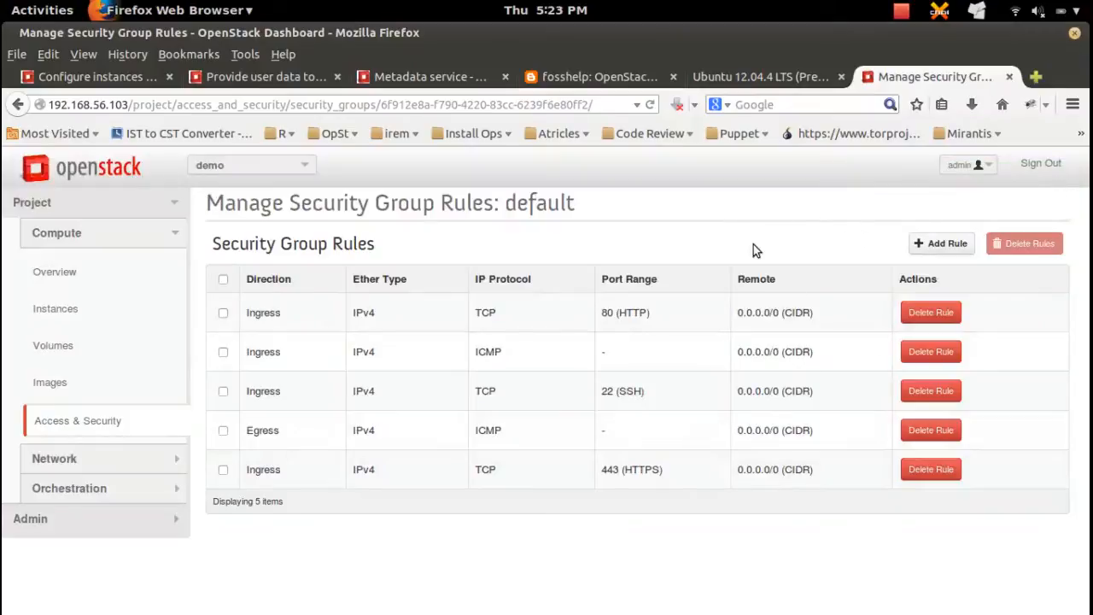
{"action": "mouse_move", "coordinate": [827, 226]}
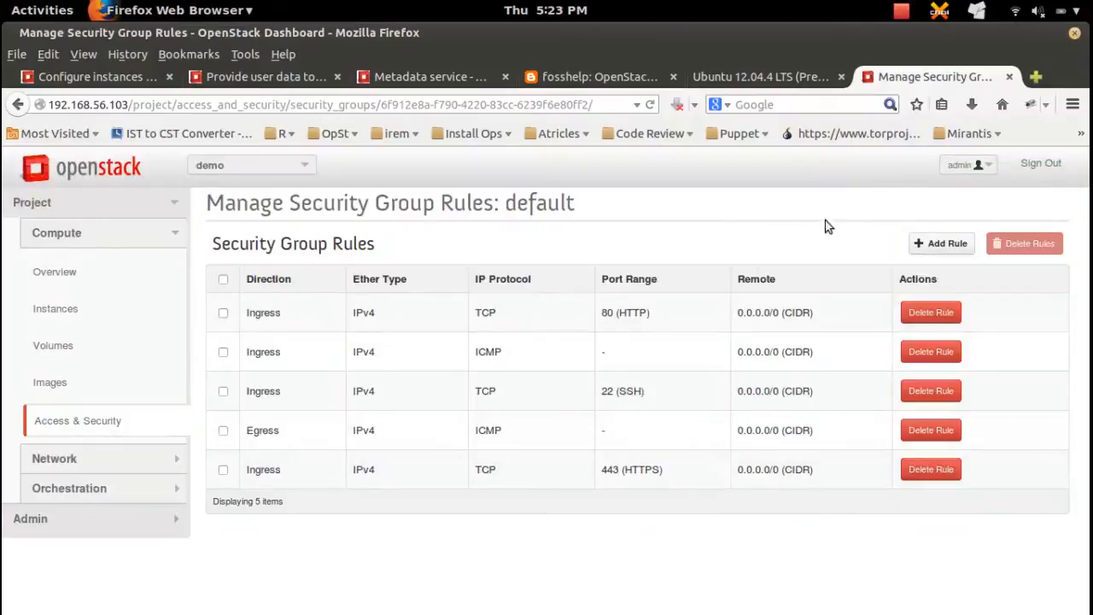
{"action": "mouse_move", "coordinate": [121, 401]}
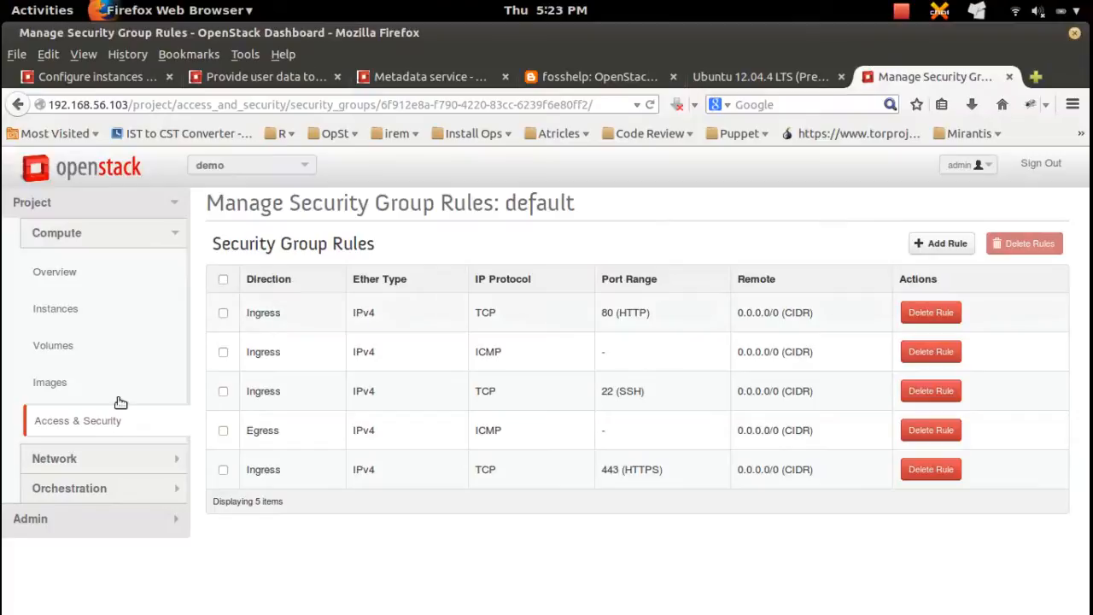
{"action": "mouse_move", "coordinate": [98, 426]}
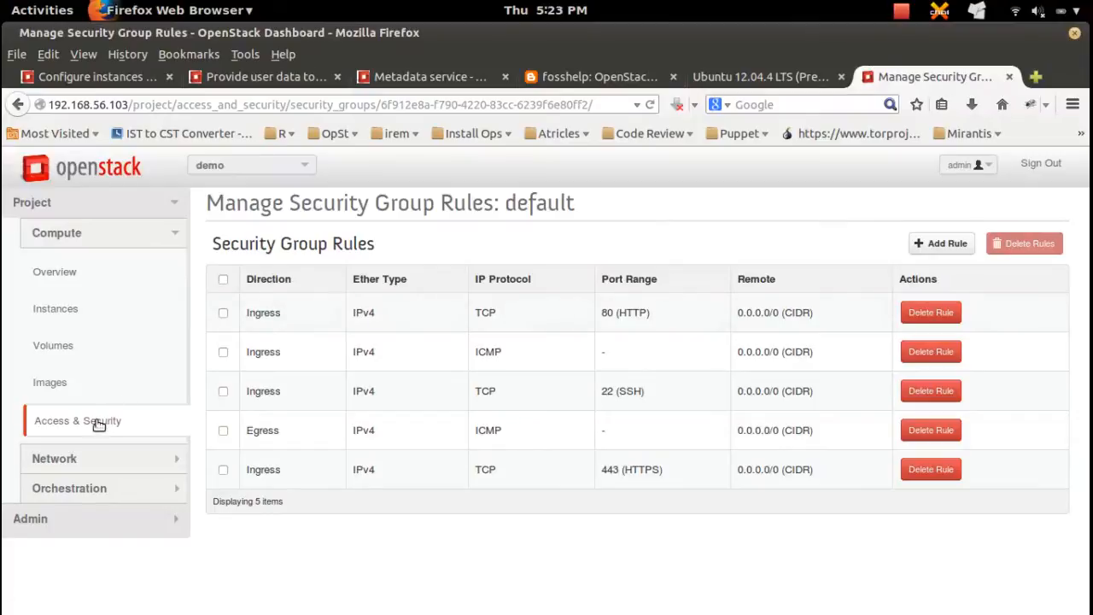
Step: Return to the Access & Security overview, then switch to the Ubuntu cloud images tab
{"action": "left_click", "coordinate": [77, 421]}
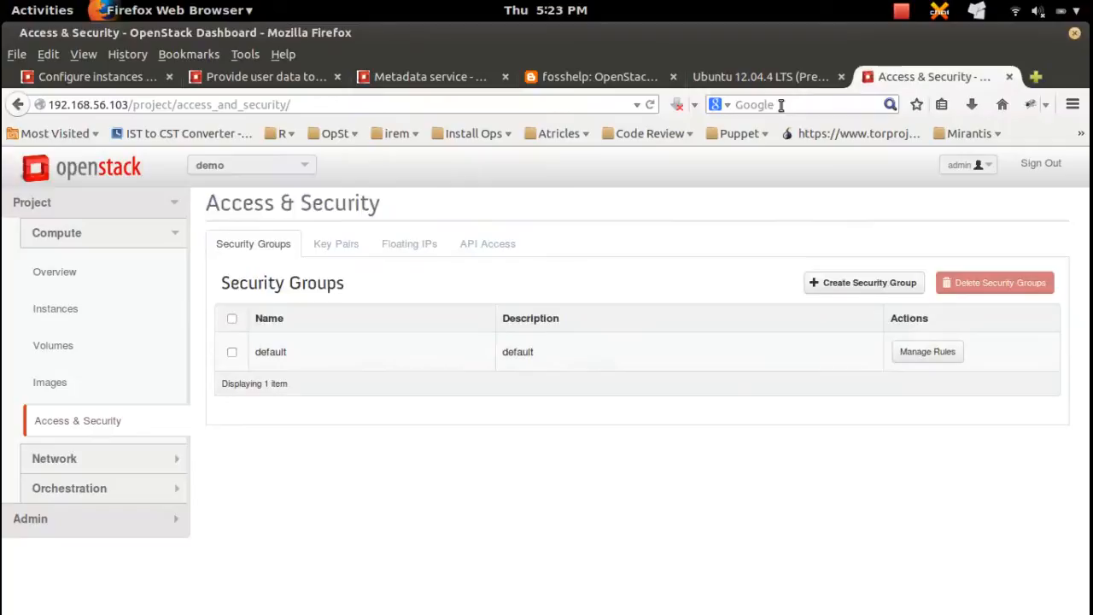
{"action": "left_click", "coordinate": [760, 76]}
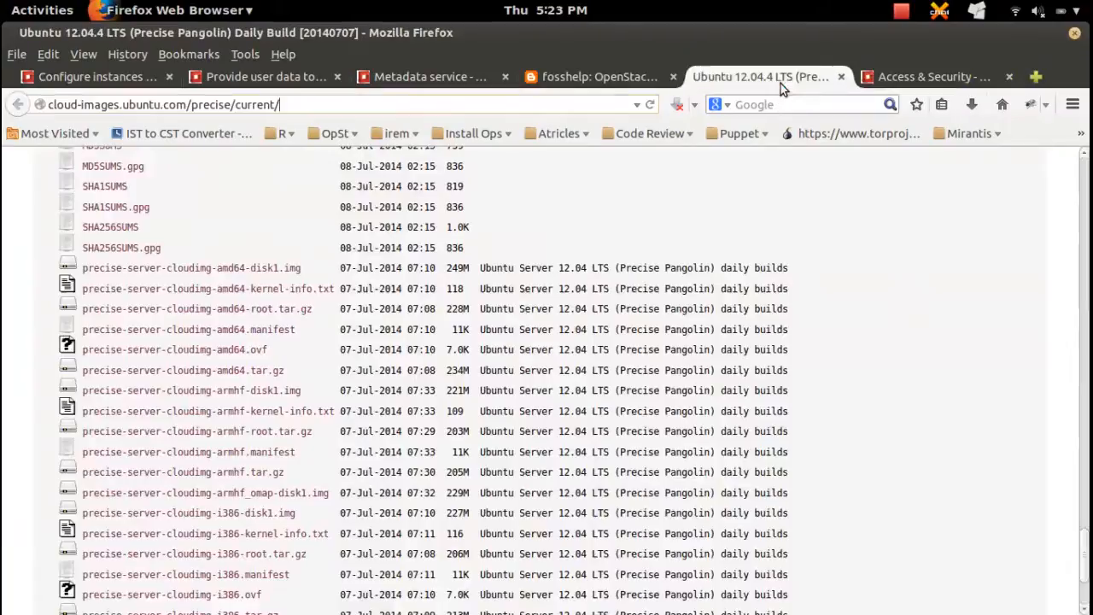
Step: In the fosshelp guide, select the nova keypair-add command and bring up copy options
{"action": "left_click", "coordinate": [594, 76]}
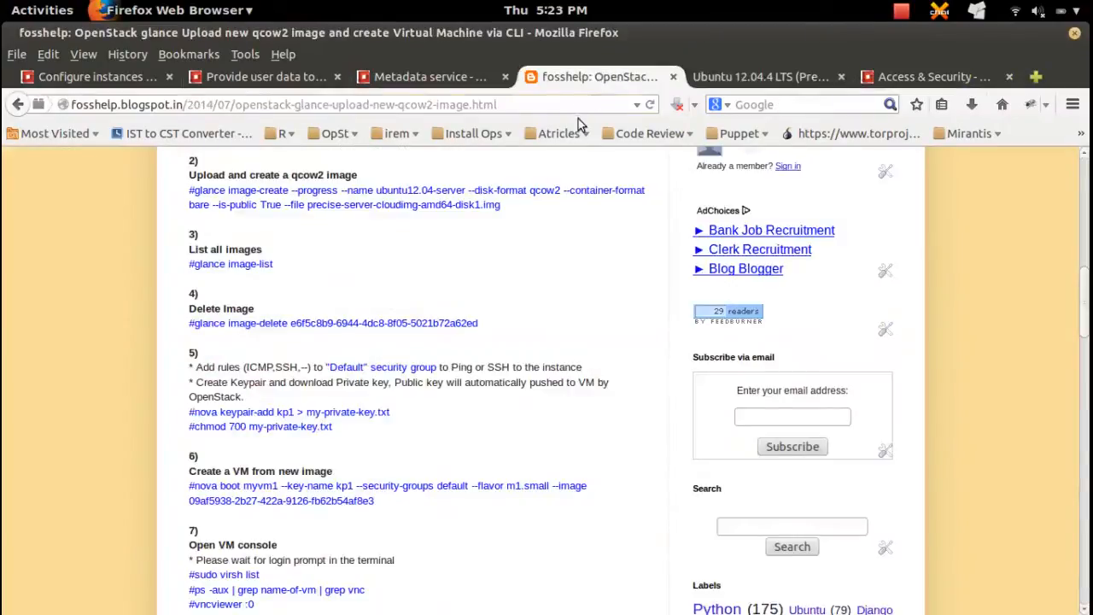
{"action": "mouse_move", "coordinate": [554, 273]}
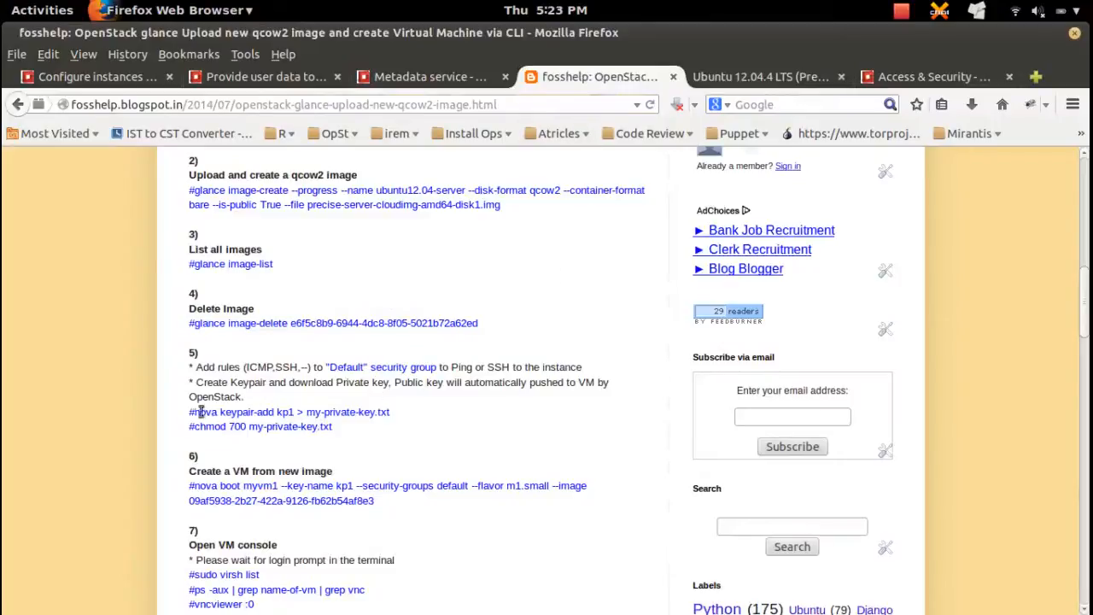
{"action": "double_click", "coordinate": [226, 381]}
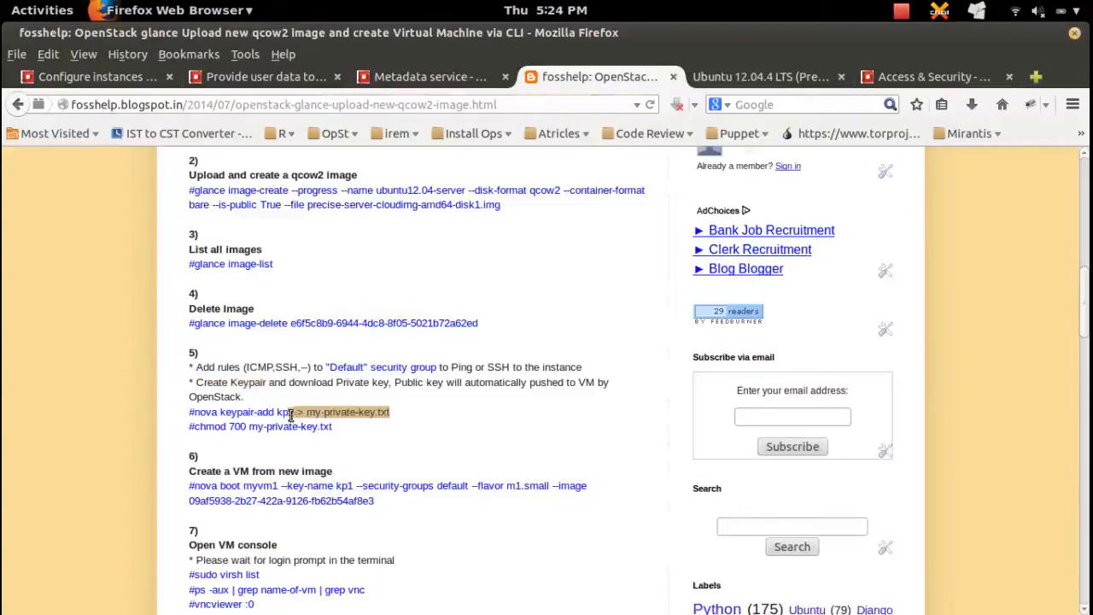
{"action": "right_click", "coordinate": [291, 413]}
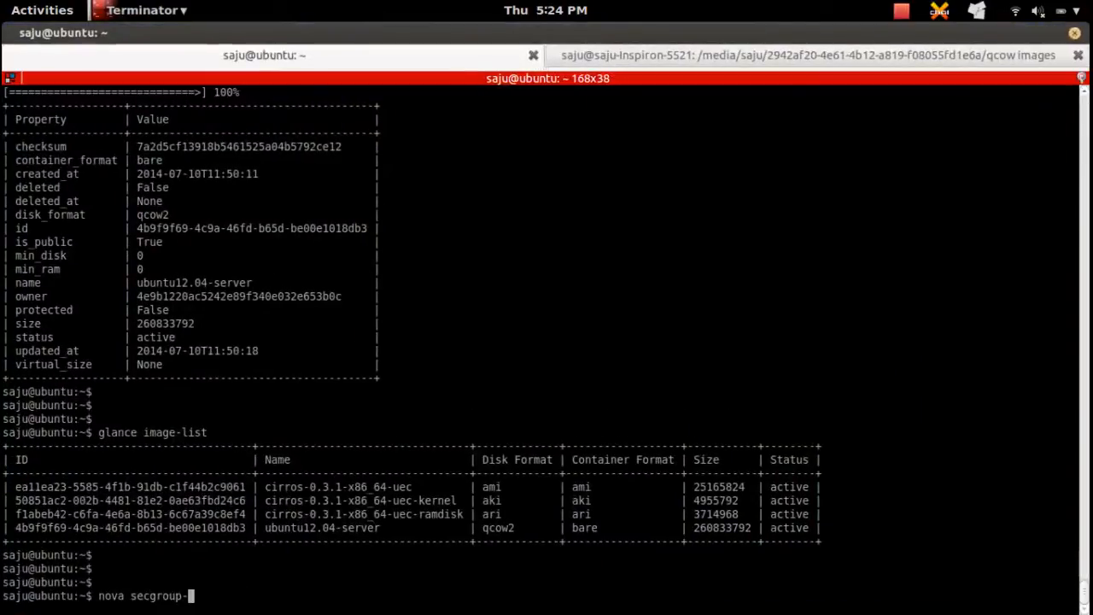
Step: List security groups and the default group's rules: TCP 80, 22, 443 and ICMP
{"action": "type", "text": "list"}
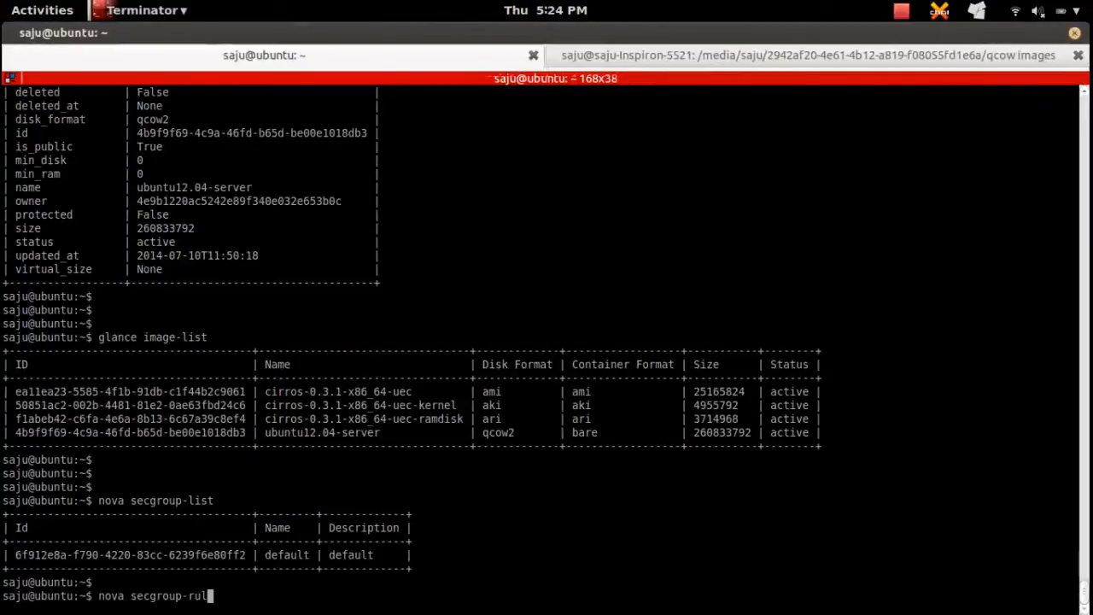
{"action": "key", "text": "Tab"}
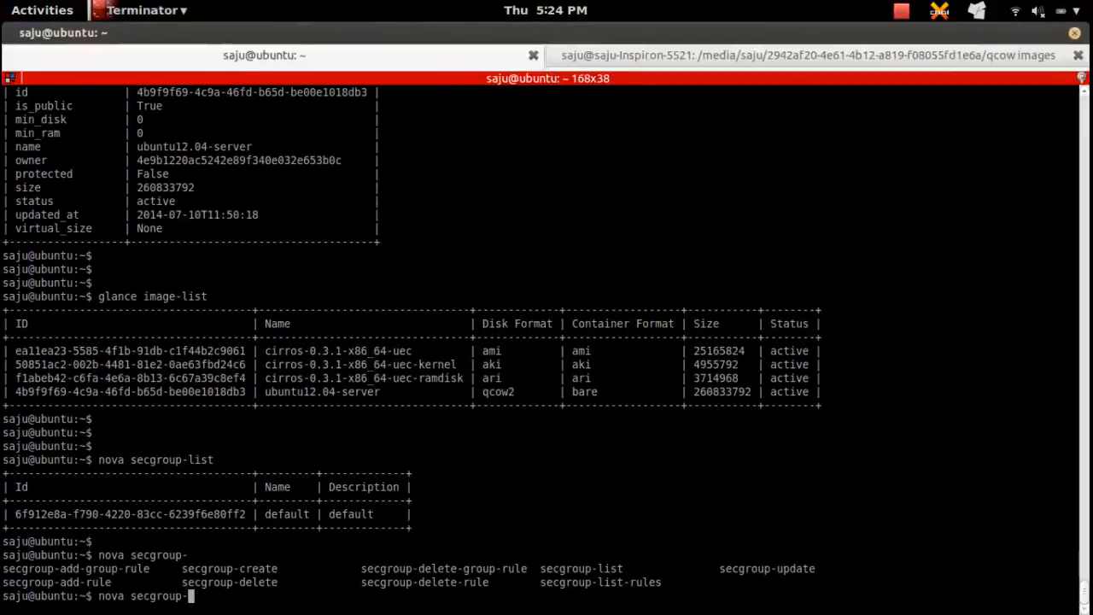
{"action": "type", "text": "listro"}
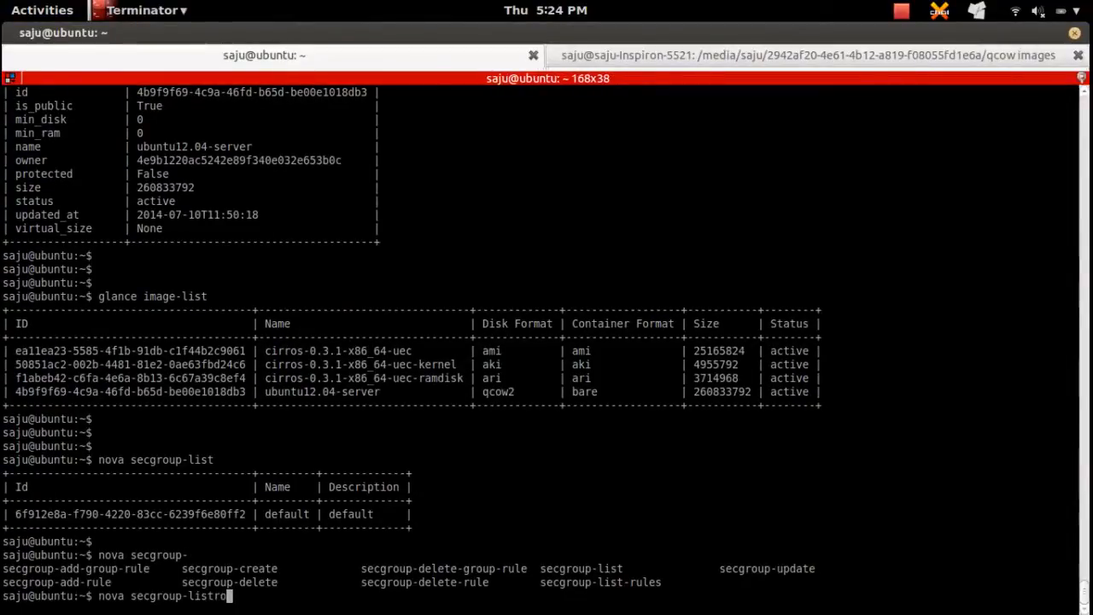
{"action": "key", "text": "BackSpace"}
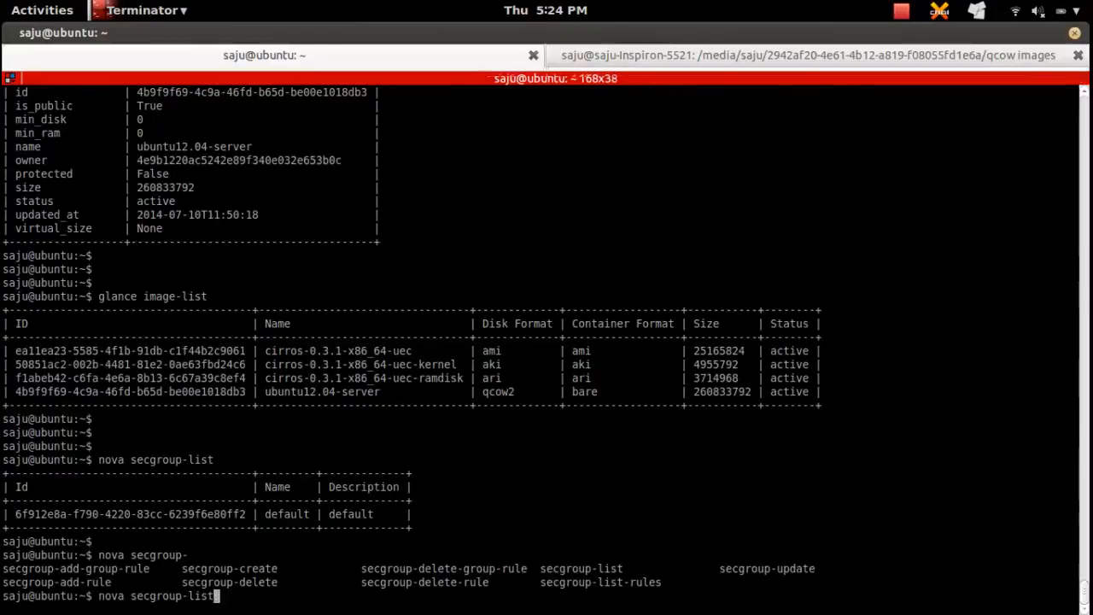
{"action": "type", "text": "-rules"}
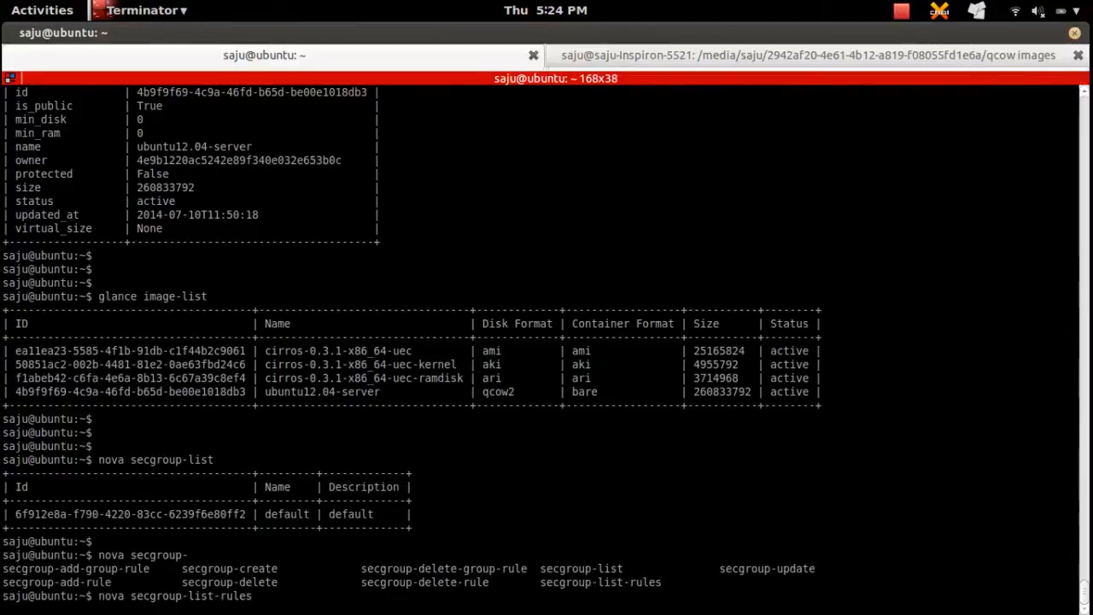
{"action": "type", "text": "default"}
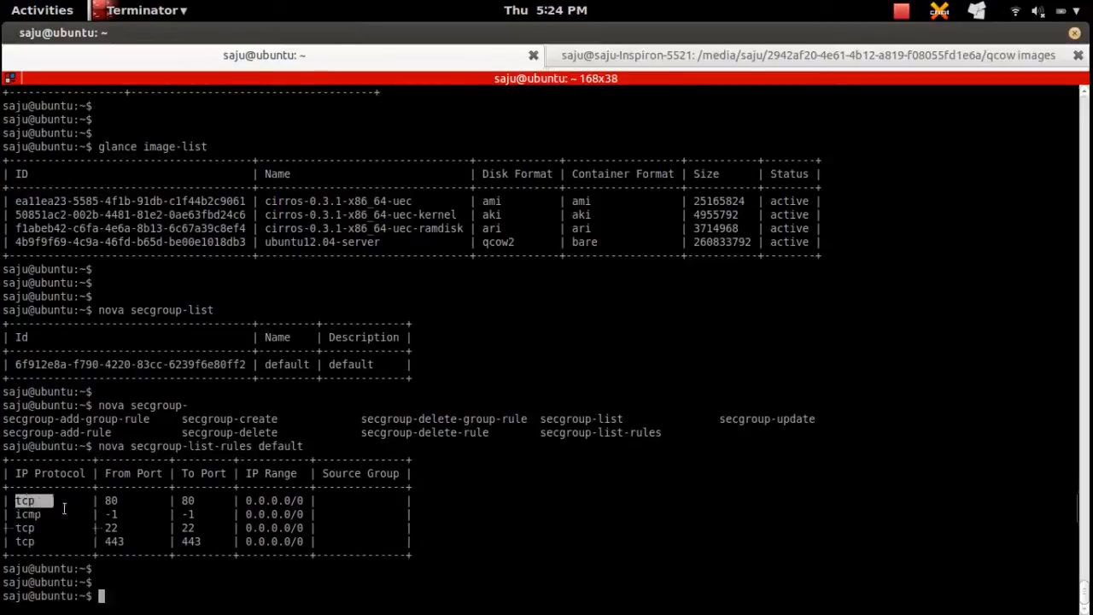
{"action": "left_click", "coordinate": [475, 541]}
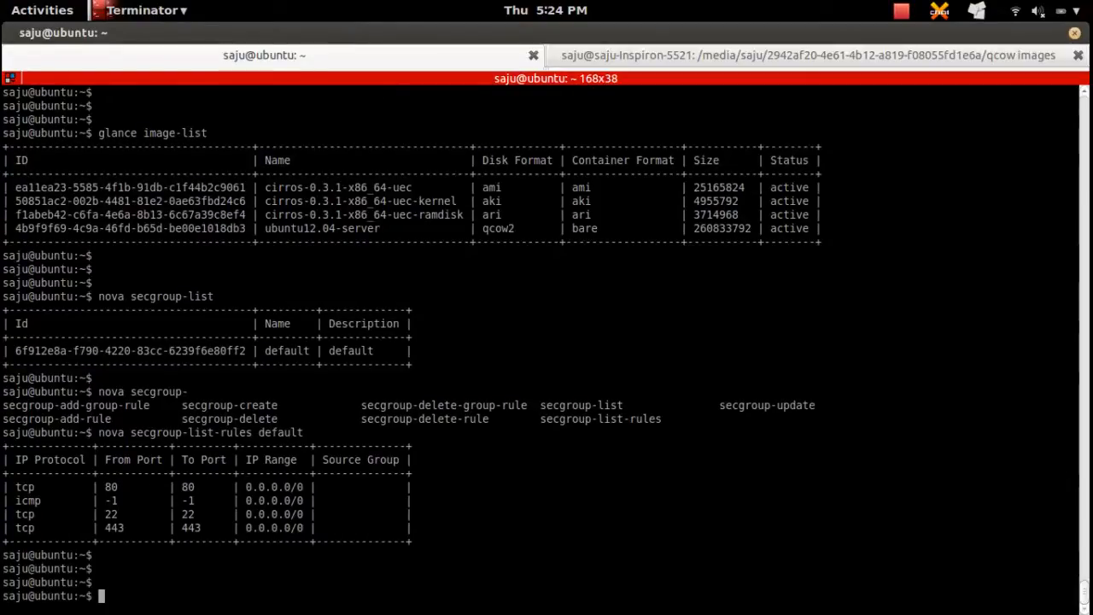
Step: List the existing nova keypairs with nova keypair-list
{"action": "type", "text": "nova"}
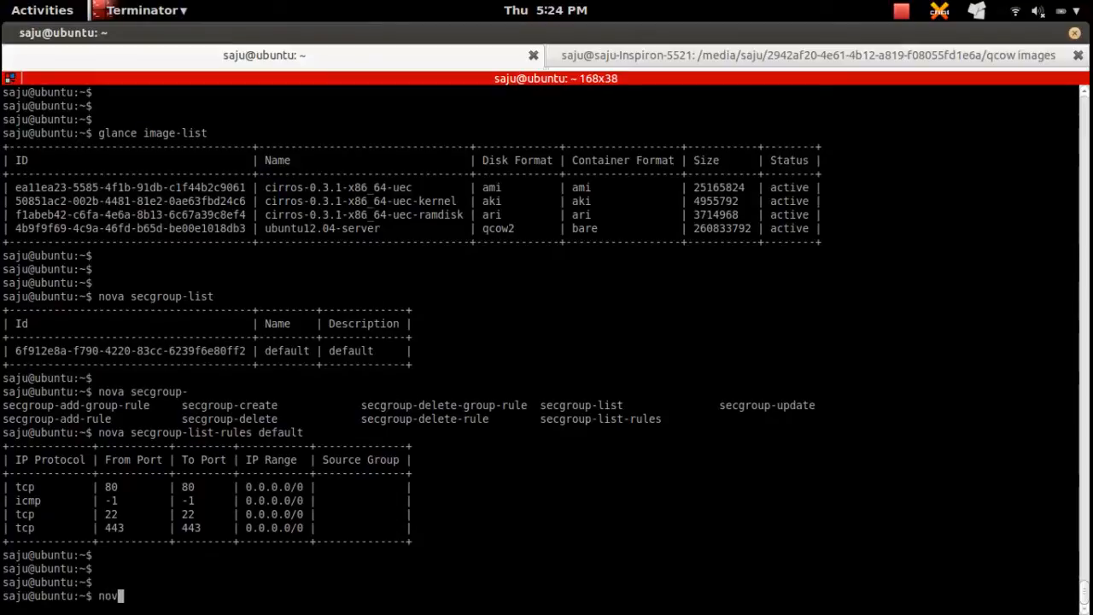
{"action": "type", "text": "a"}
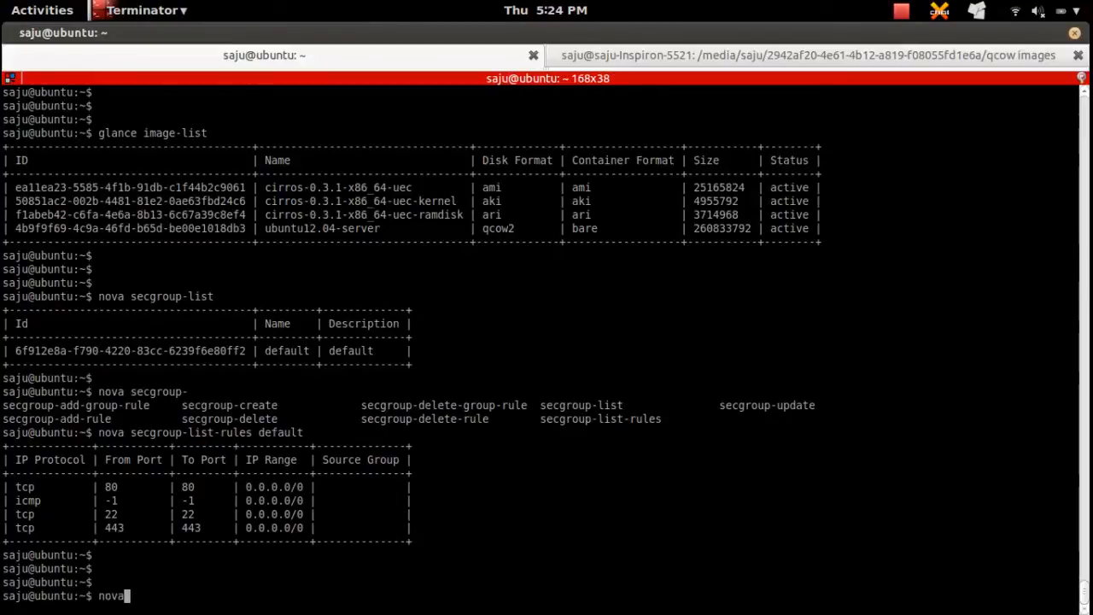
{"action": "type", "text": "keypair-list"}
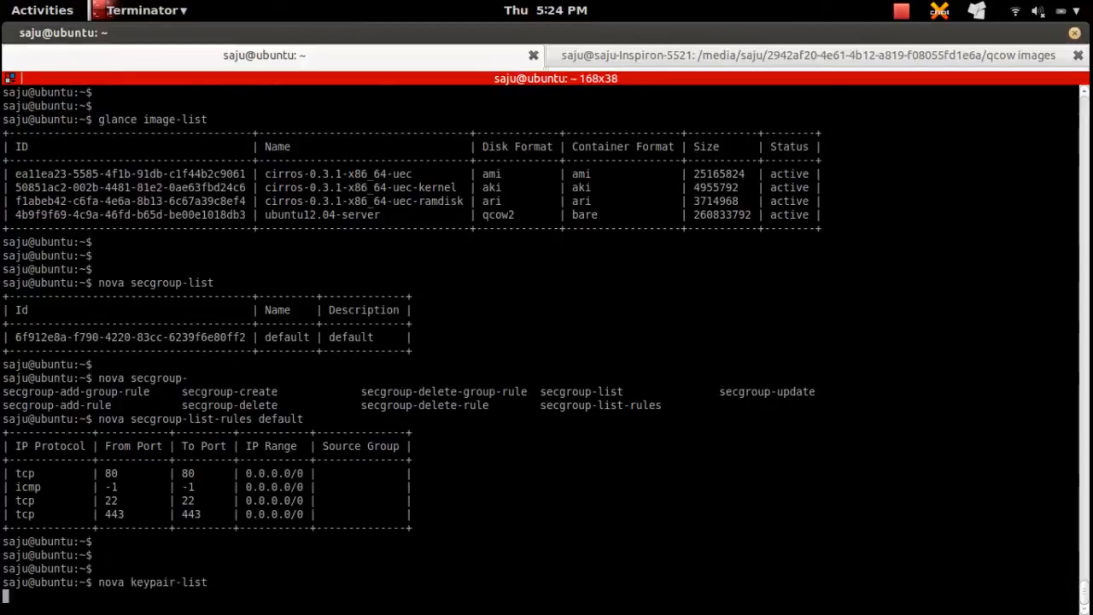
{"action": "key", "text": "Return"}
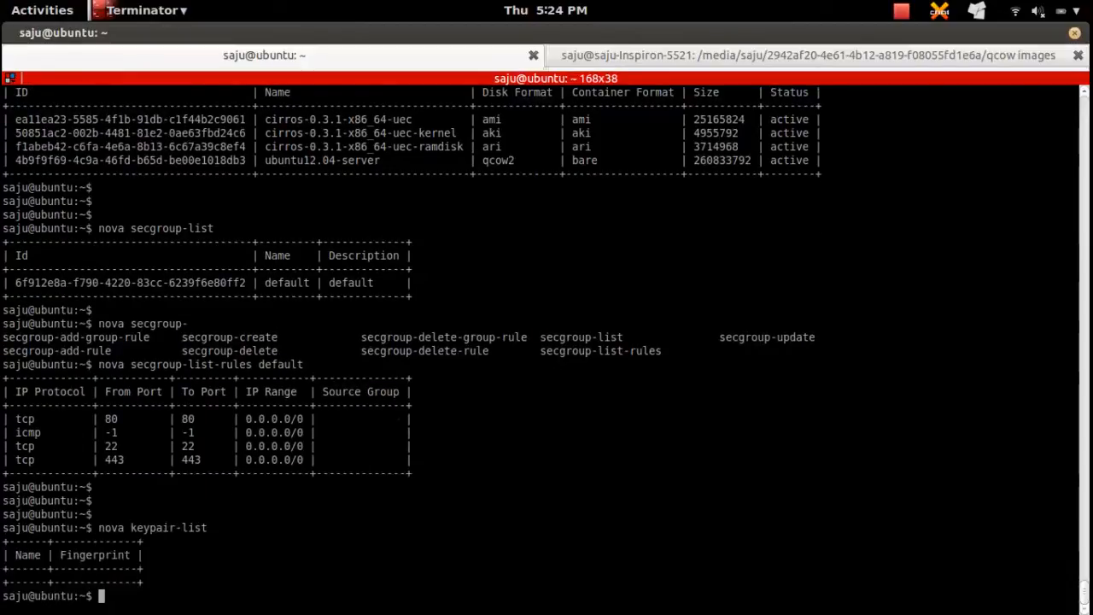
Step: Create keypair kp1 saving its private key to my-private-key.txt, then list keypairs
{"action": "type", "text": "nova keypair-add kp1 > my-private-key.txt"}
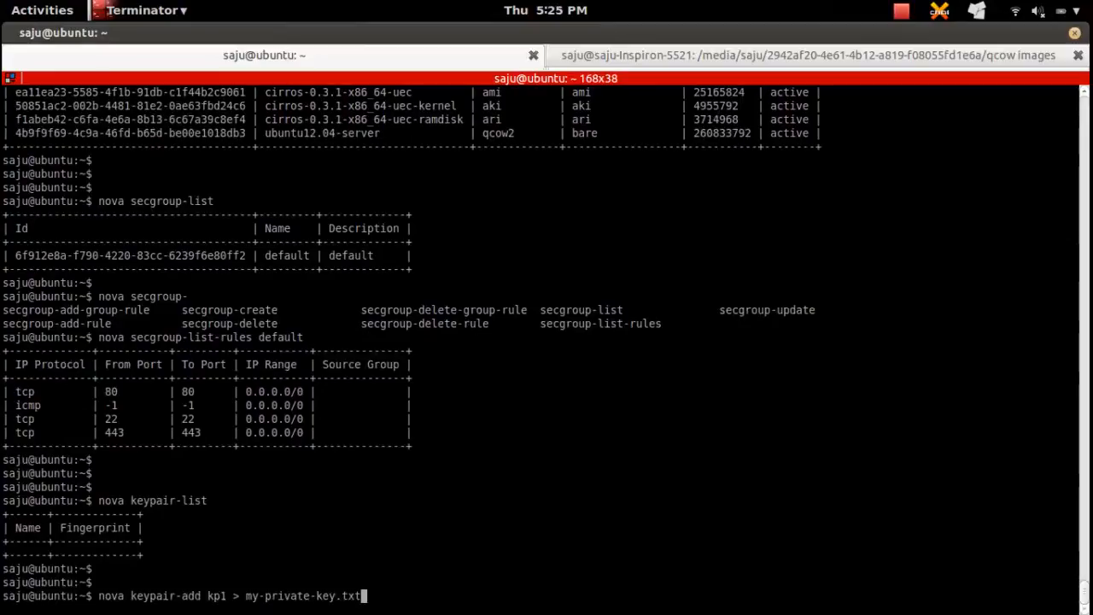
{"action": "mouse_move", "coordinate": [456, 579]}
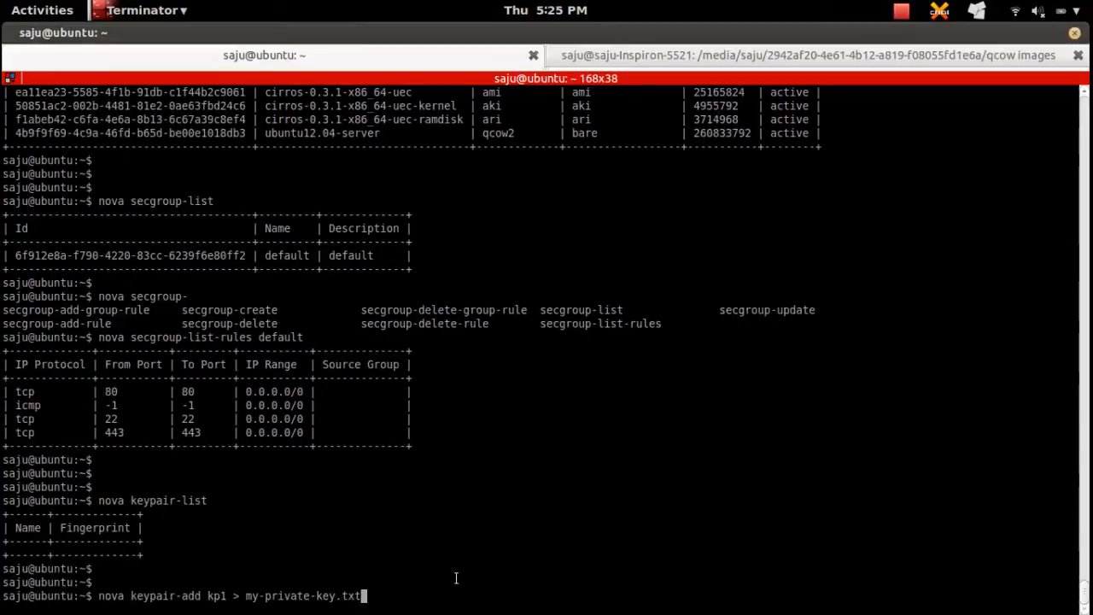
{"action": "key", "text": "Return"}
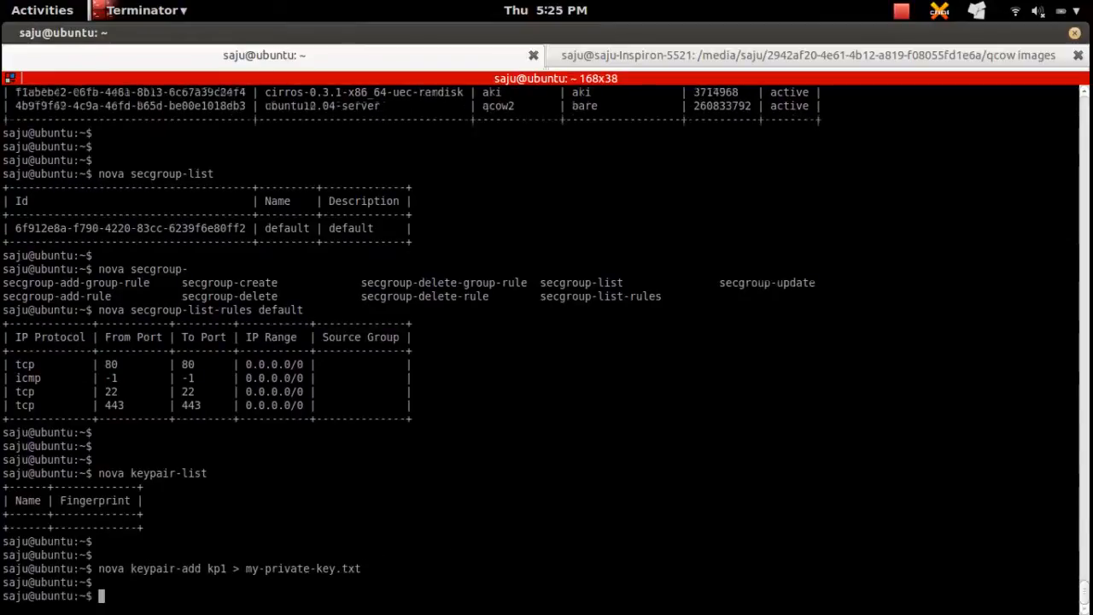
{"action": "type", "text": "nova keypair-list"}
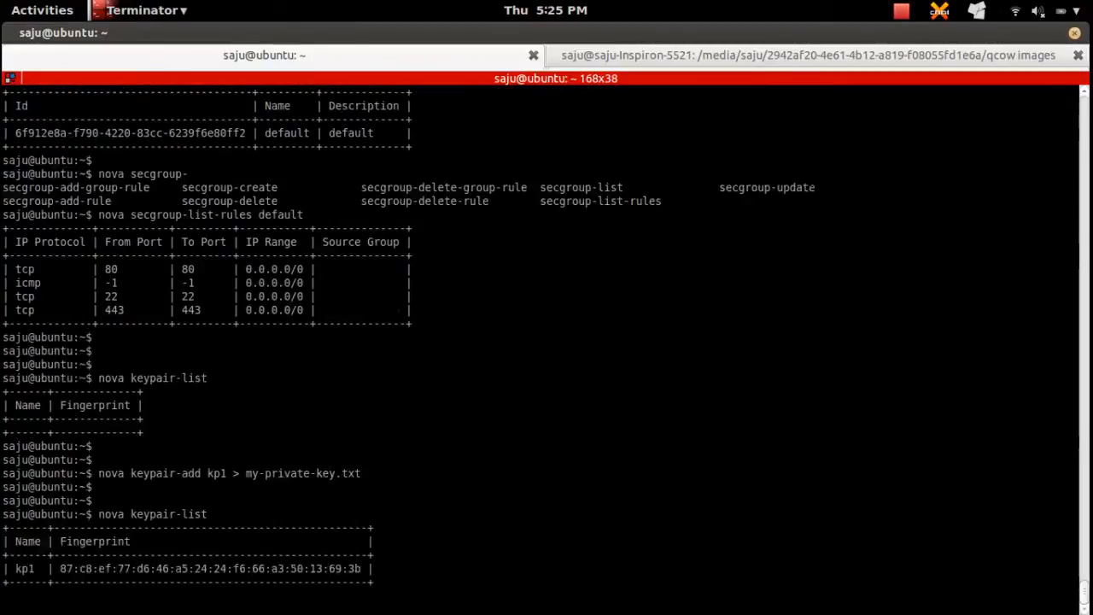
{"action": "type", "text": "ch"}
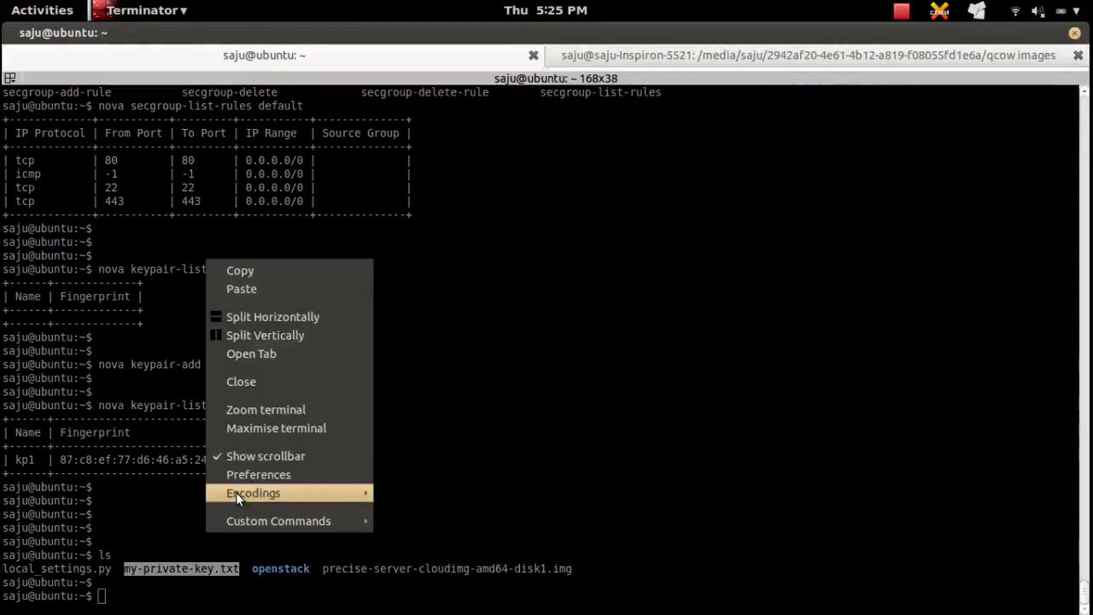
{"action": "mouse_move", "coordinate": [258, 270]}
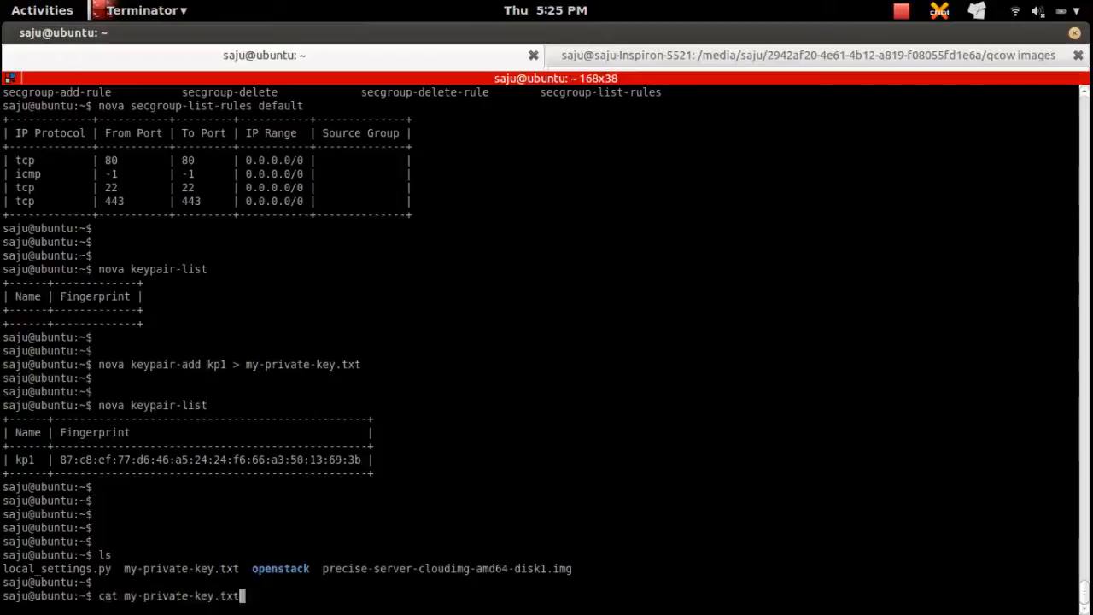
Step: Print the RSA private key from my-private-key.txt, then clear the terminal
{"action": "key", "text": "Return"}
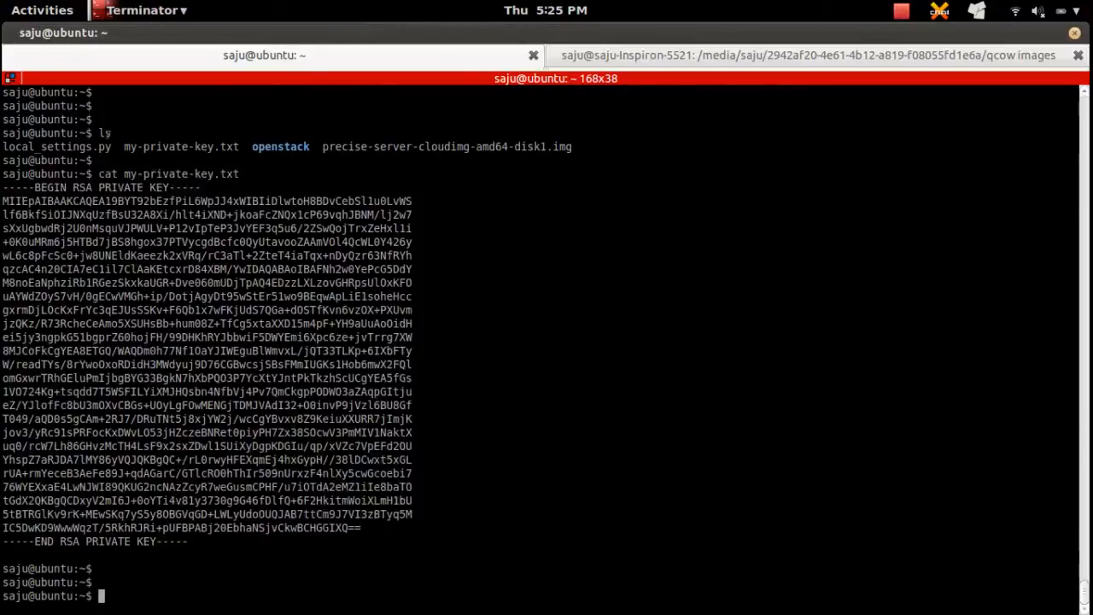
{"action": "type", "text": "clear"}
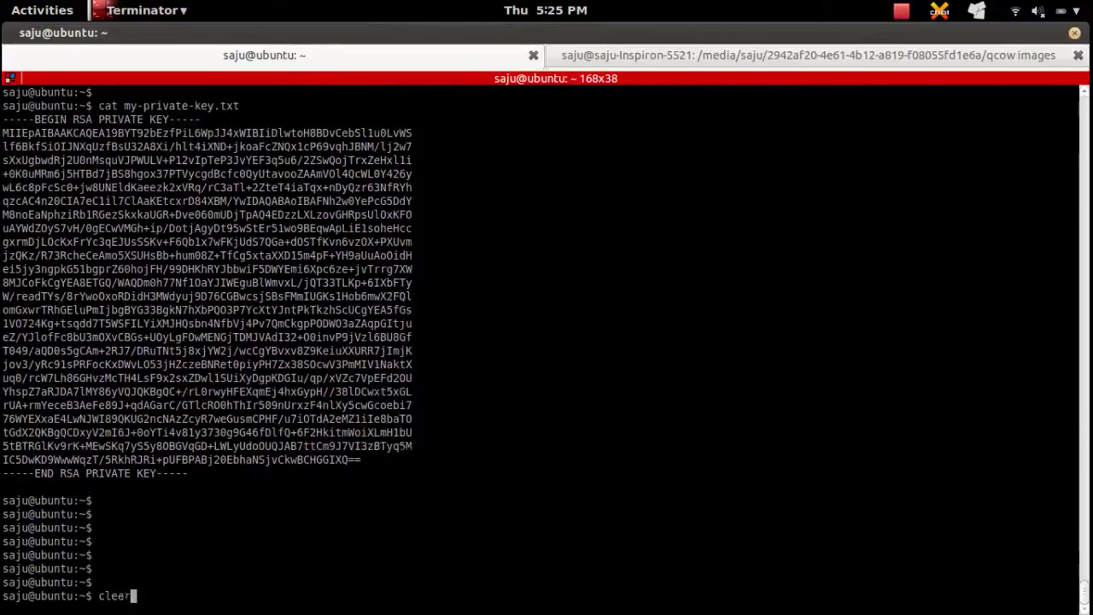
{"action": "key", "text": "Return"}
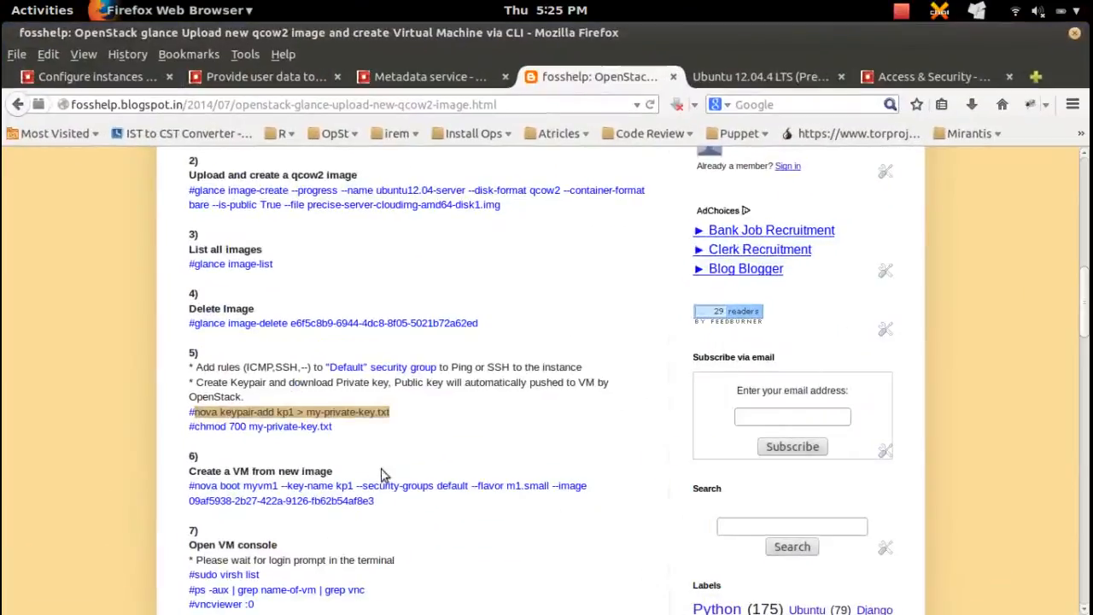
{"action": "mouse_move", "coordinate": [1061, 293]}
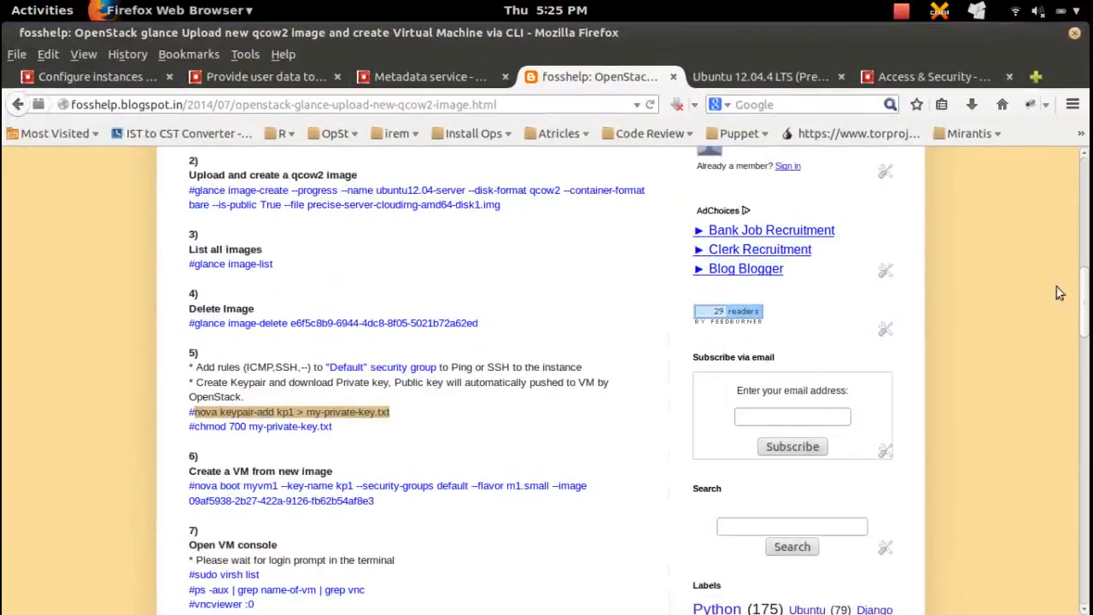
Step: Scroll the guide to the VM creation step, then bring the saju@ubuntu terminal forward
{"action": "scroll", "scroll_direction": "down", "scroll_amount": 3}
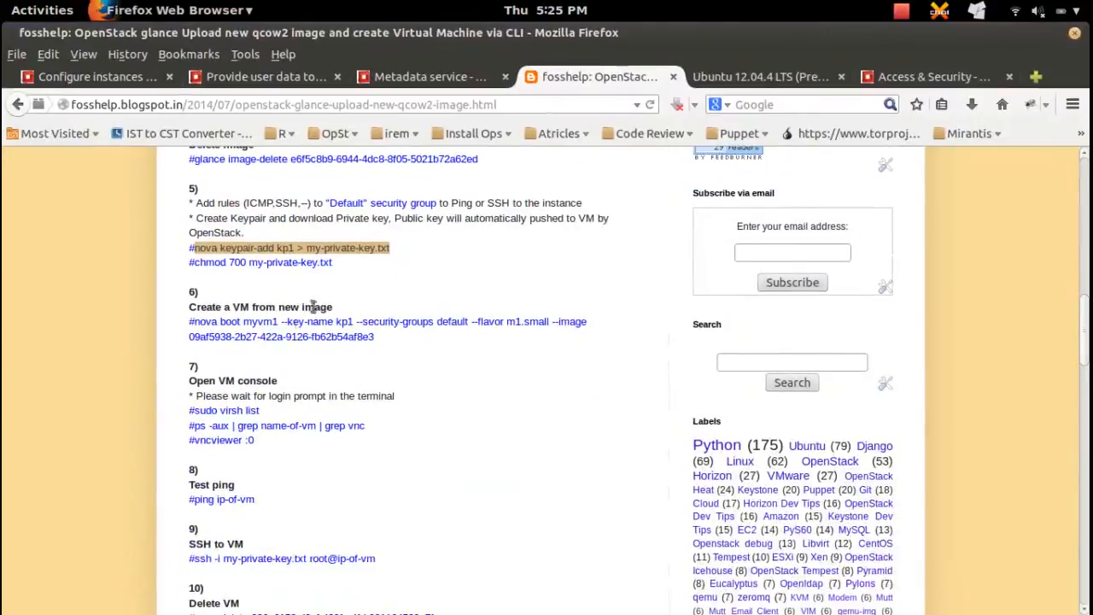
{"action": "double_click", "coordinate": [260, 306]}
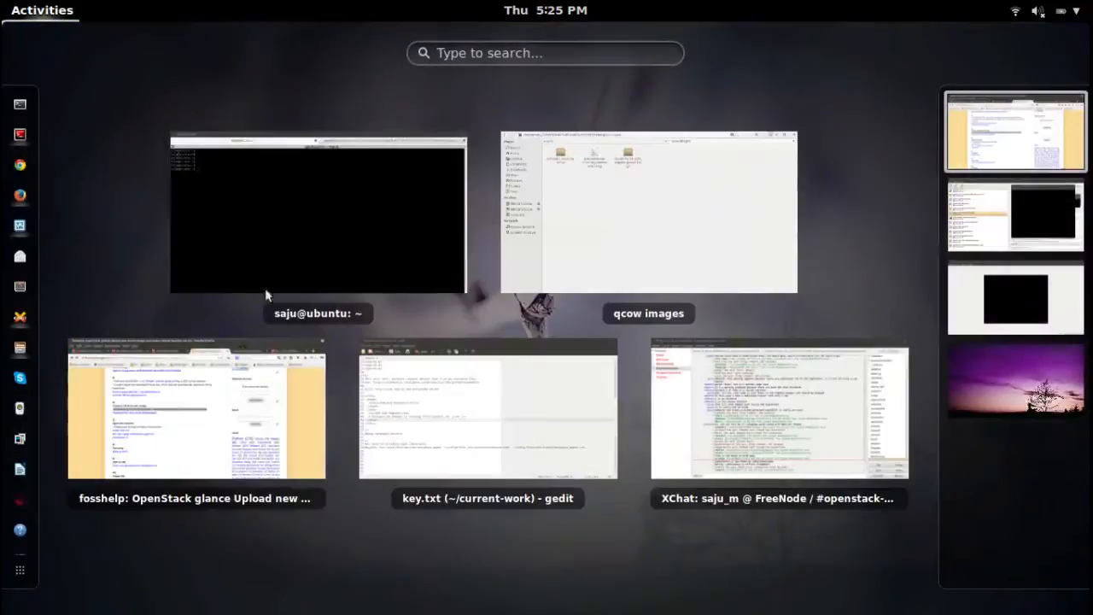
{"action": "left_click", "coordinate": [318, 214]}
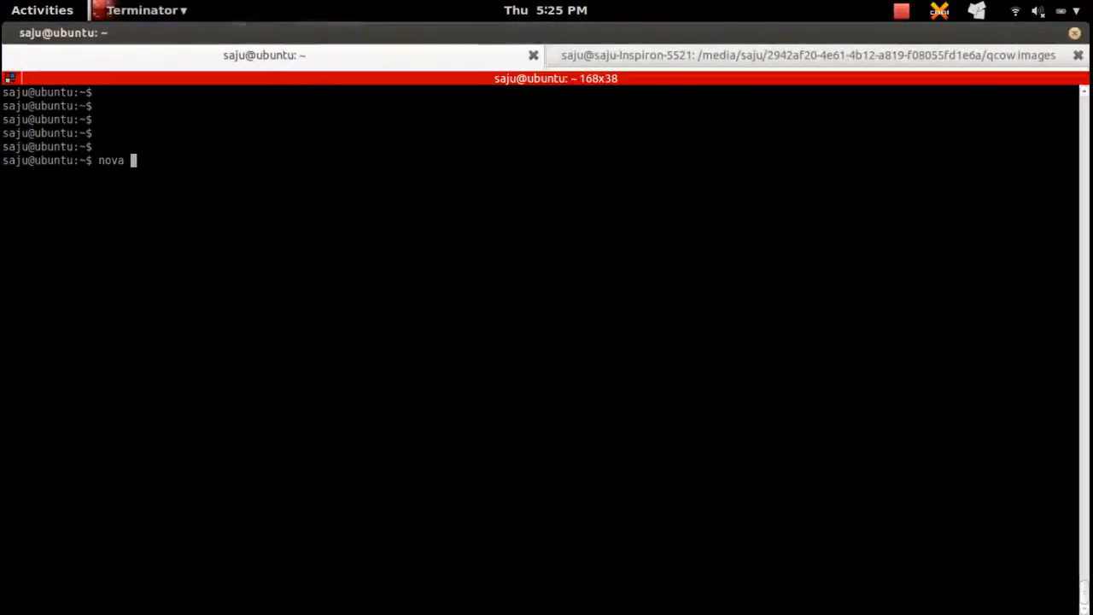
Step: List images and enter nova boot for myvm1 with kp1, m1.small and the ubuntu12.04-server image ID
{"action": "type", "text": "image-"}
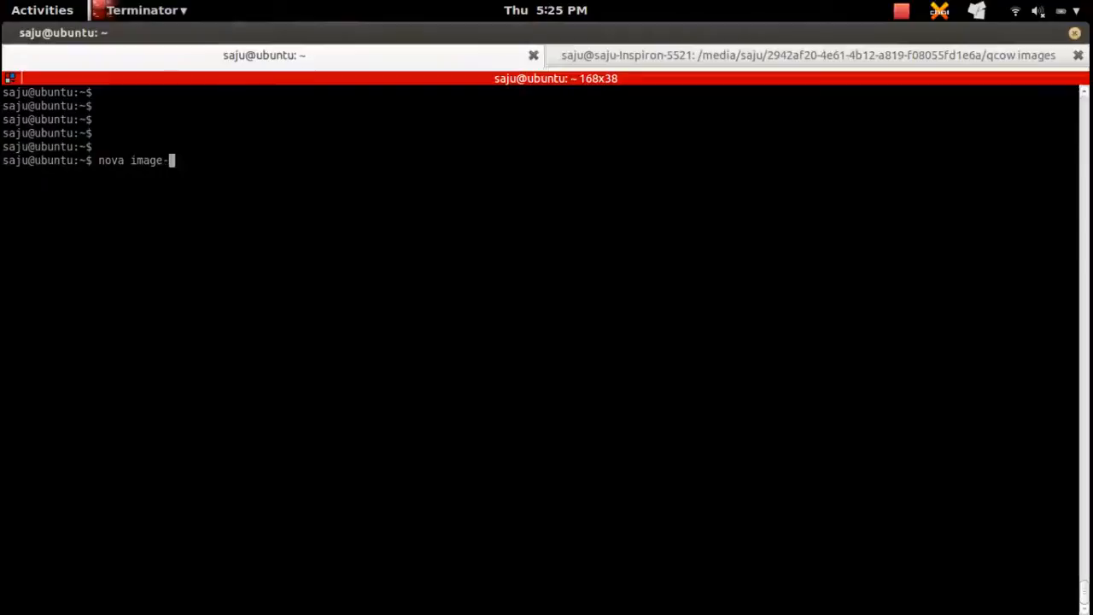
{"action": "type", "text": "list"}
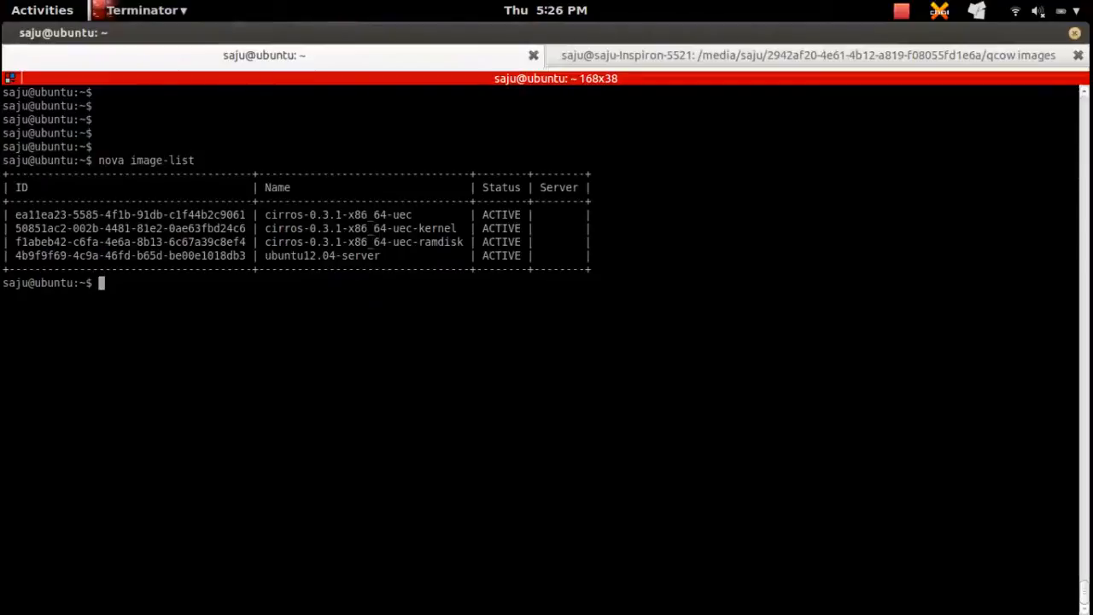
{"action": "type", "text": "nova boot myvm1 --key-name kp1 --security-groups default --flavor m1.small --image"}
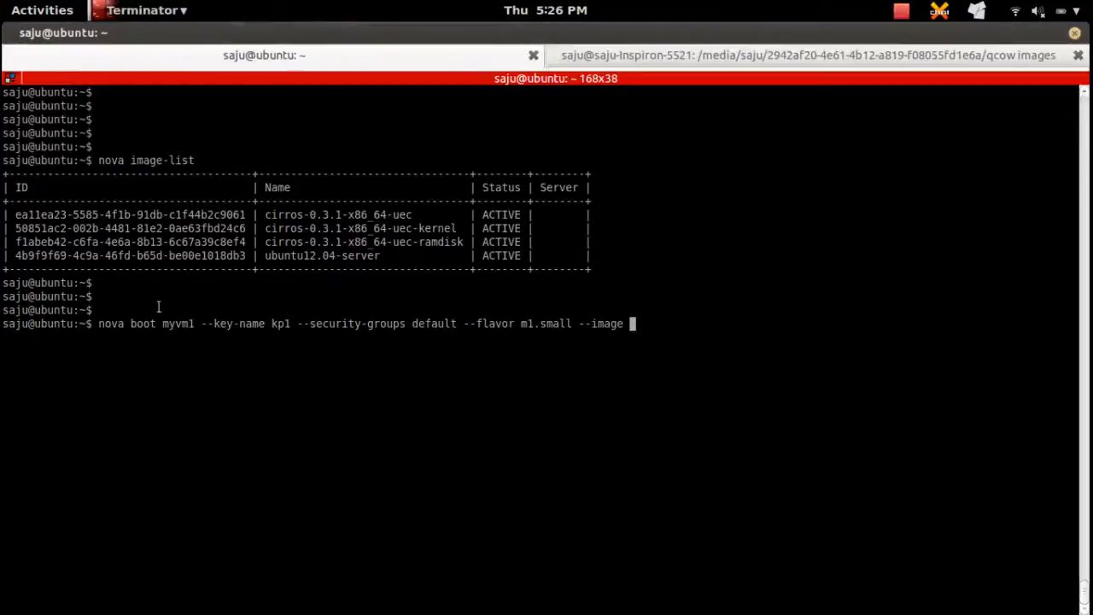
{"action": "double_click", "coordinate": [122, 323]}
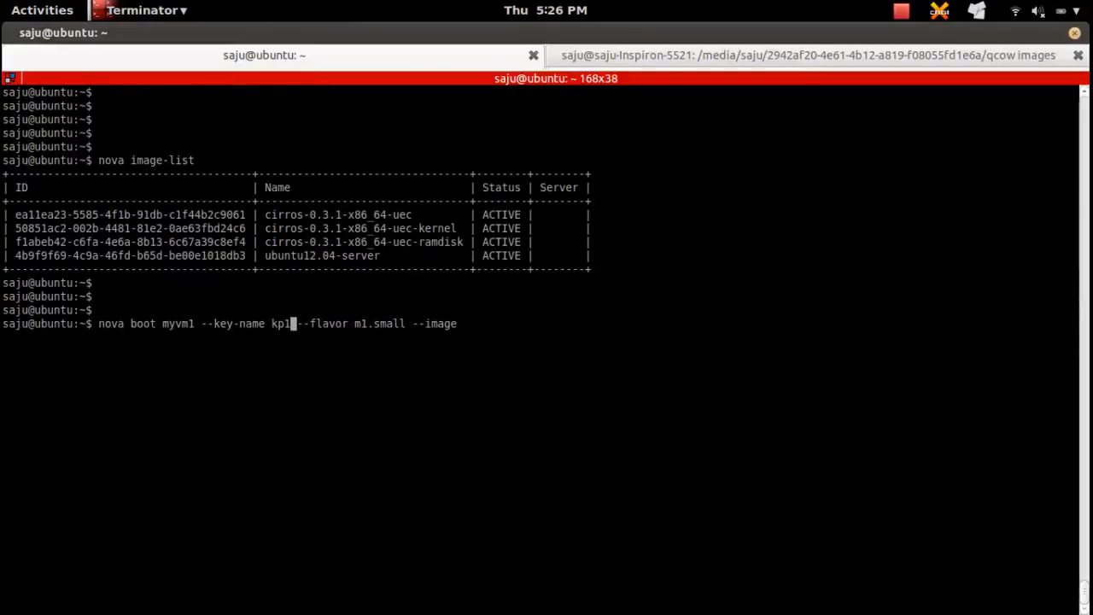
{"action": "type", "text": "\" \""}
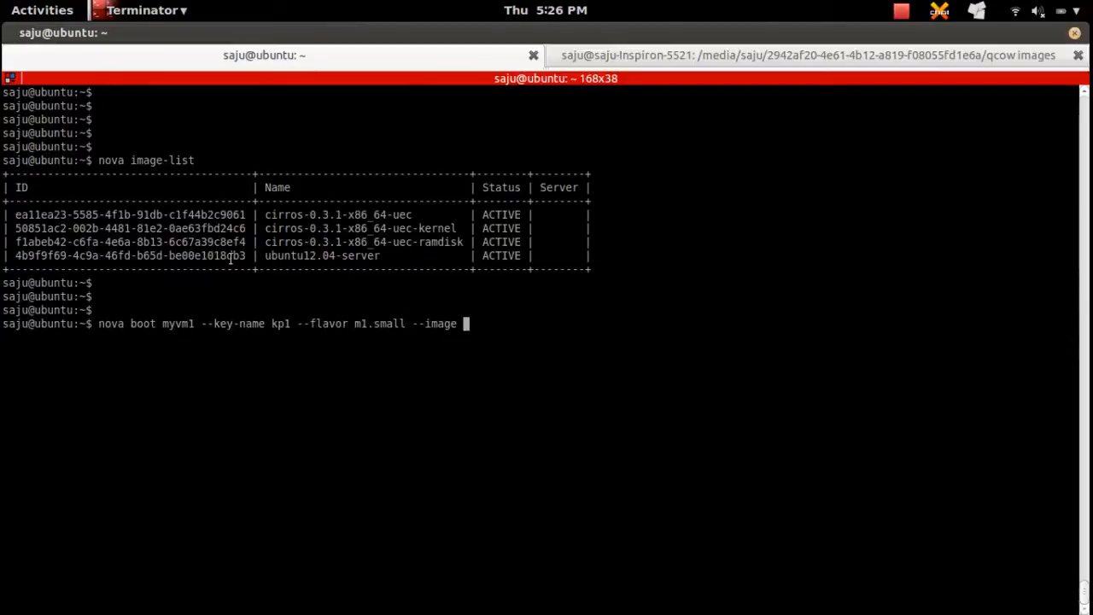
{"action": "right_click", "coordinate": [231, 257]}
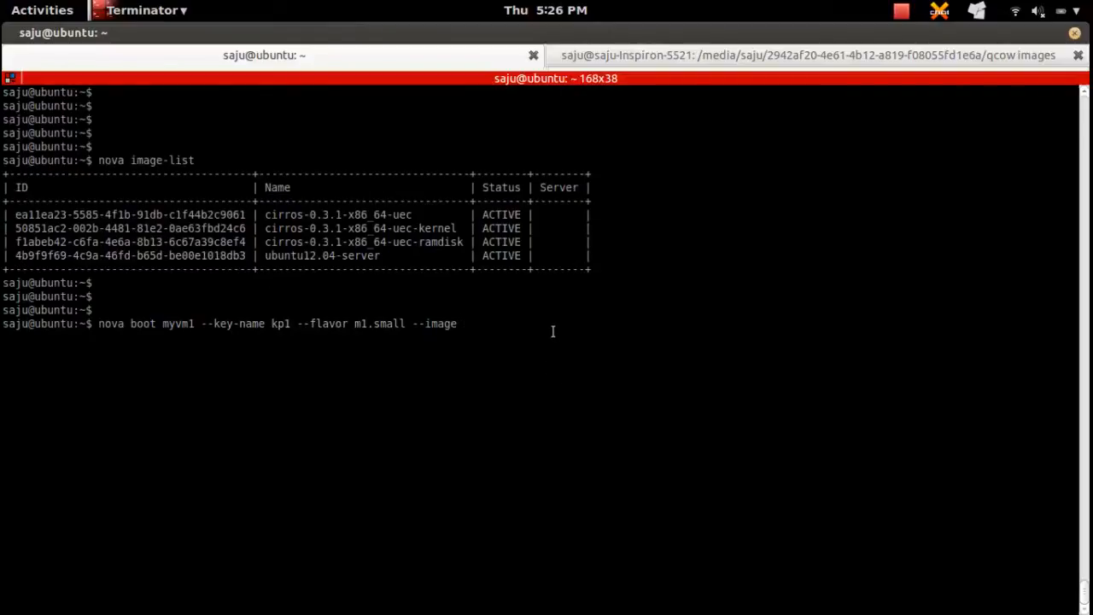
{"action": "type", "text": "4b9f9f69-4c9a-46fd-b65d-be00e1018db3"}
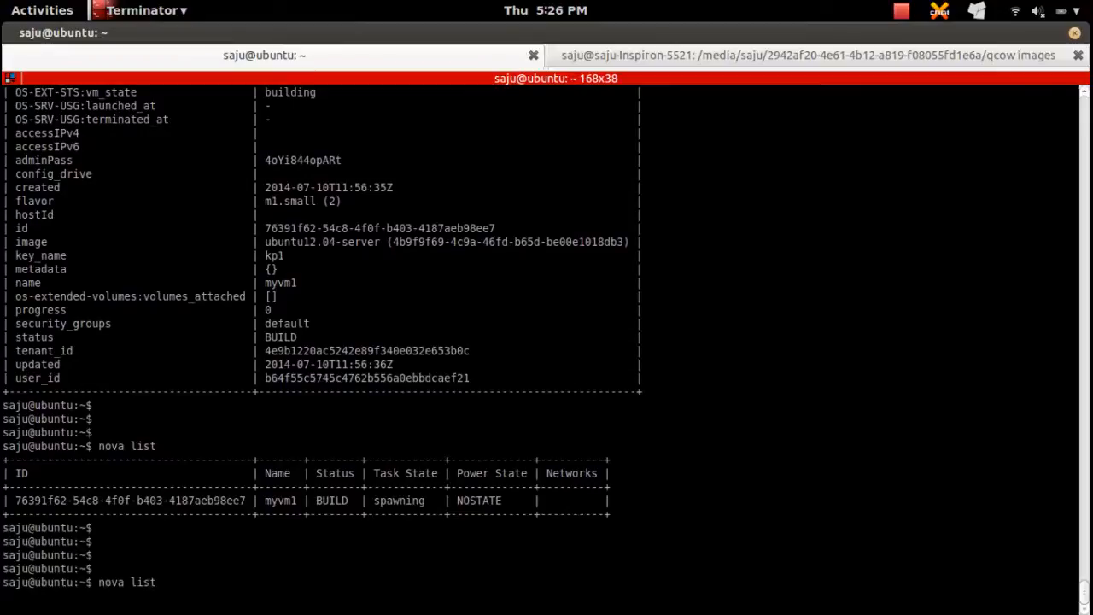
Step: Boot myvm1 and recheck nova list, which still shows BUILD, spawning with no network
{"action": "key", "text": "Return"}
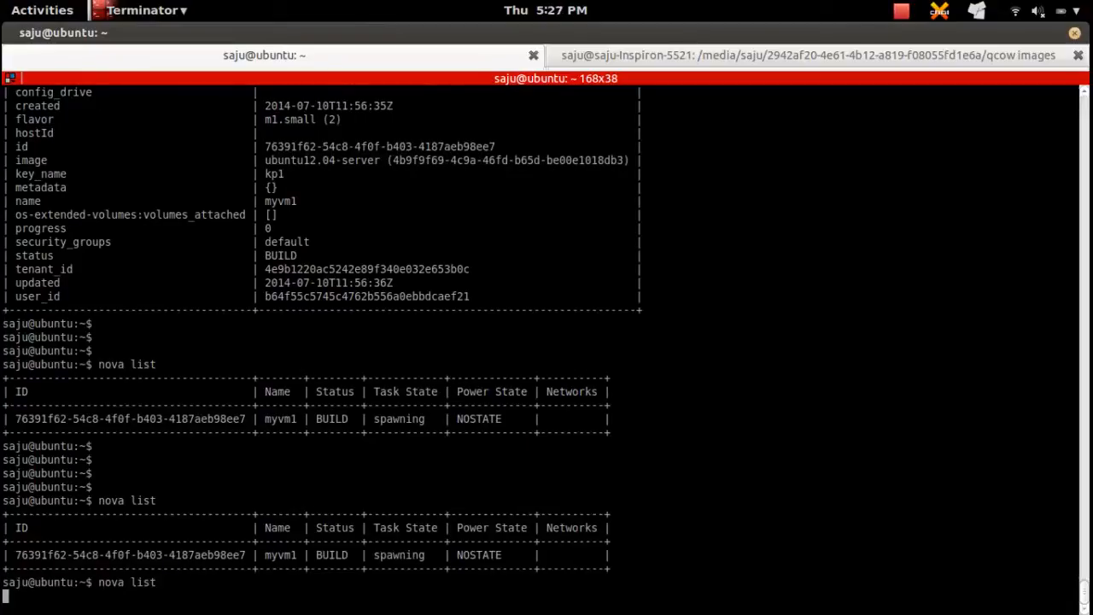
{"action": "key", "text": "Return"}
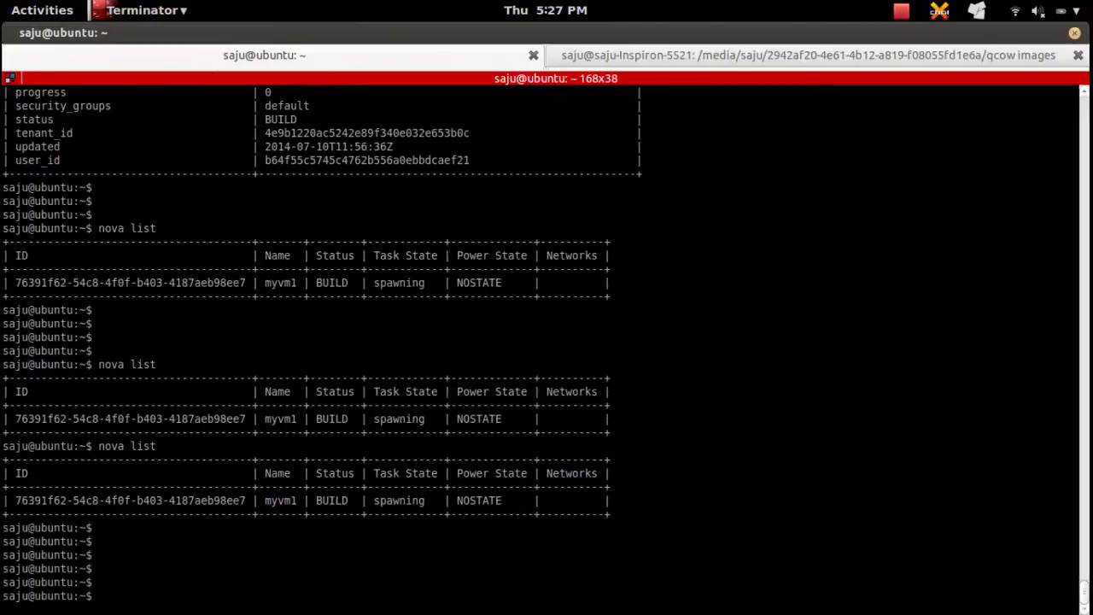
{"action": "type", "text": "nova list"}
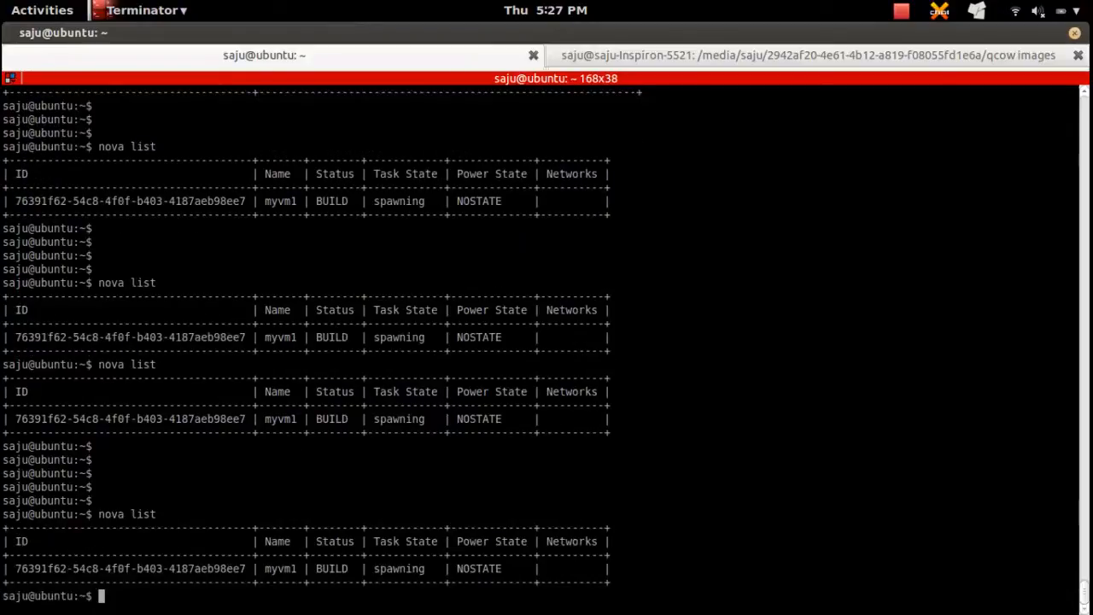
{"action": "left_click", "coordinate": [42, 9]}
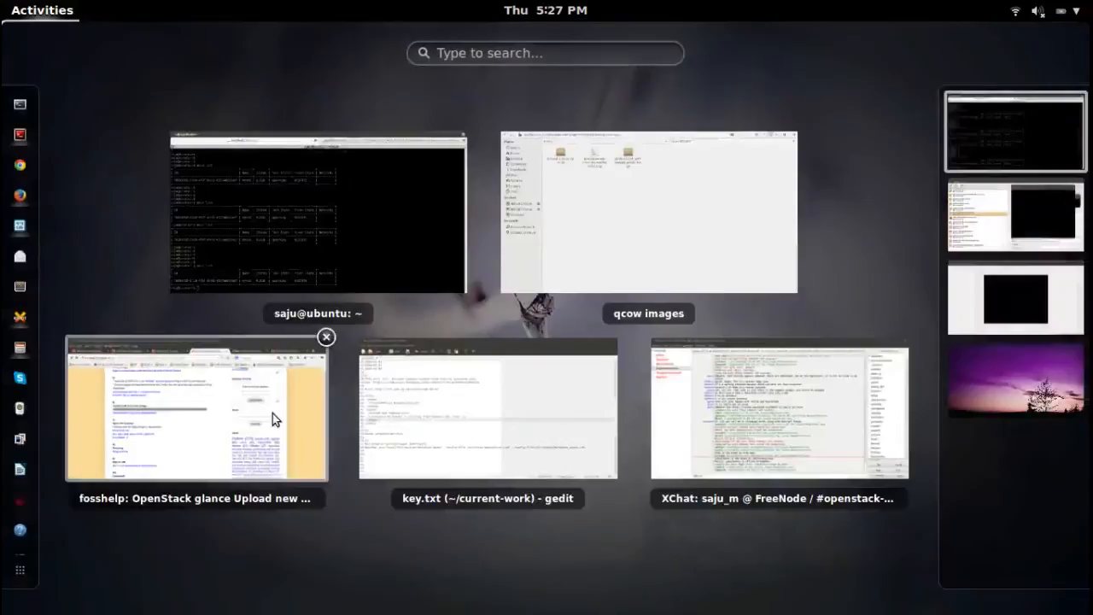
Step: Read the VM creation guide in Firefox and return to Terminator, where myvm1 is ACTIVE at 10.0.0.2
{"action": "left_click", "coordinate": [196, 419]}
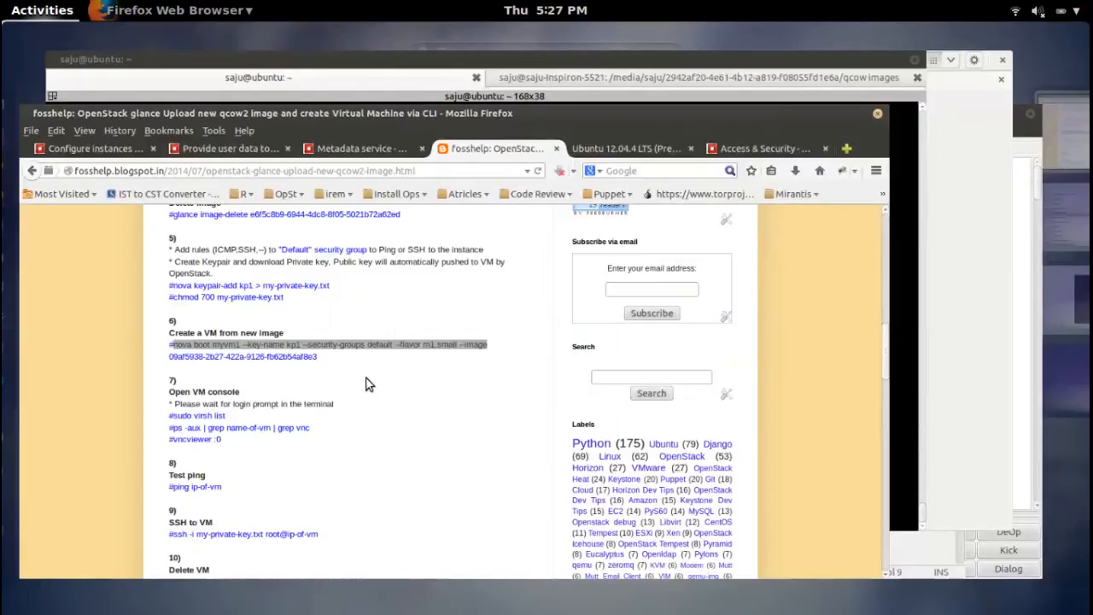
{"action": "left_click", "coordinate": [36, 9]}
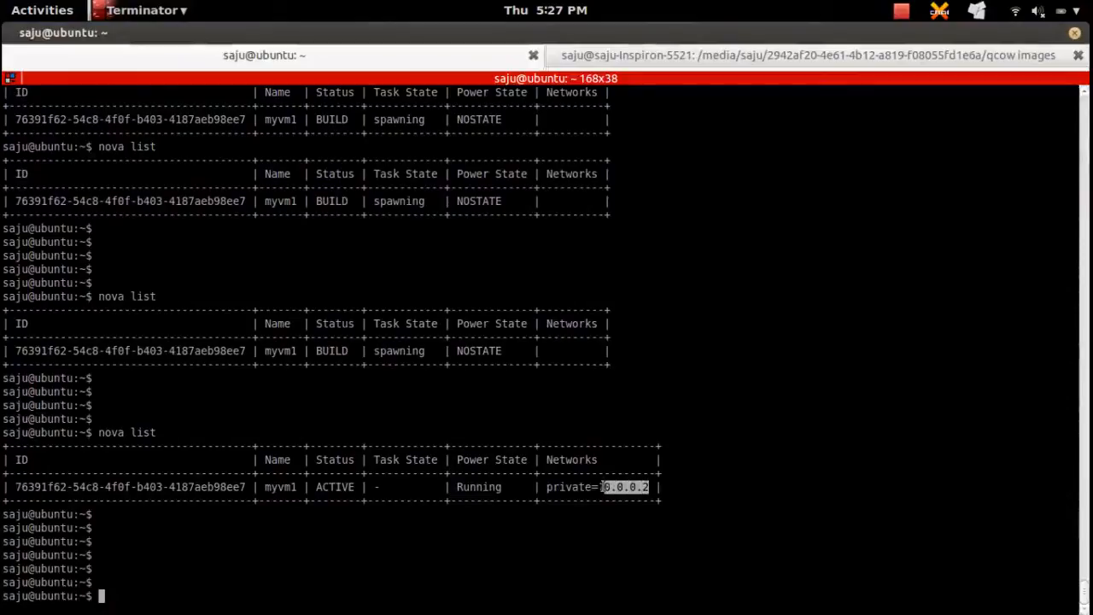
Step: Ping 10.0.0.2 with 100% packet loss, then confirm instance-00000001 is running via sudo virsh list
{"action": "right_click", "coordinate": [601, 483]}
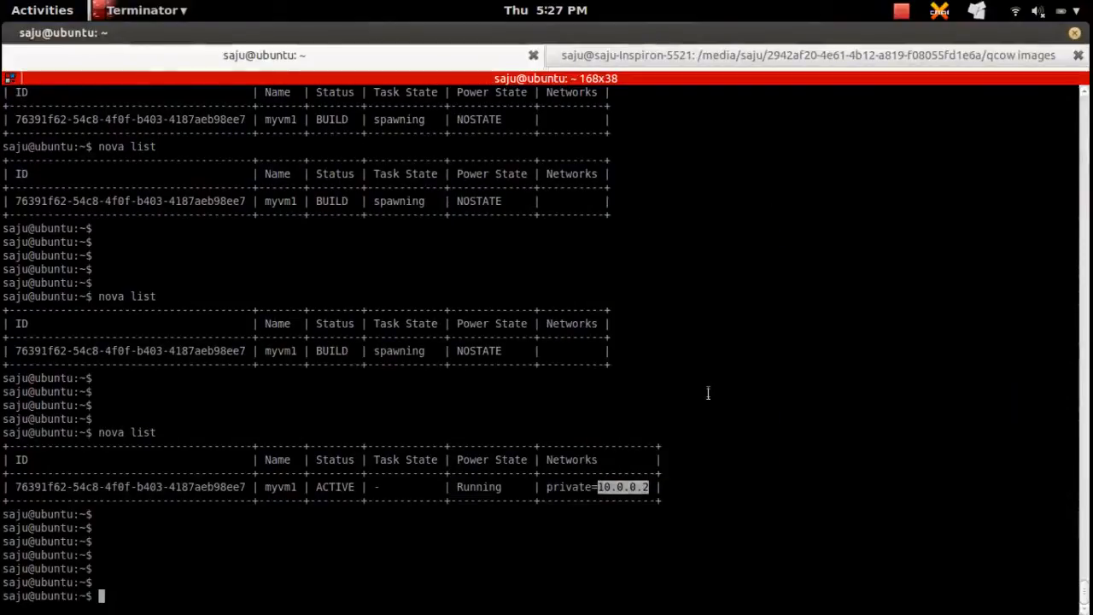
{"action": "type", "text": "ping 10.0.0.2"}
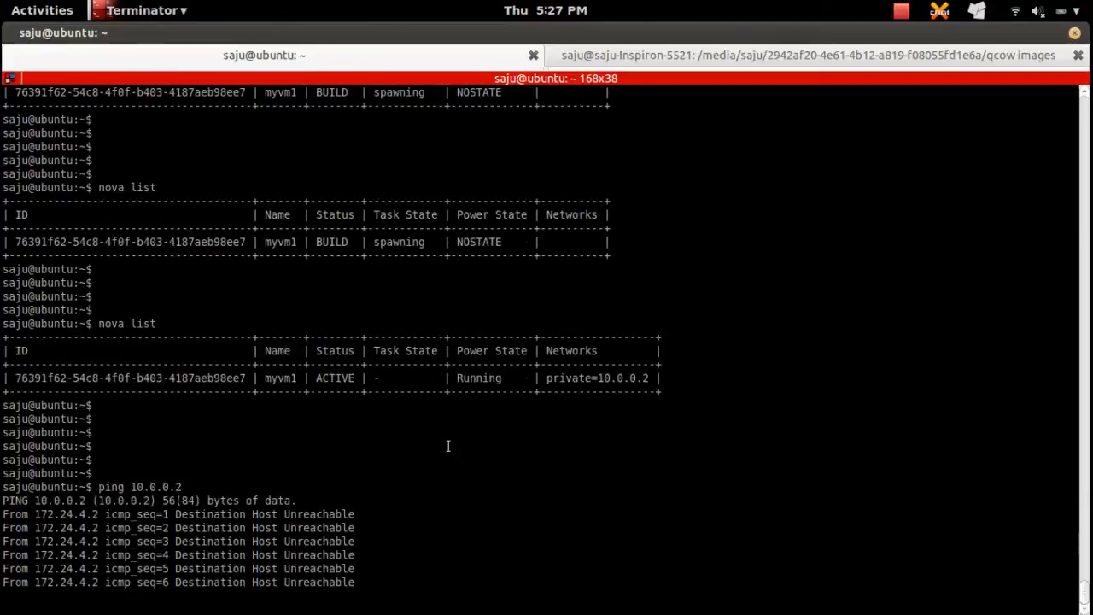
{"action": "key", "text": "ctrl+c"}
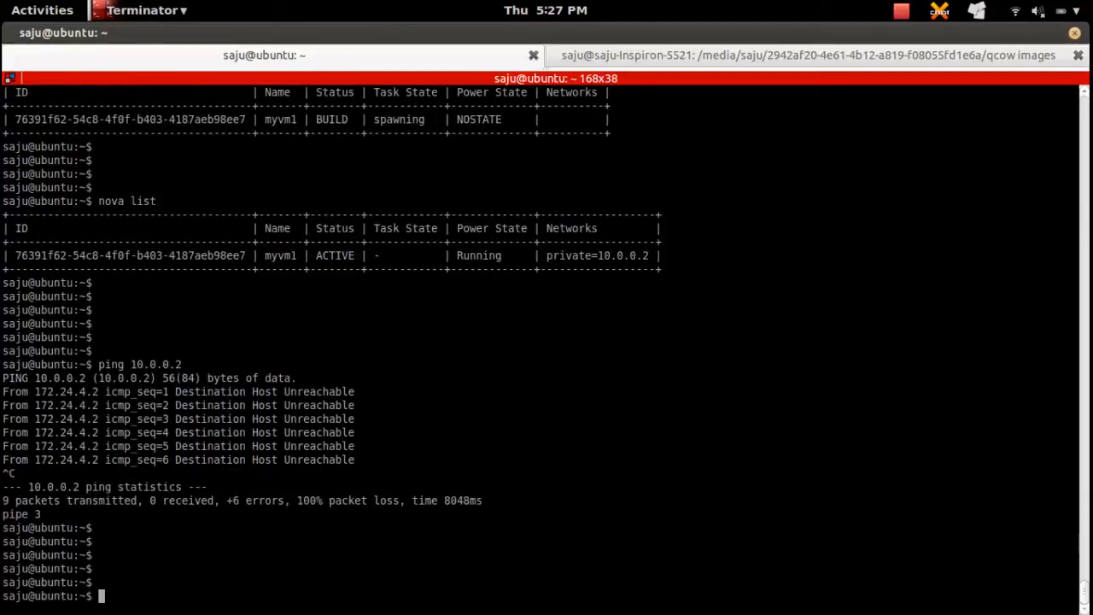
{"action": "type", "text": "sudo"}
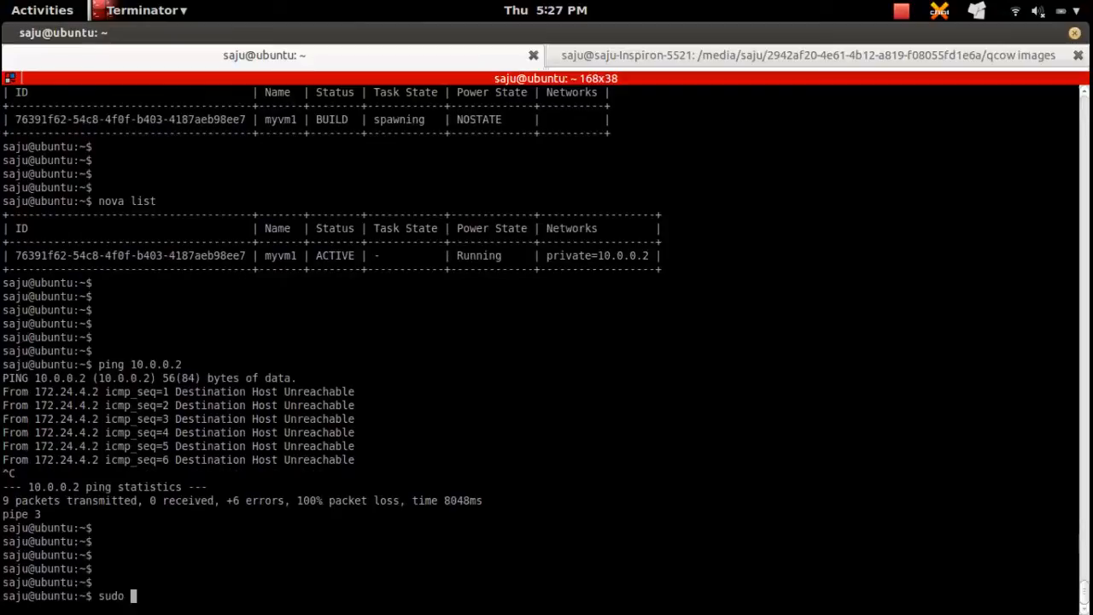
{"action": "type", "text": "virsh list"}
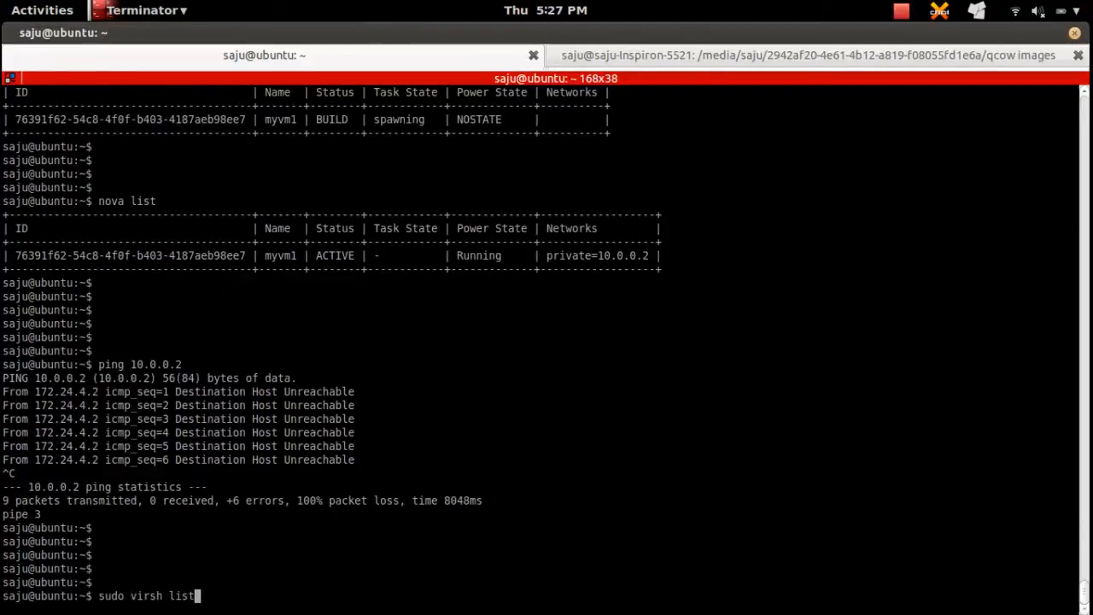
{"action": "key", "text": "Return"}
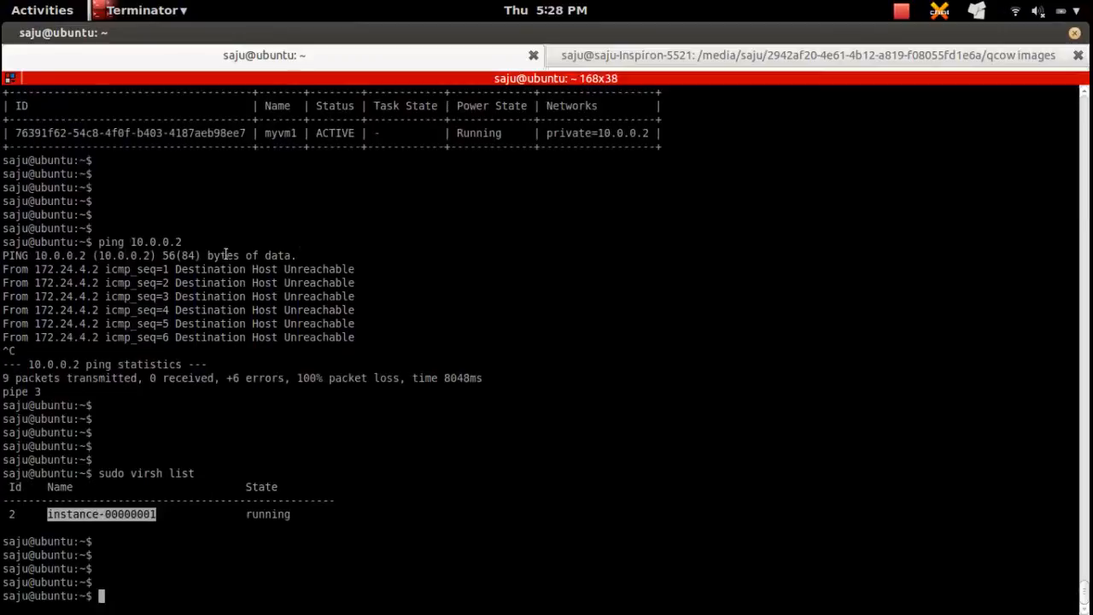
Step: Find instance-00000001's qemu process serving VNC display 0 and launch vncviewer :0
{"action": "type", "text": "ps -aux |"}
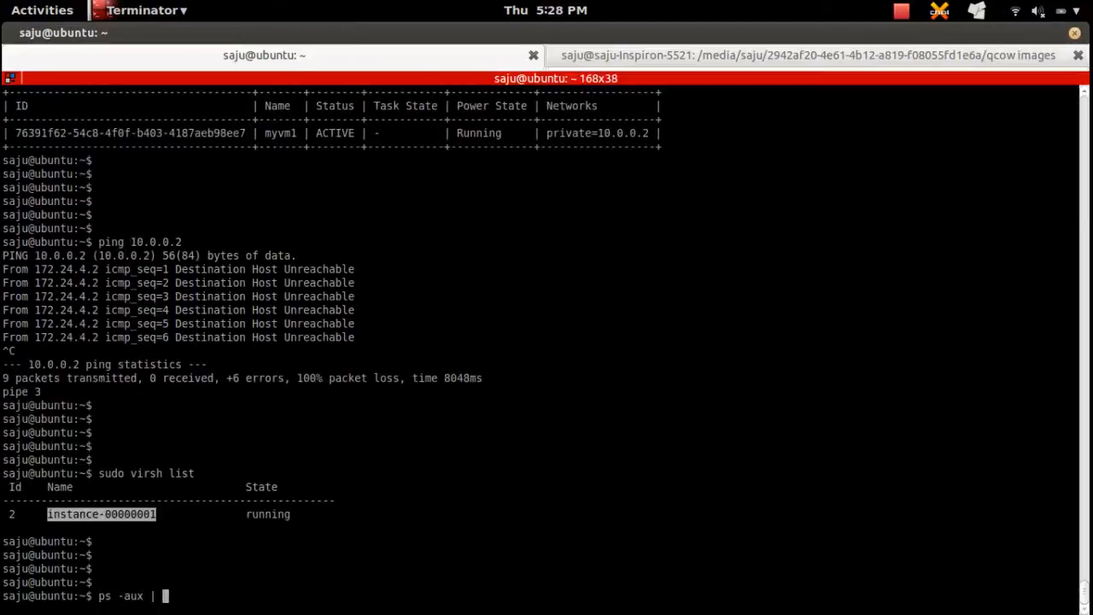
{"action": "type", "text": "grep instance-00000001"}
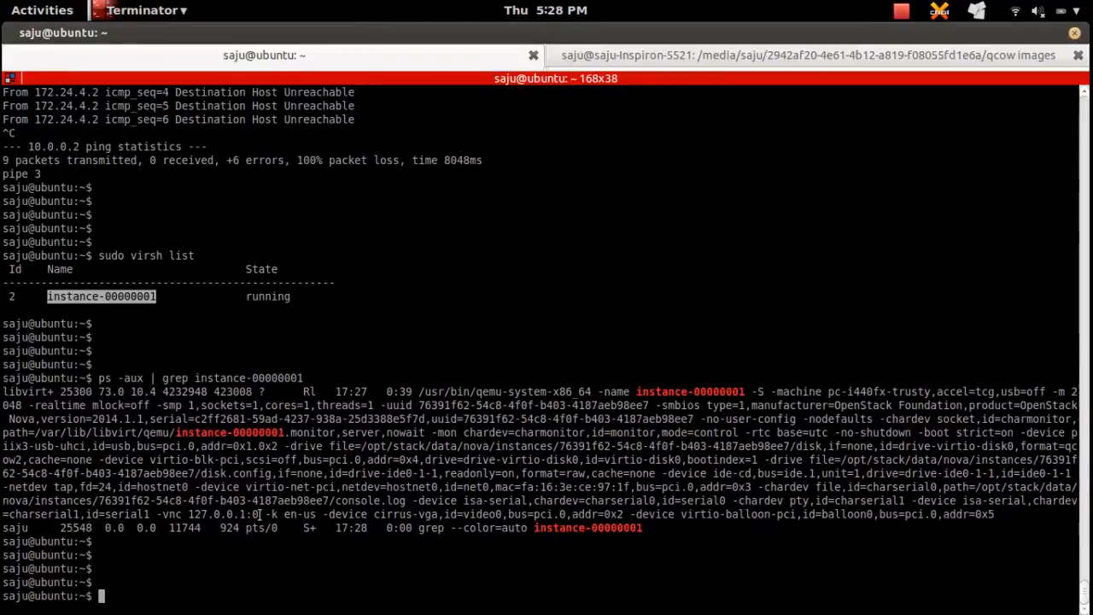
{"action": "type", "text": "vn"}
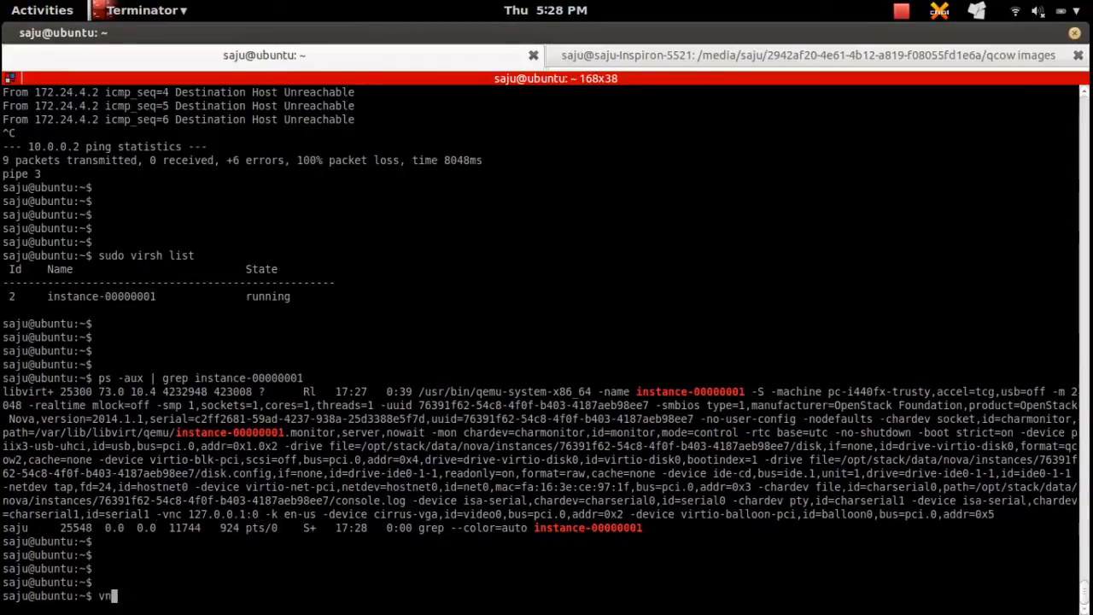
{"action": "type", "text": "cviewer :"}
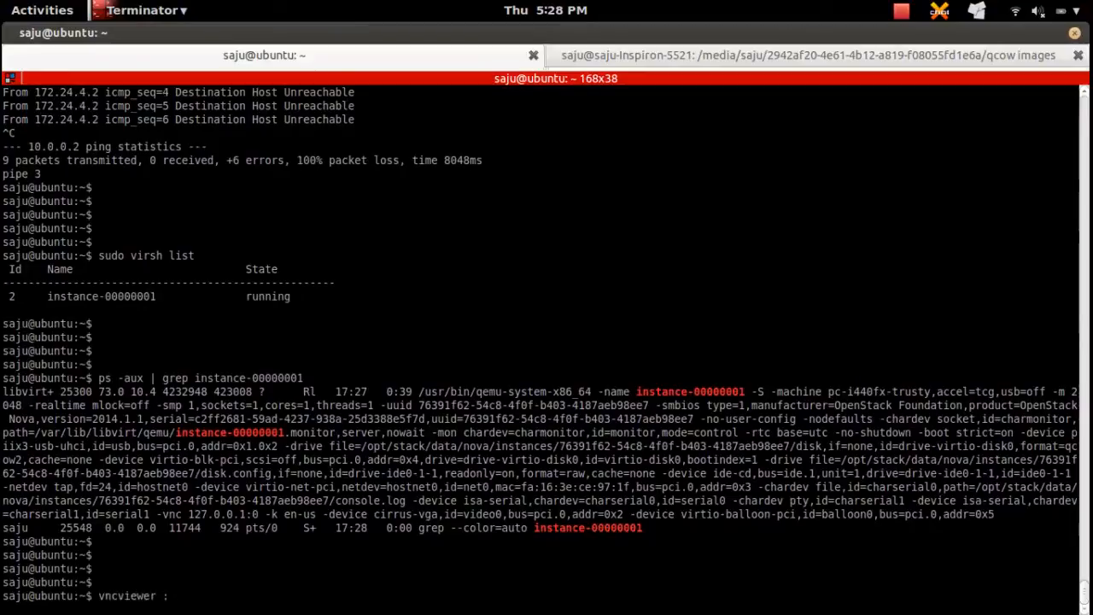
{"action": "type", "text": "0"}
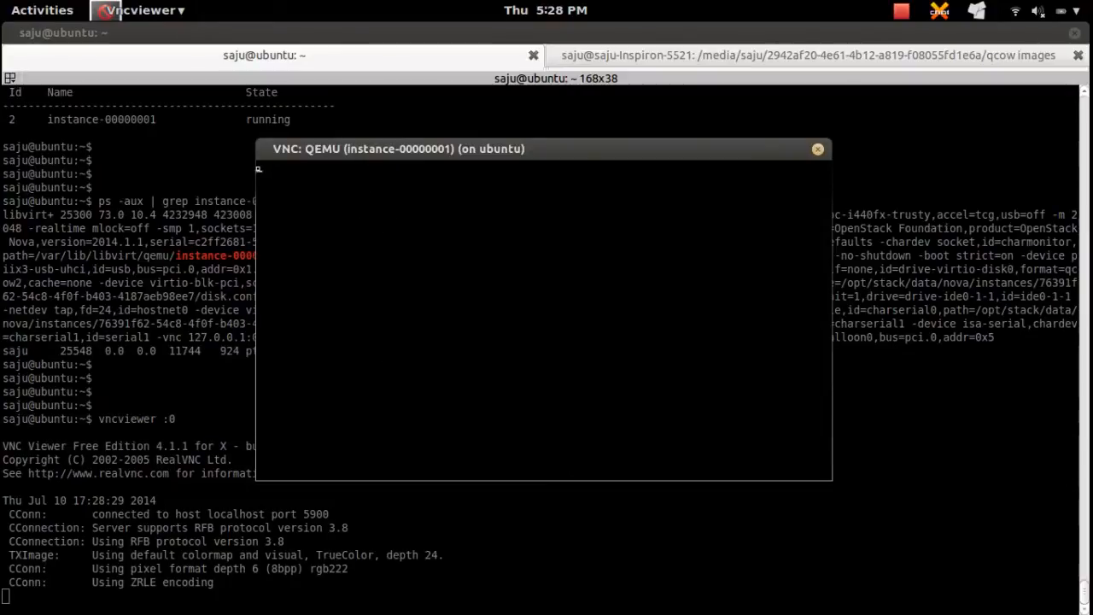
{"action": "mouse_move", "coordinate": [818, 158]}
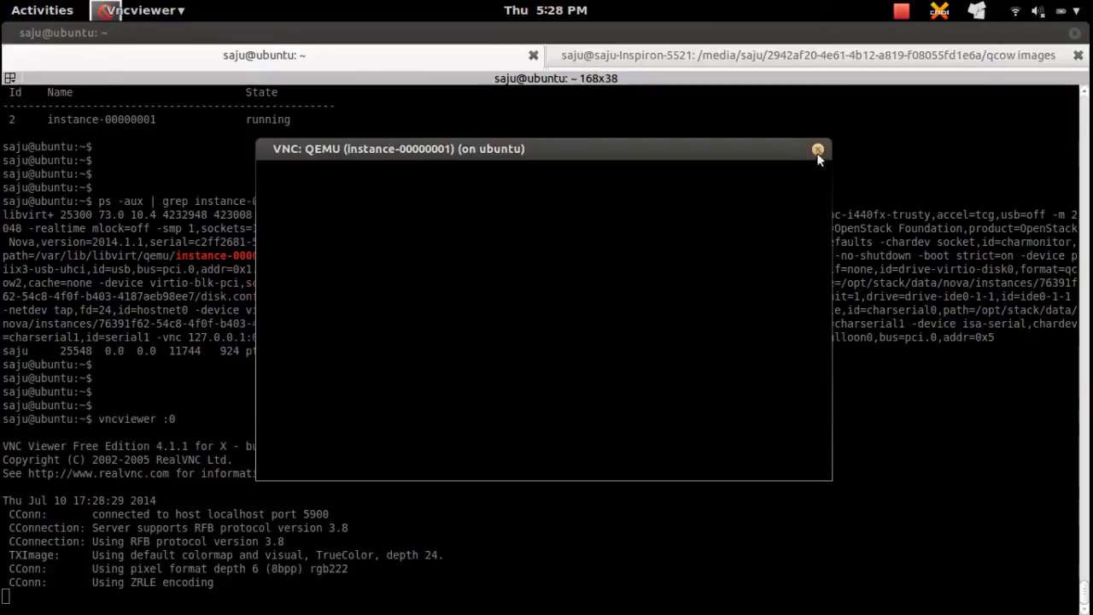
Step: Close the blank VNC console twice and type ps -aux | grep instance-00000001 again
{"action": "left_click", "coordinate": [814, 149]}
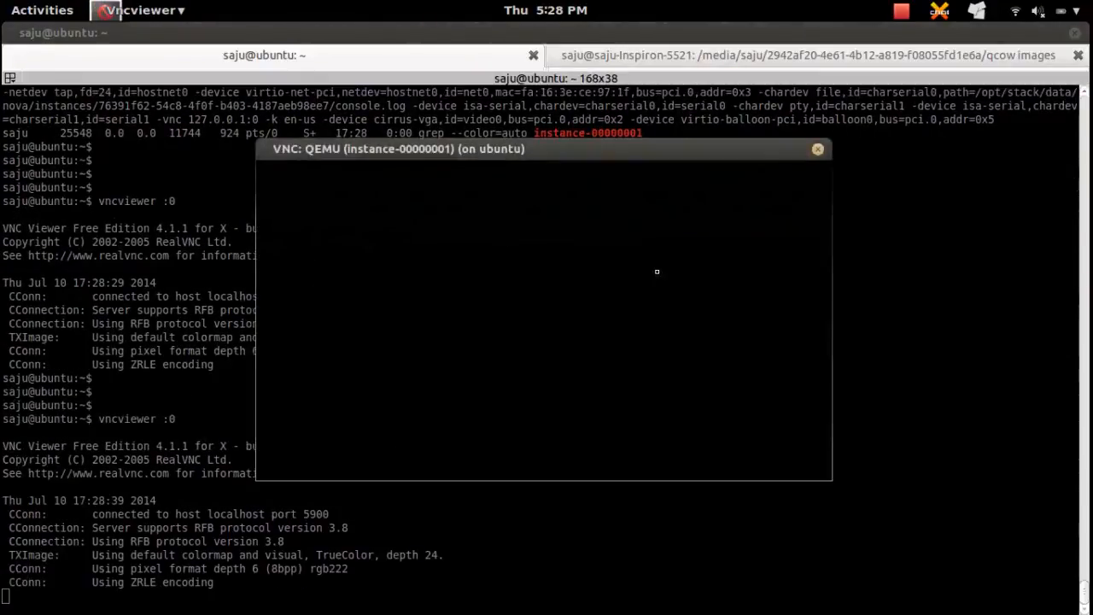
{"action": "left_click", "coordinate": [818, 148]}
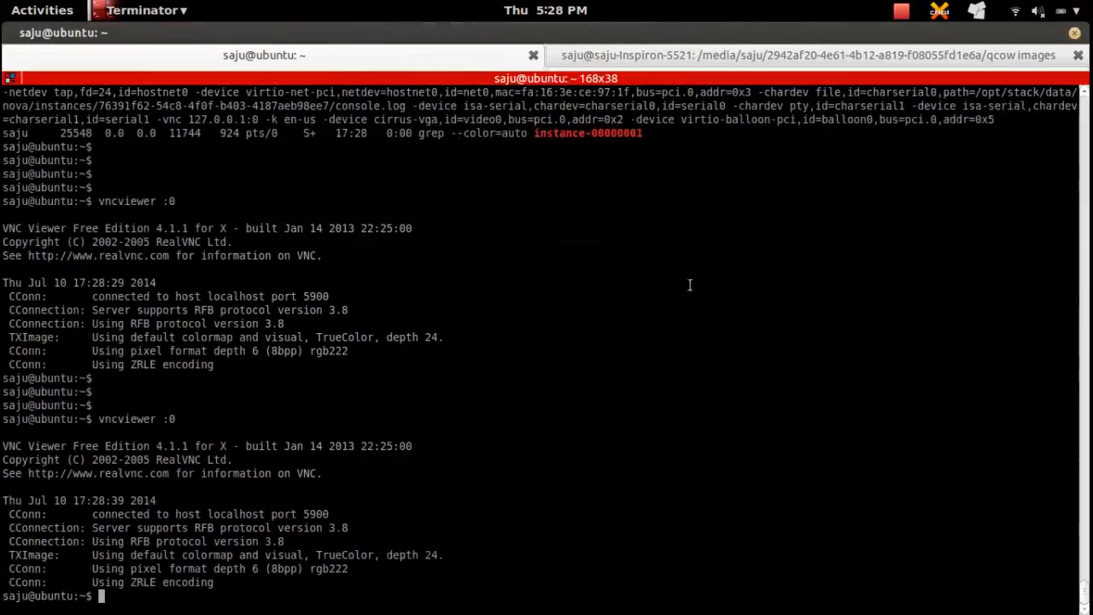
{"action": "type", "text": "ps -aux | grep instance-00000001"}
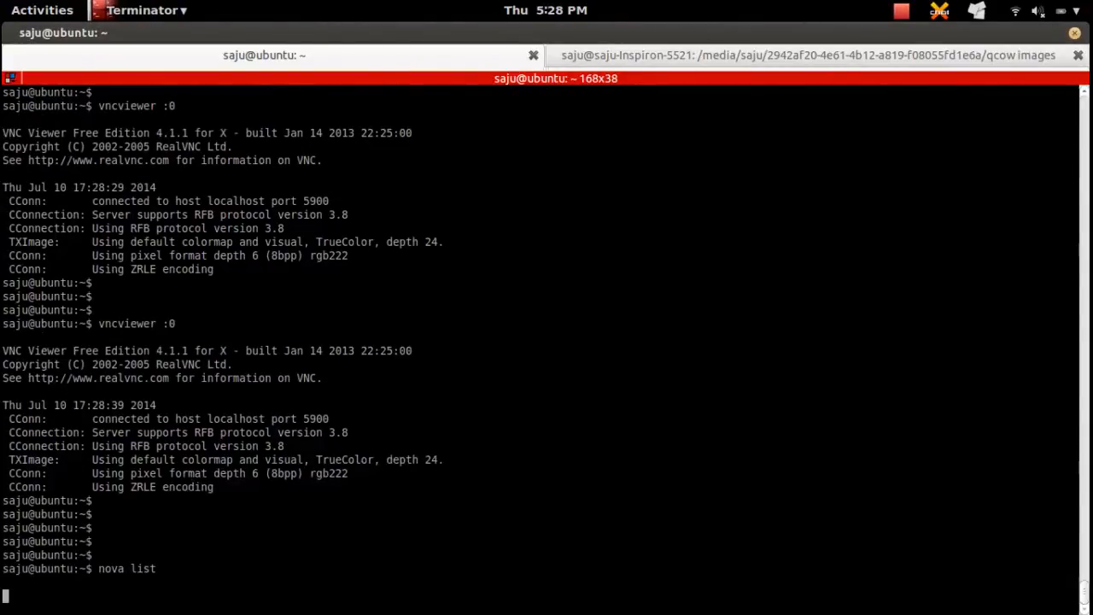
Step: Run nova list, close the VNC console, ping 10.0.0.2 until replies arrive, and recheck nova list
{"action": "key", "text": "Return"}
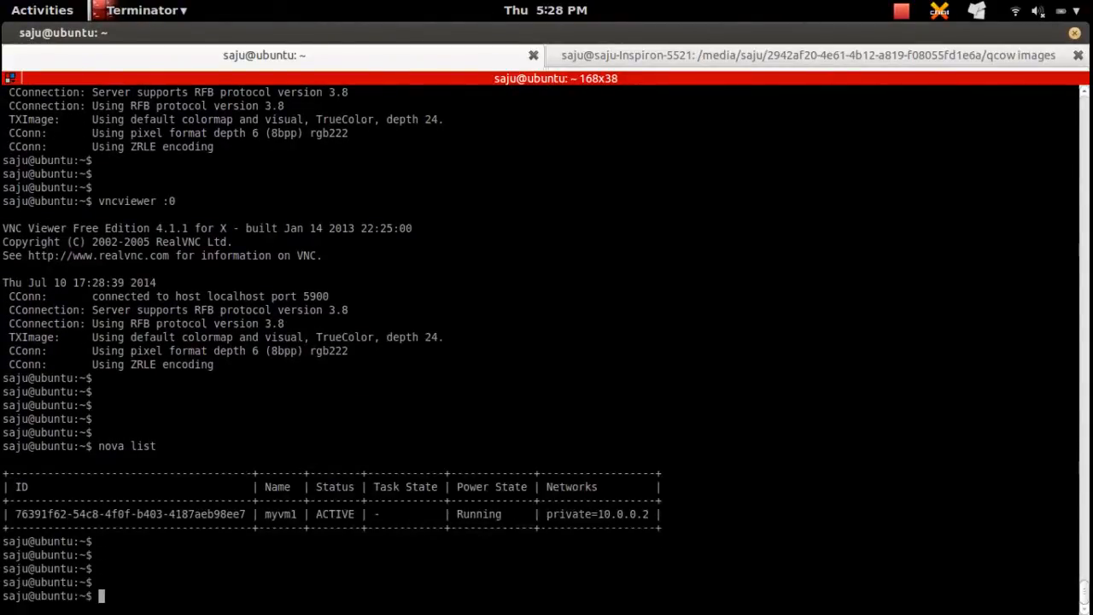
{"action": "type", "text": "ping 10.0.0.2"}
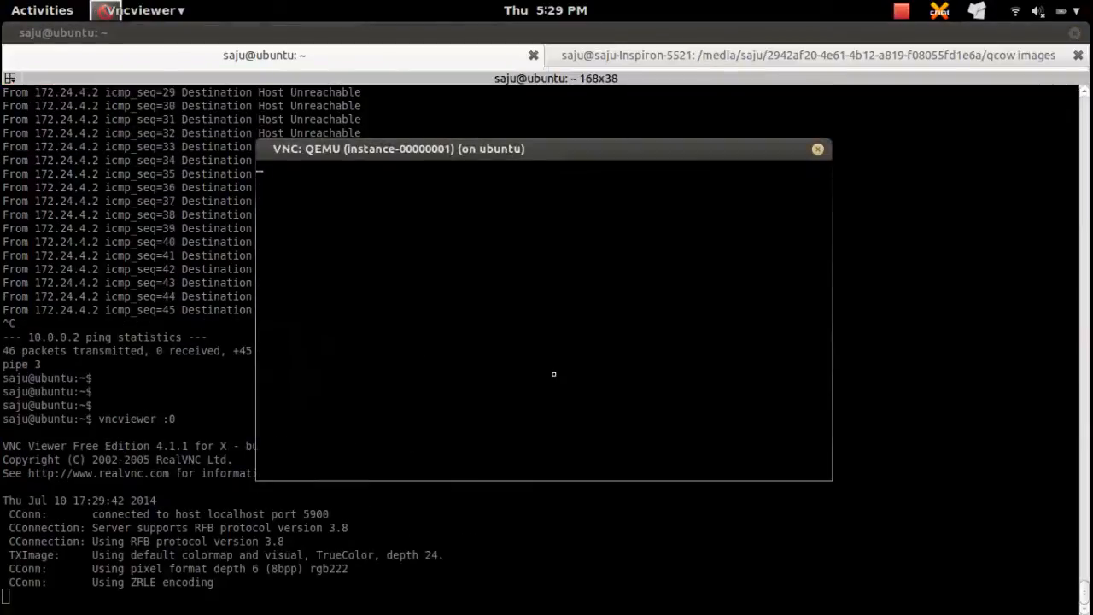
{"action": "mouse_move", "coordinate": [816, 149]}
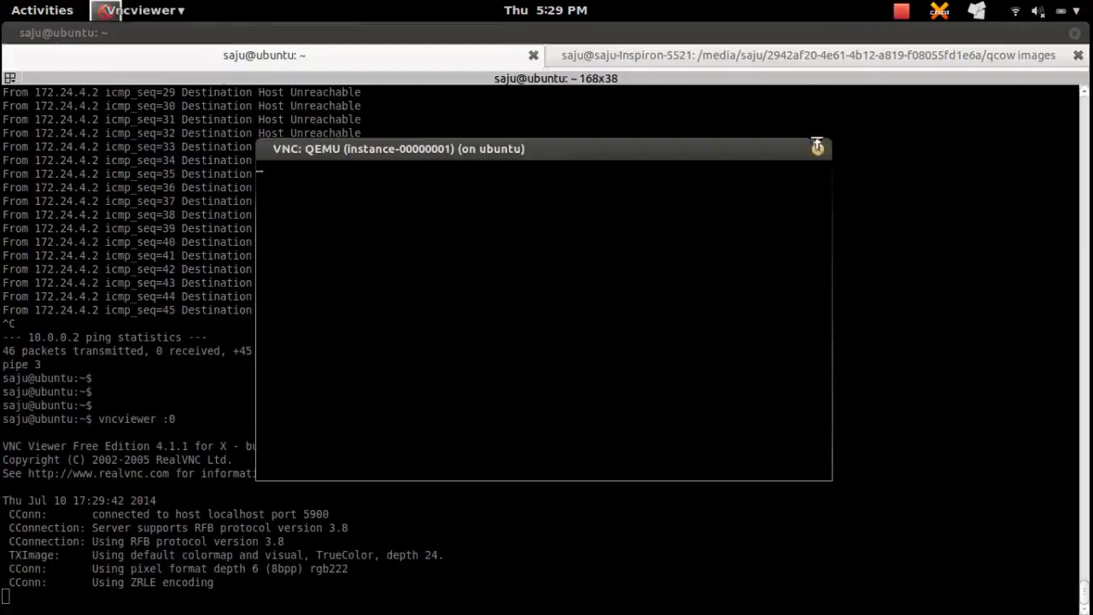
{"action": "left_click", "coordinate": [816, 148]}
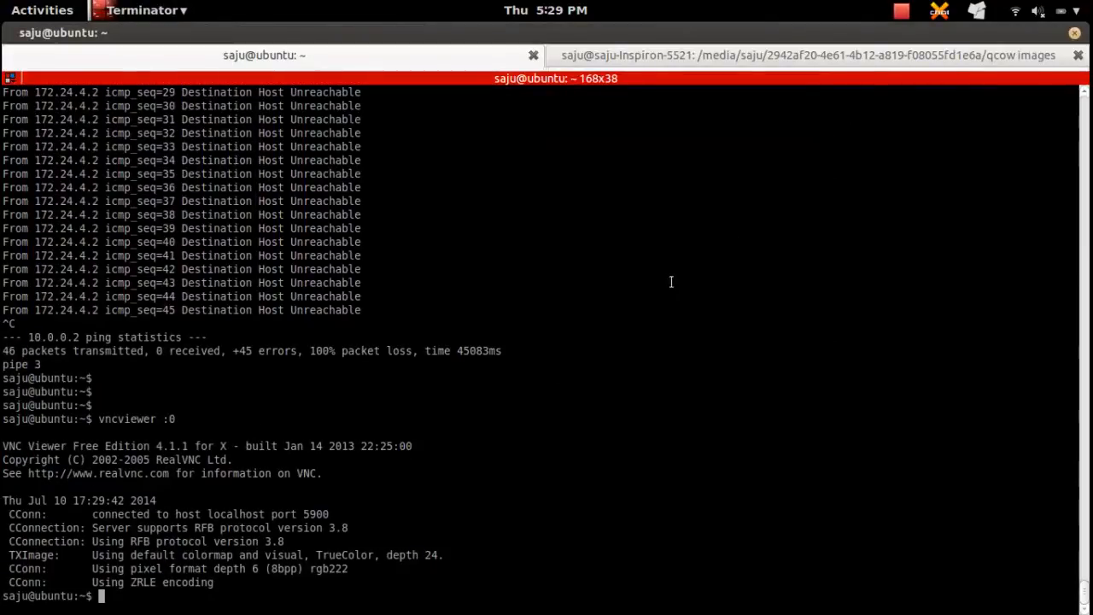
{"action": "type", "text": "ping 10.0.0.2"}
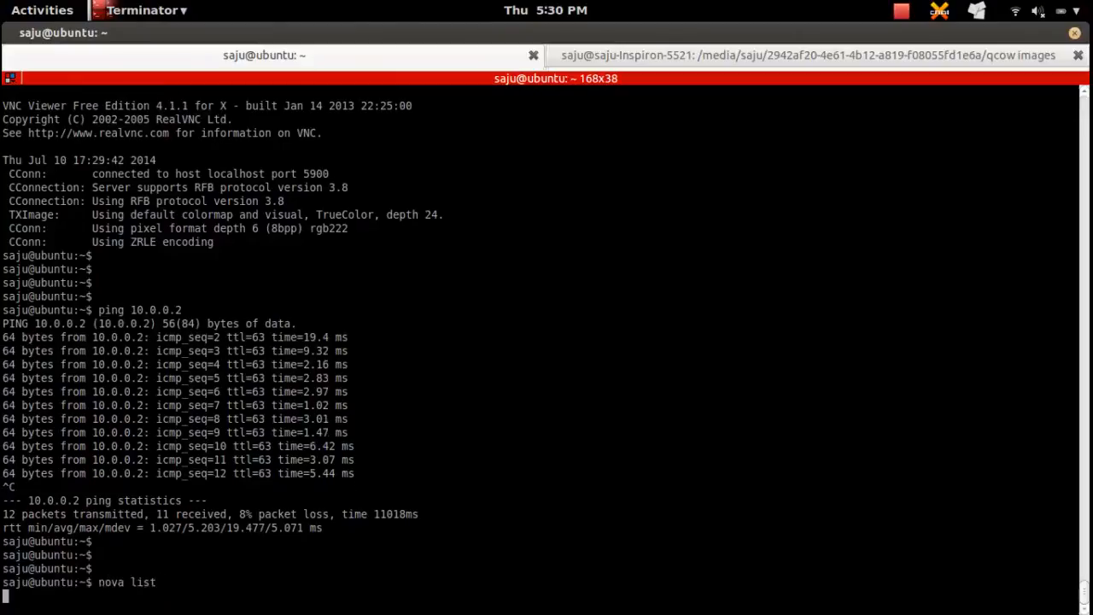
{"action": "key", "text": "Return"}
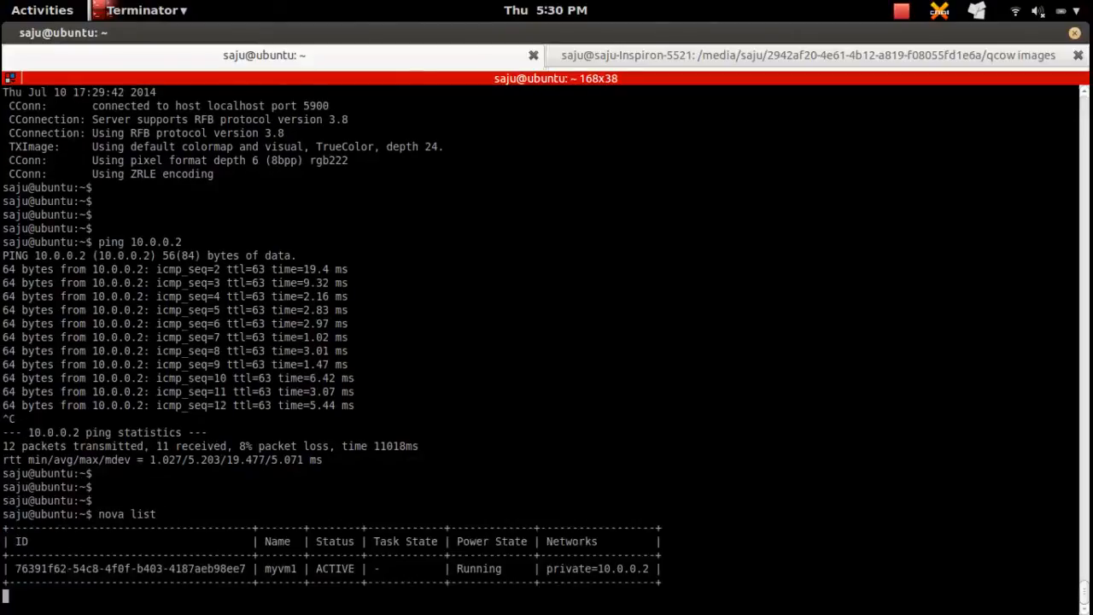
{"action": "type", "text": "nova list"}
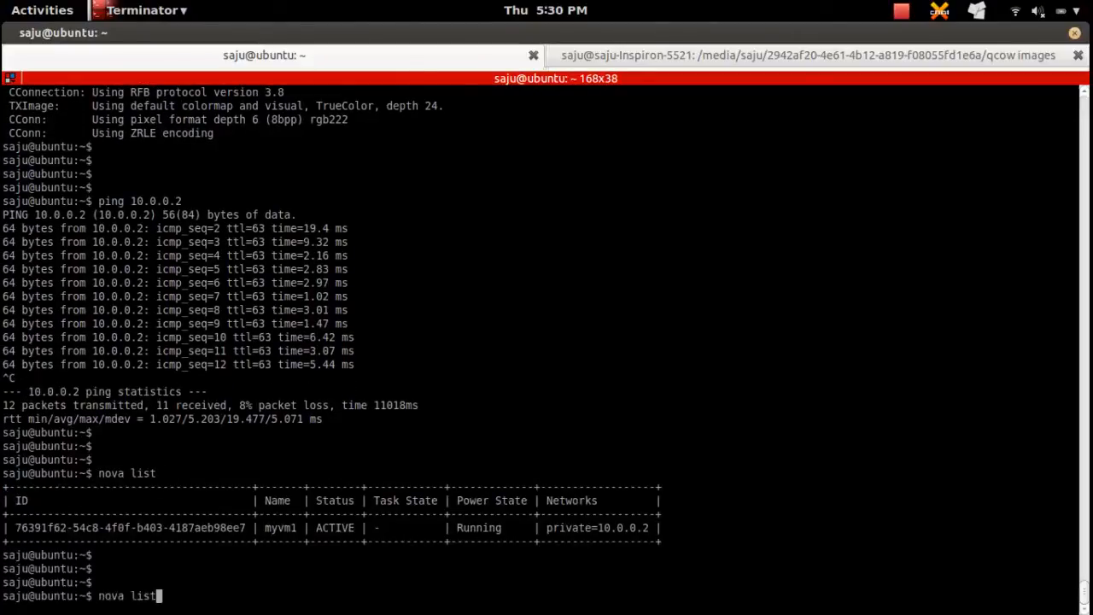
{"action": "key", "text": "Return"}
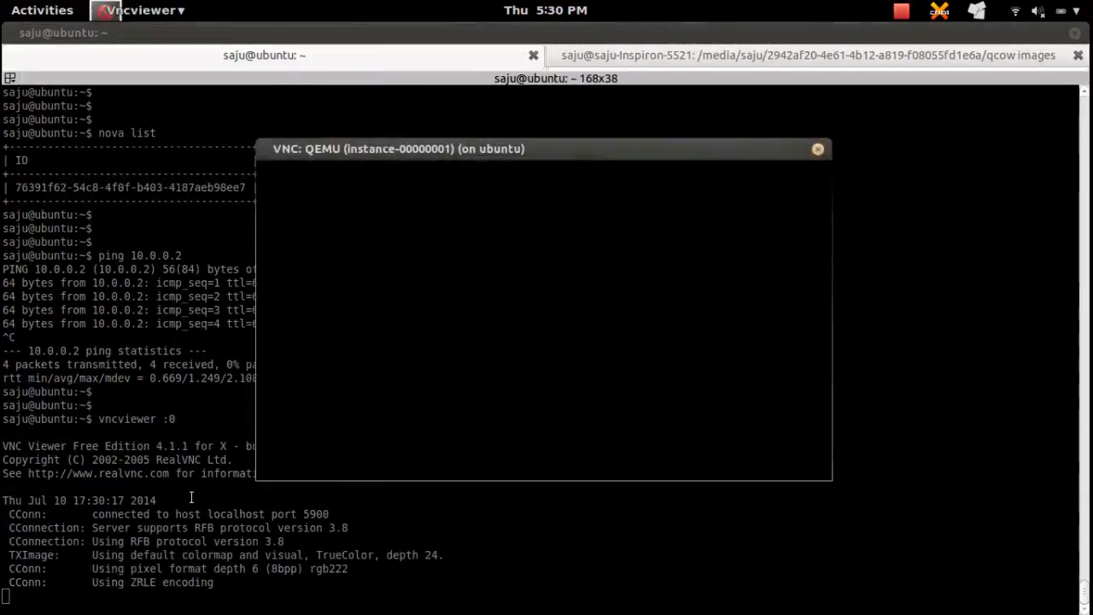
{"action": "mouse_move", "coordinate": [346, 215]}
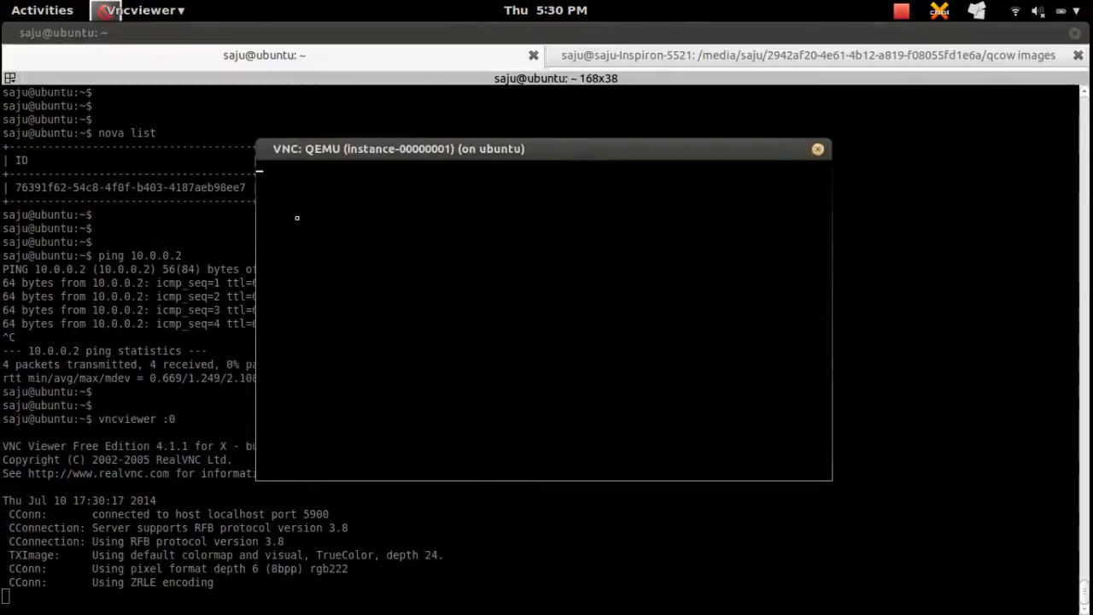
{"action": "mouse_move", "coordinate": [461, 262]}
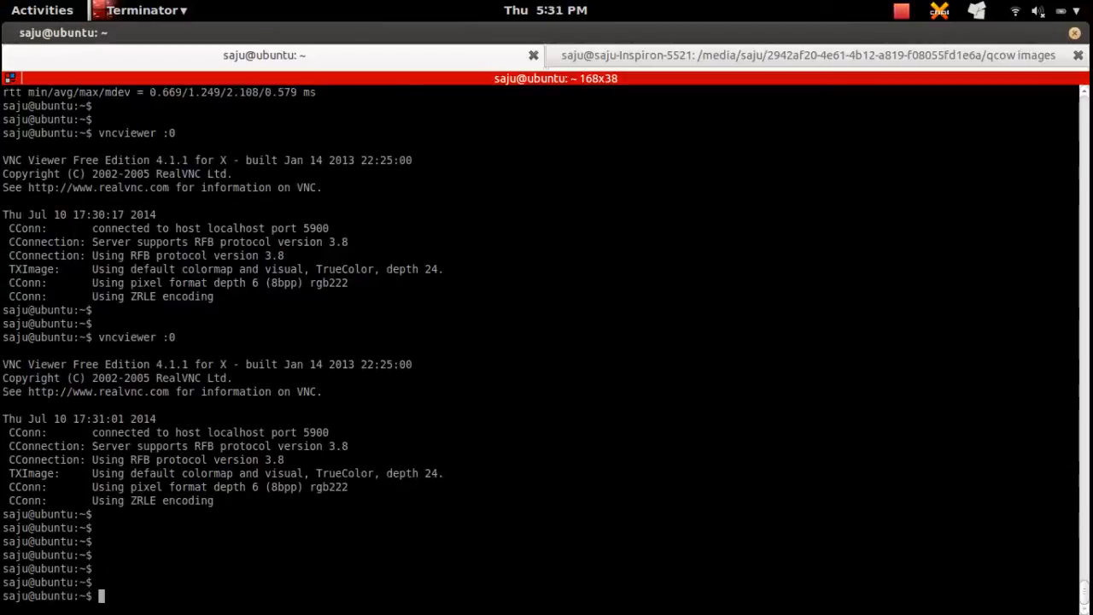
Step: Run vncviewer :0 again to check the instance console
{"action": "type", "text": "vncviewer :0"}
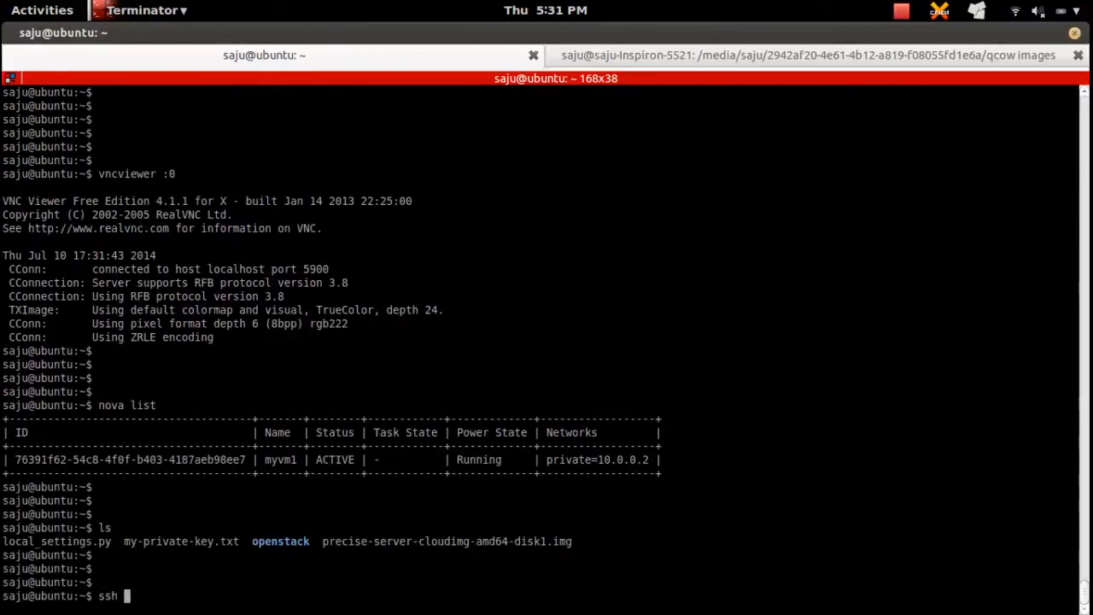
Step: SSH to 10.0.0.2 with my-private-key.txt, accept the host key, and hit the 0664 permissions error
{"action": "type", "text": "-i ."}
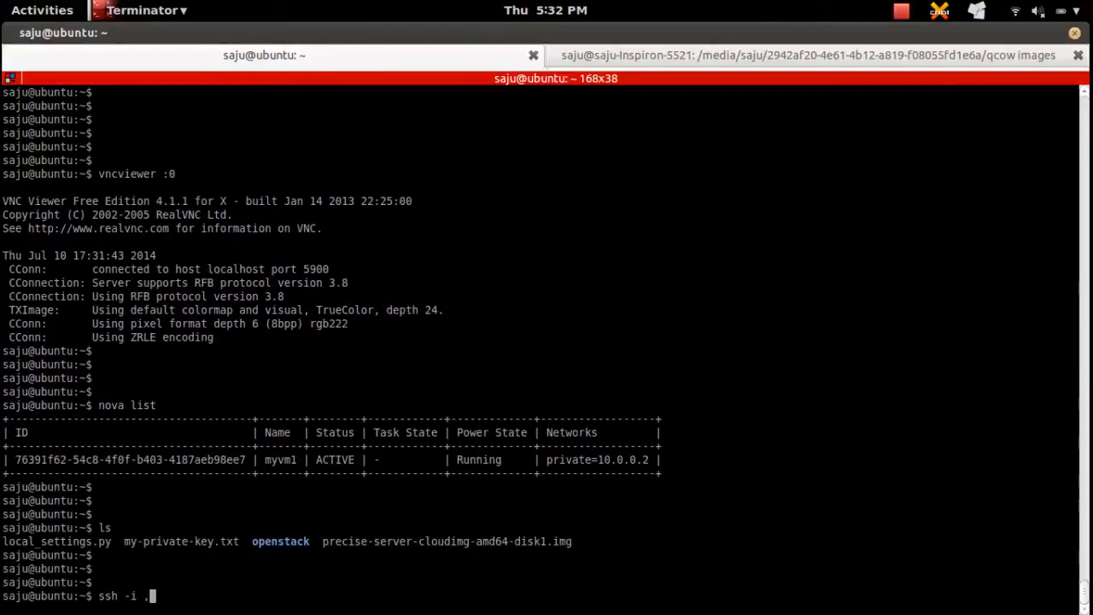
{"action": "type", "text": "my-private-key.txt"}
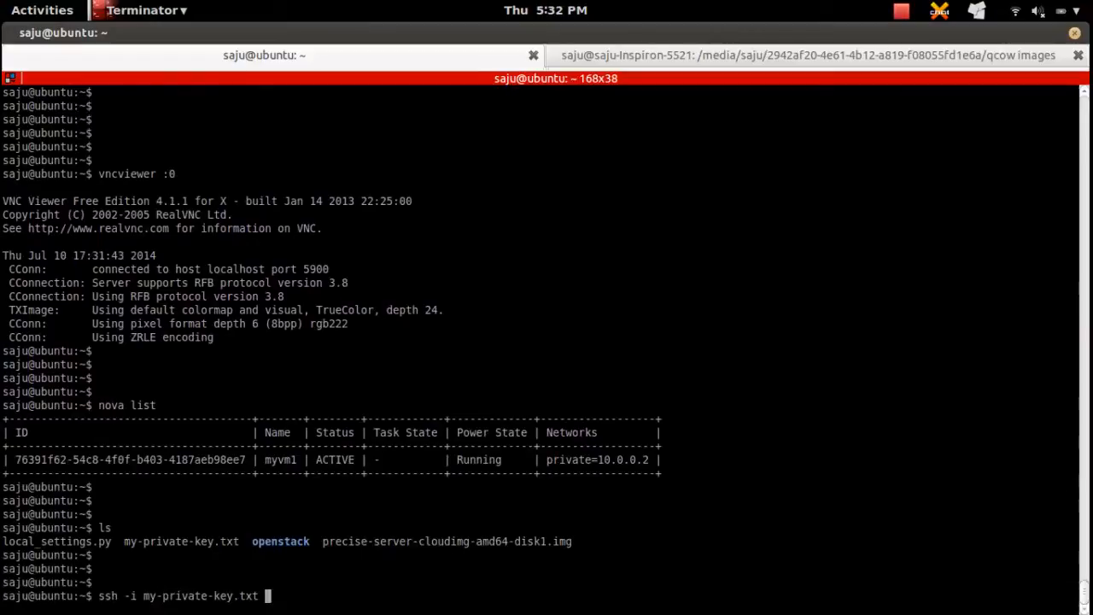
{"action": "type", "text": "10"}
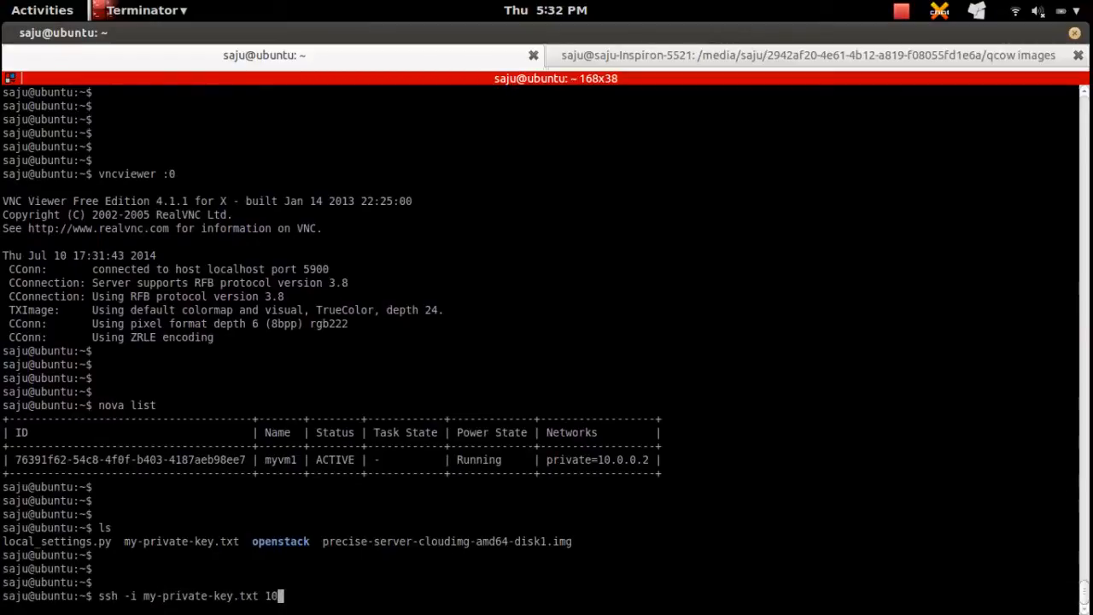
{"action": "type", "text": ".0.0.2"}
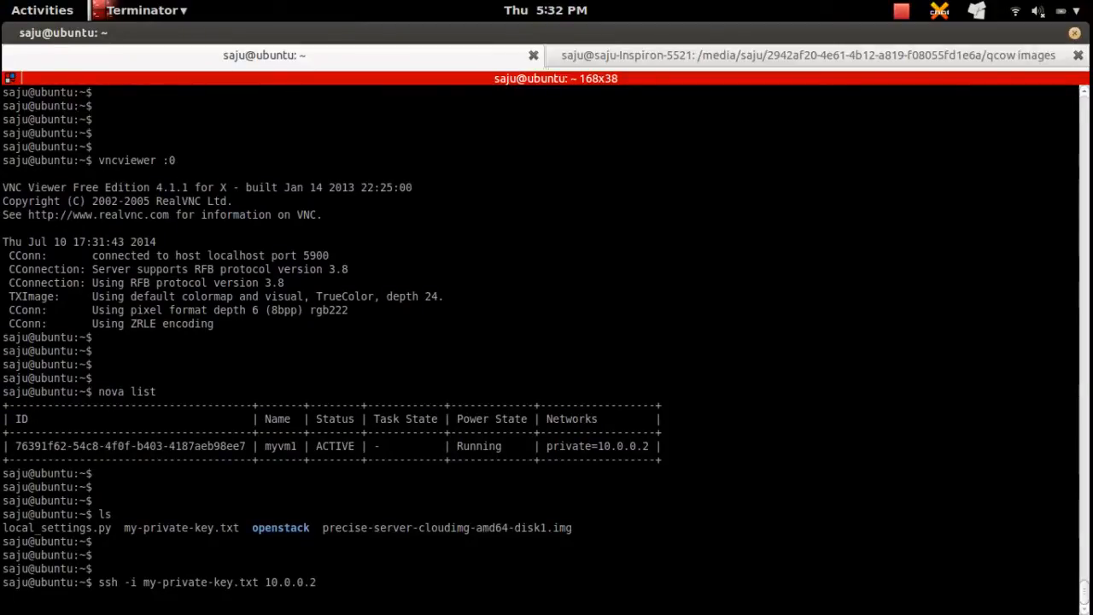
{"action": "key", "text": "Return"}
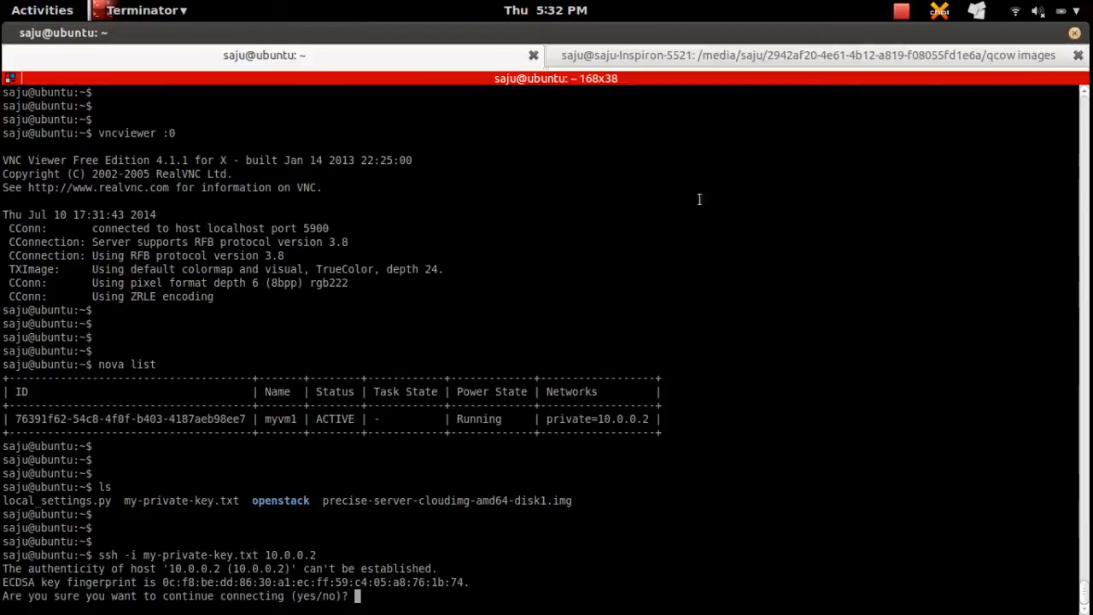
{"action": "type", "text": "yes"}
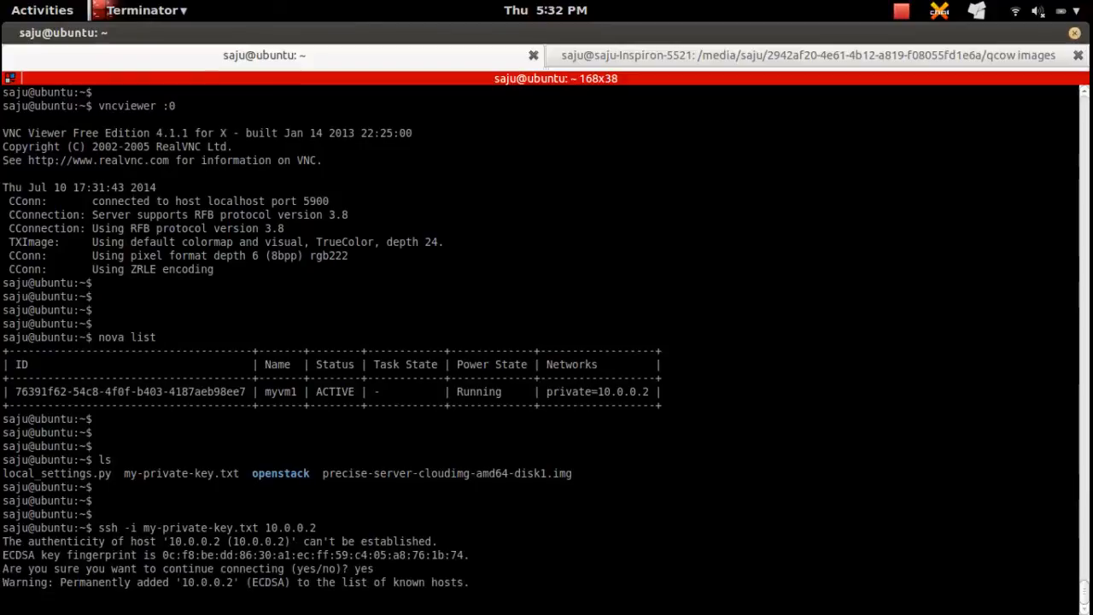
{"action": "key", "text": "Return"}
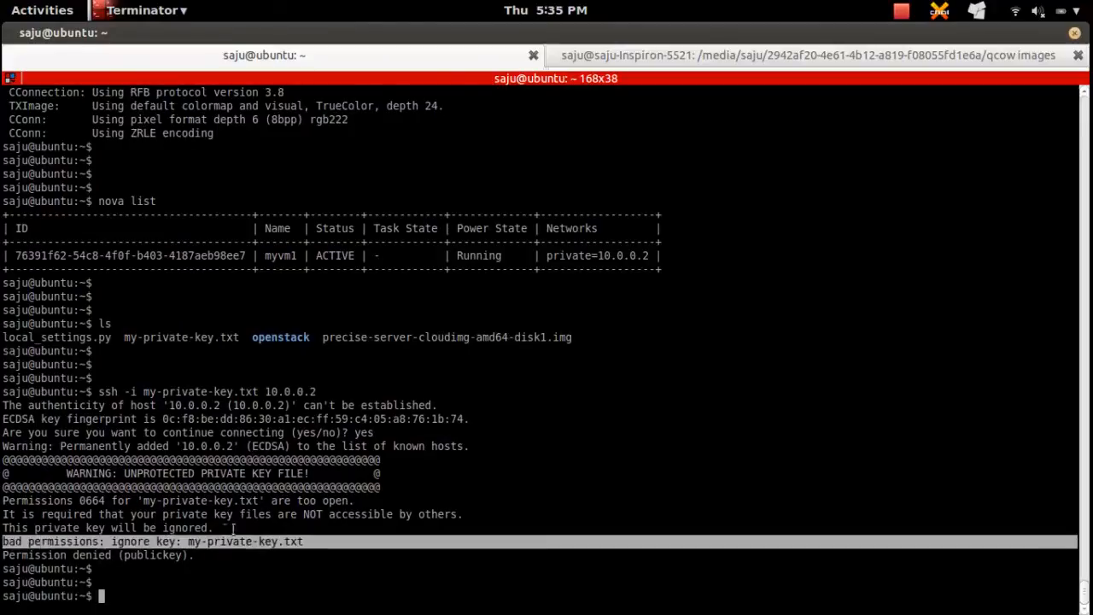
{"action": "left_click", "coordinate": [34, 9]}
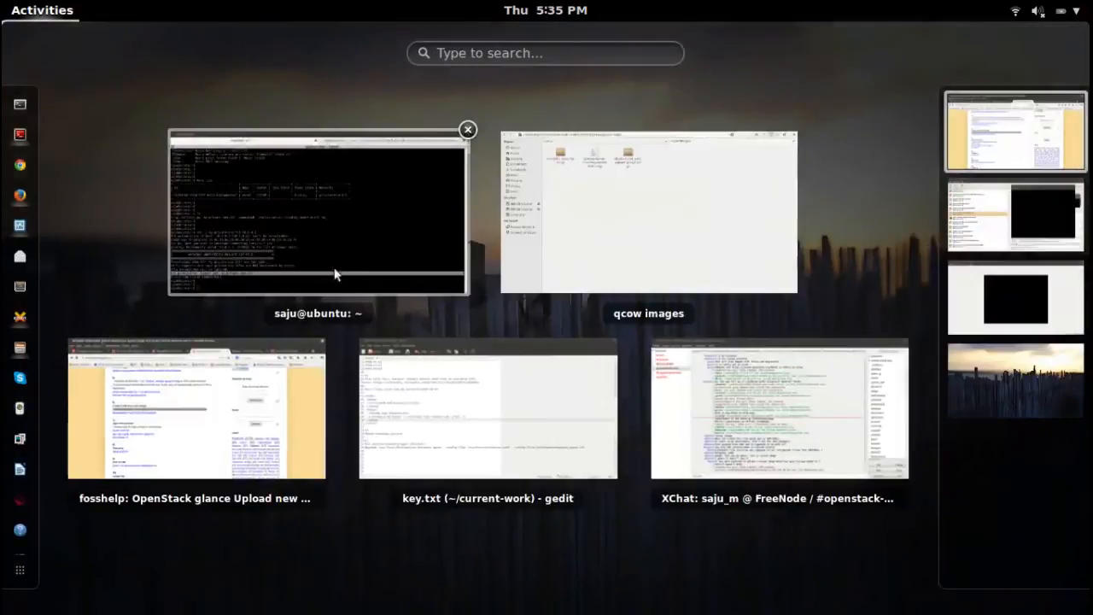
Step: Set my-private-key.txt permissions to 700 and retry ssh -i my-private-key.txt 10.0.0.2
{"action": "left_click", "coordinate": [197, 410]}
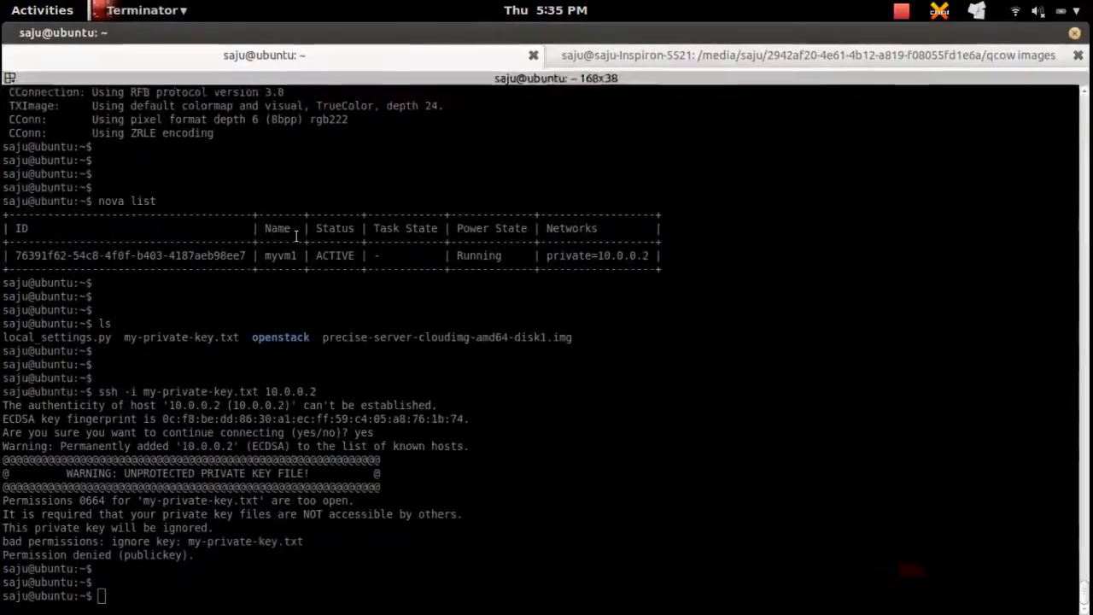
{"action": "type", "text": "chmod 70"}
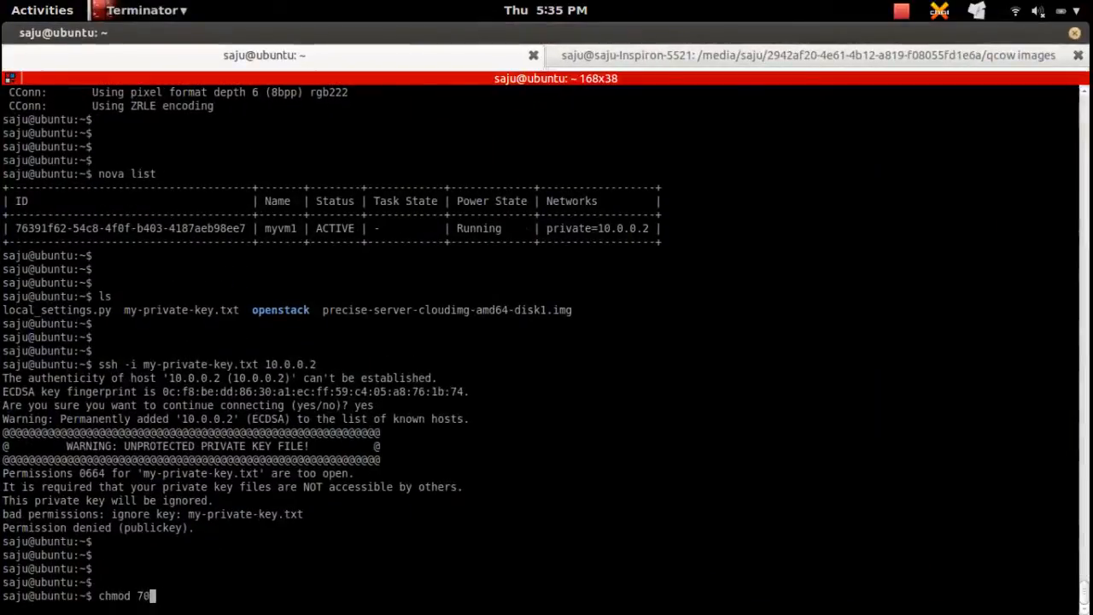
{"action": "type", "text": "0 my-private-key.txt"}
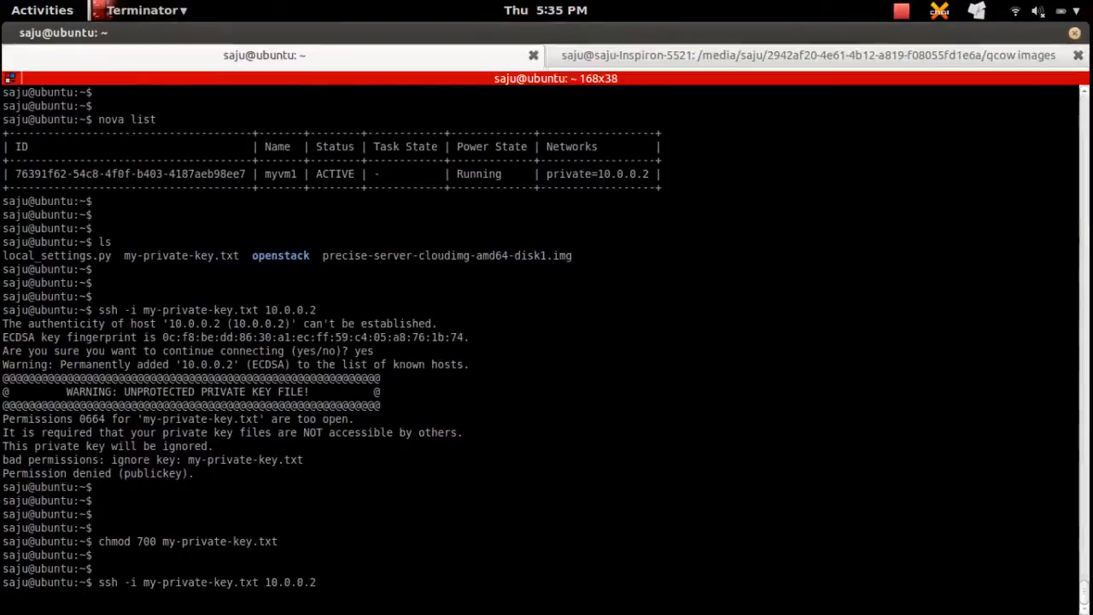
{"action": "key", "text": "Return"}
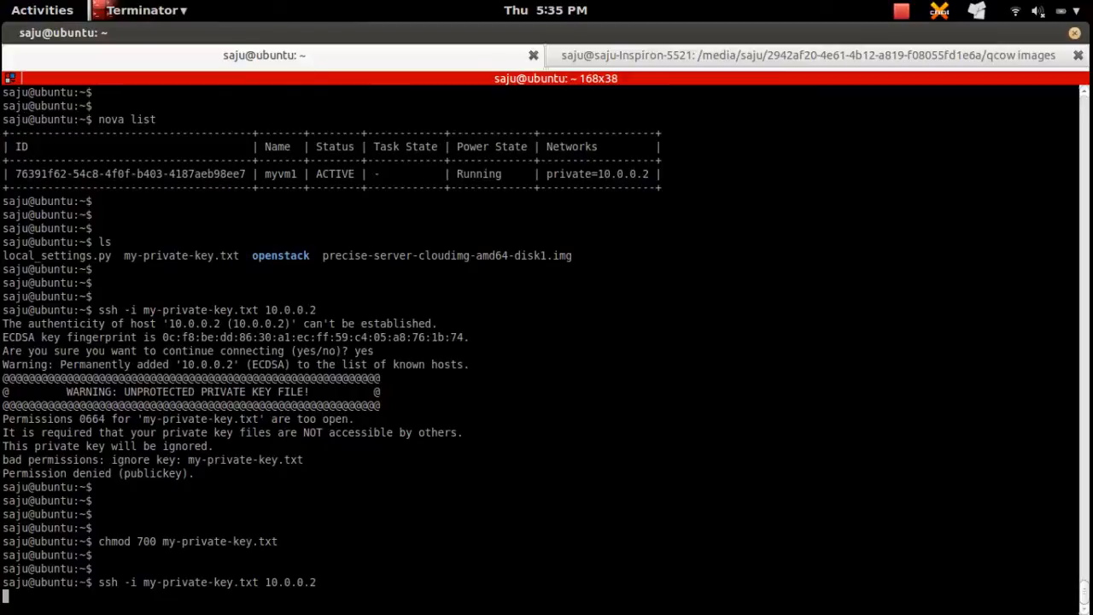
{"action": "key", "text": "Return"}
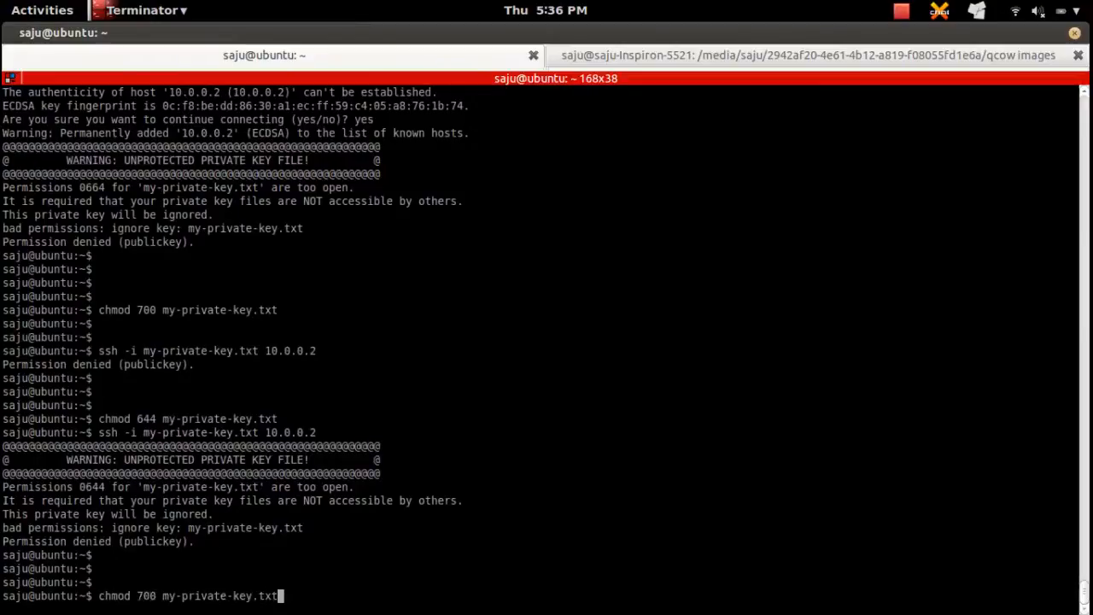
{"action": "key", "text": "Return"}
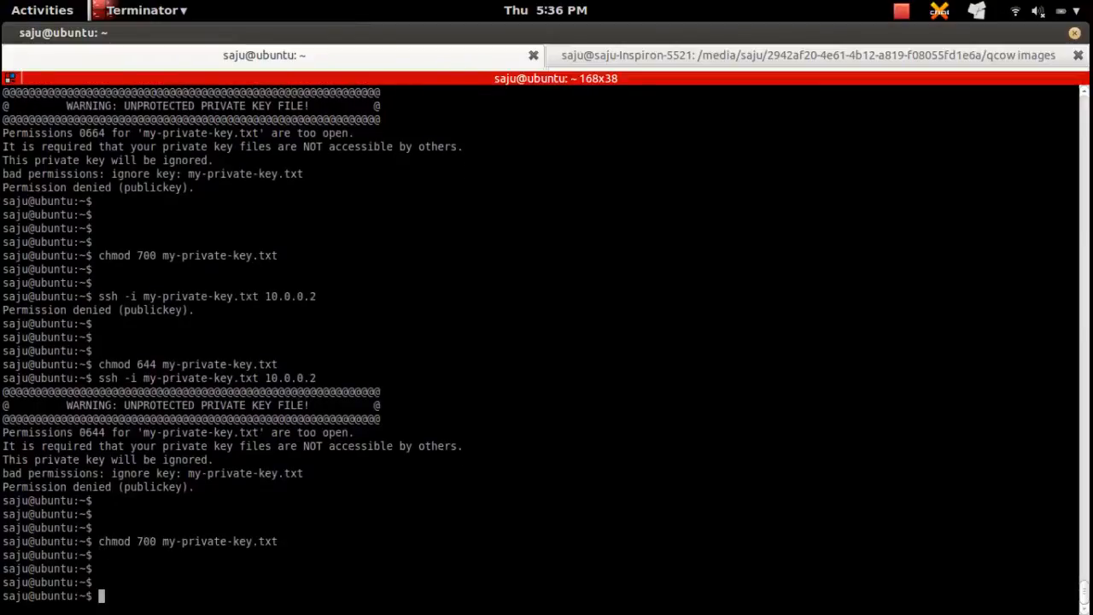
{"action": "type", "text": "ssh -i my-private-key.txt 10.0.0.2"}
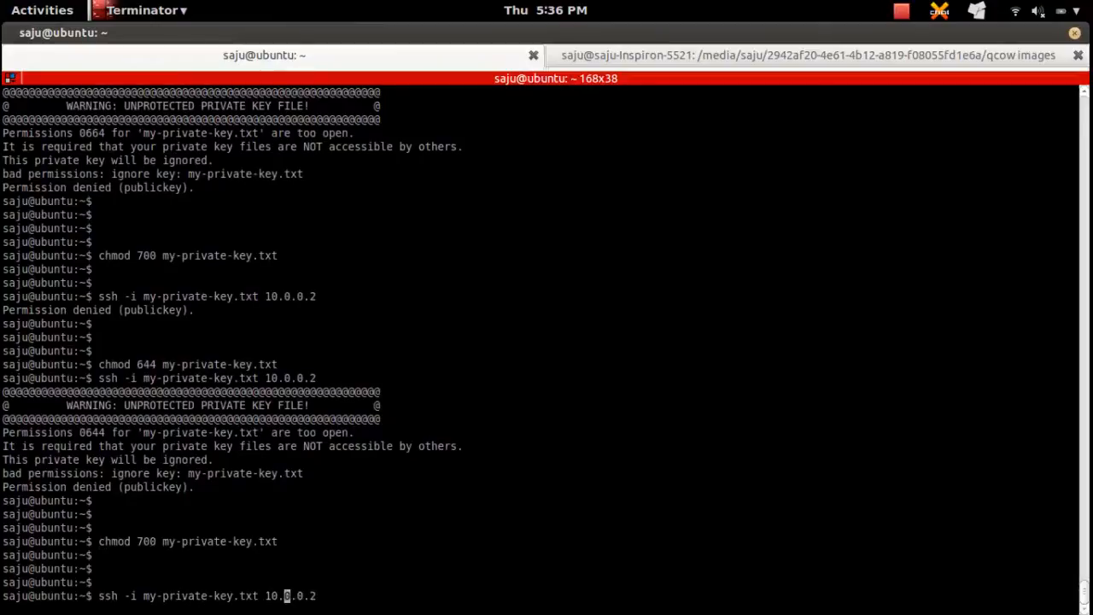
{"action": "key", "text": "Return"}
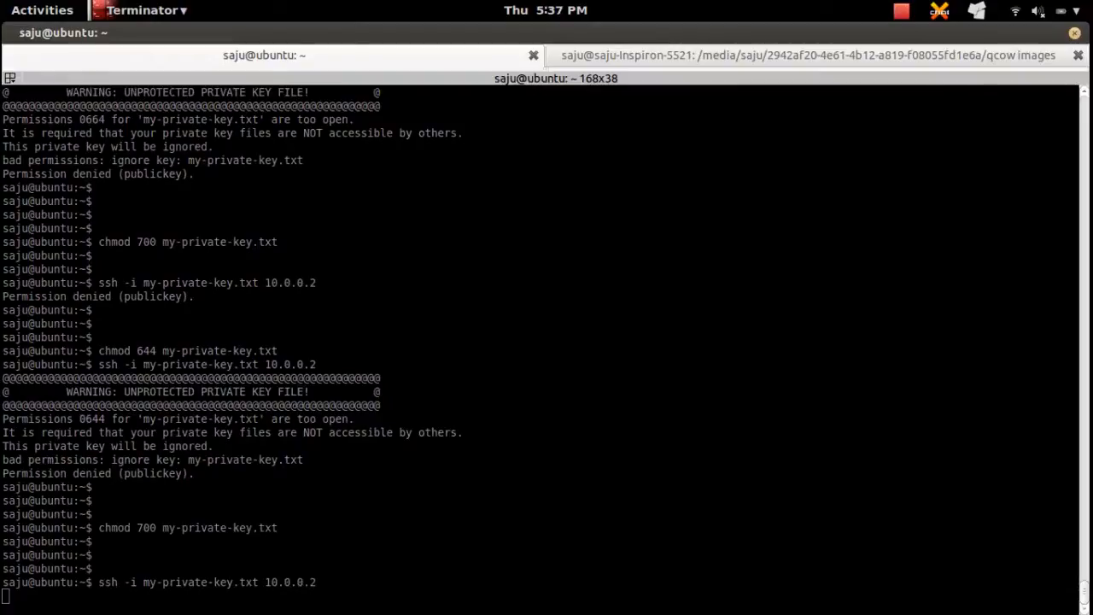
{"action": "left_click", "coordinate": [41, 10]}
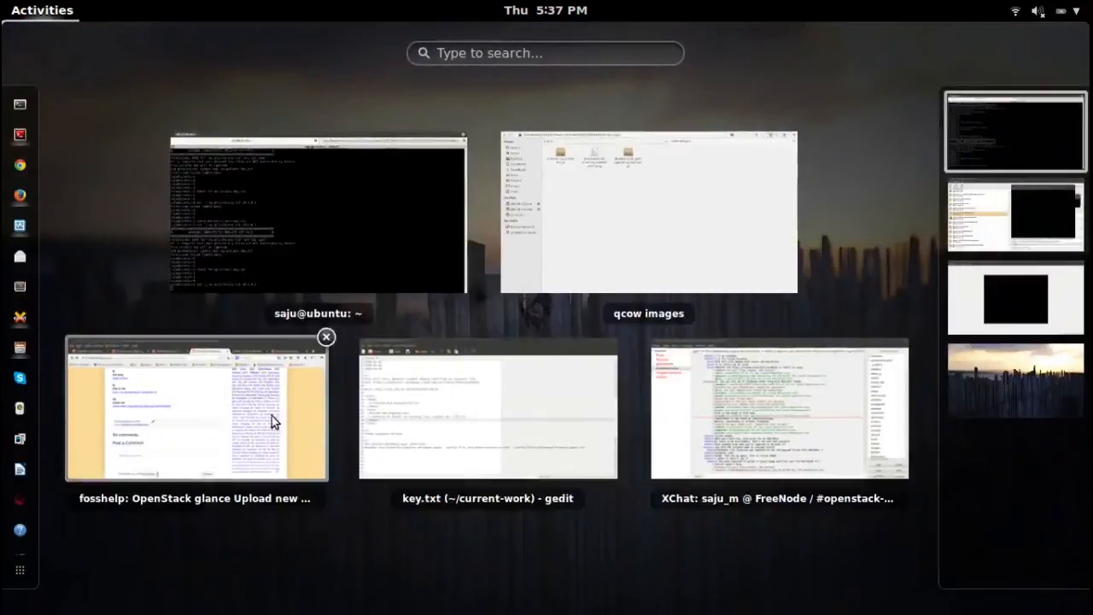
{"action": "left_click", "coordinate": [192, 410]}
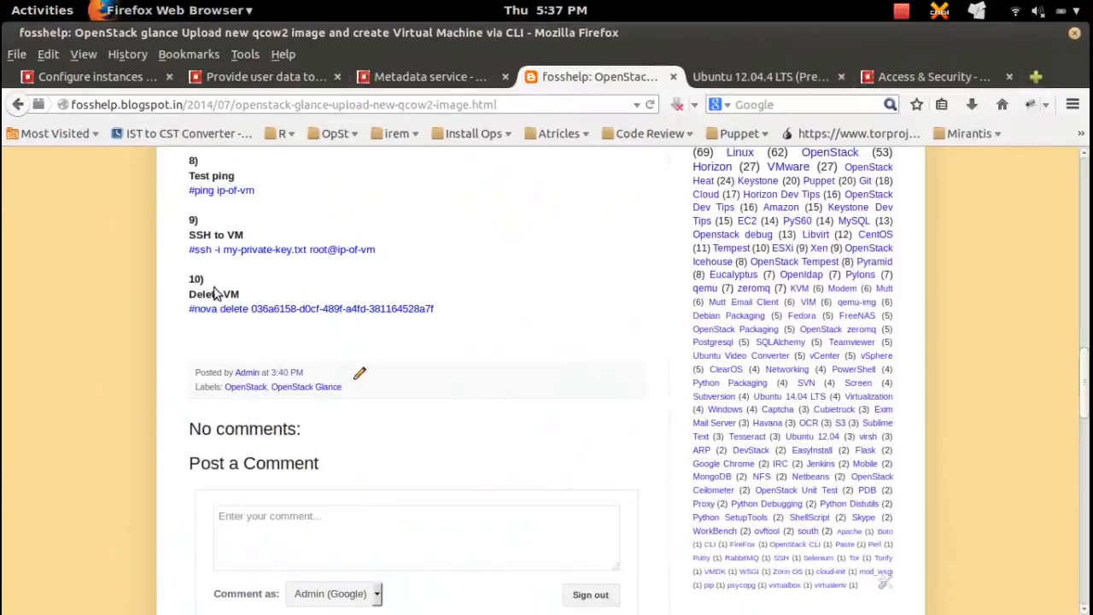
{"action": "double_click", "coordinate": [215, 234]}
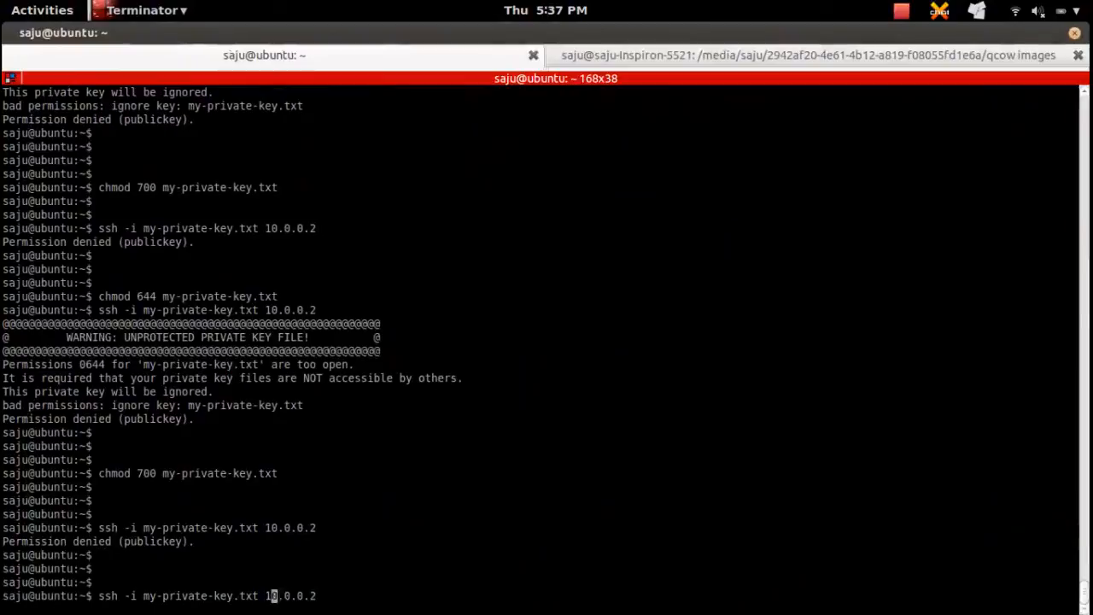
{"action": "type", "text": "root@"}
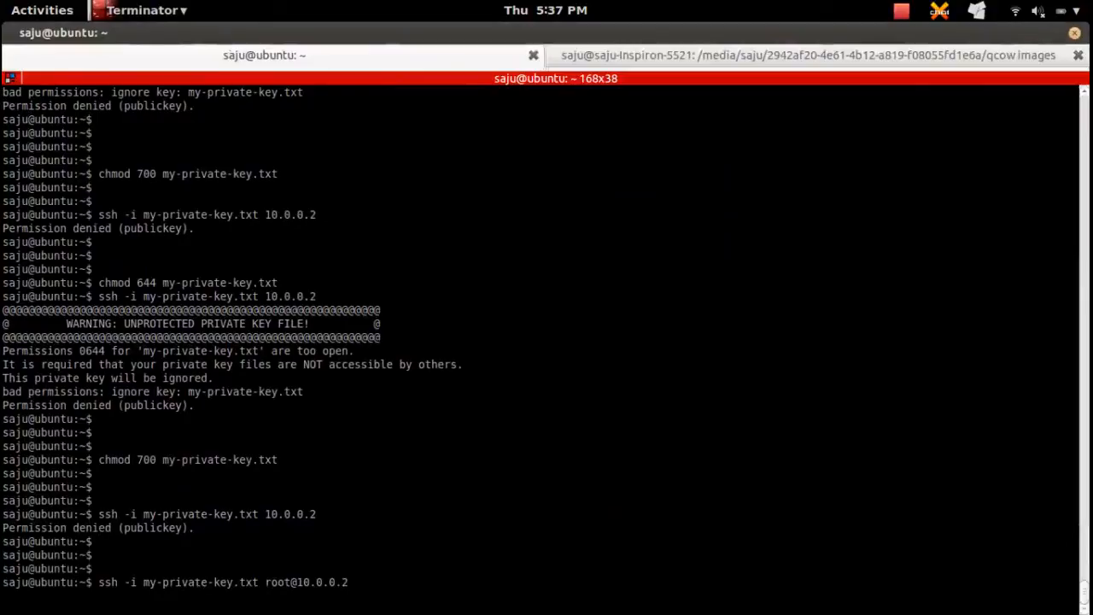
{"action": "key", "text": "Return"}
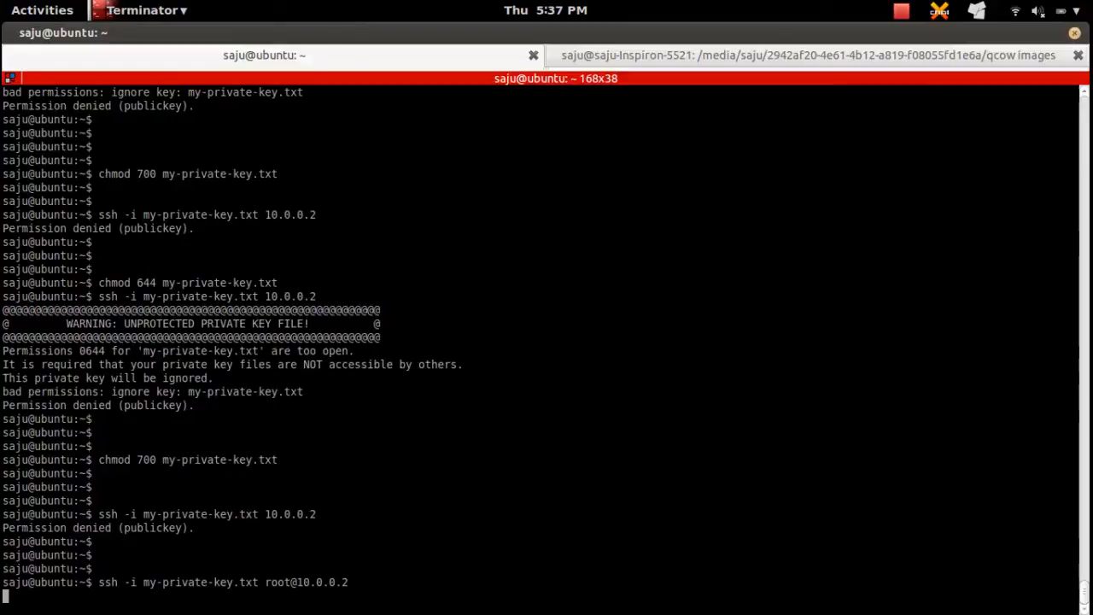
{"action": "mouse_move", "coordinate": [380, 438]}
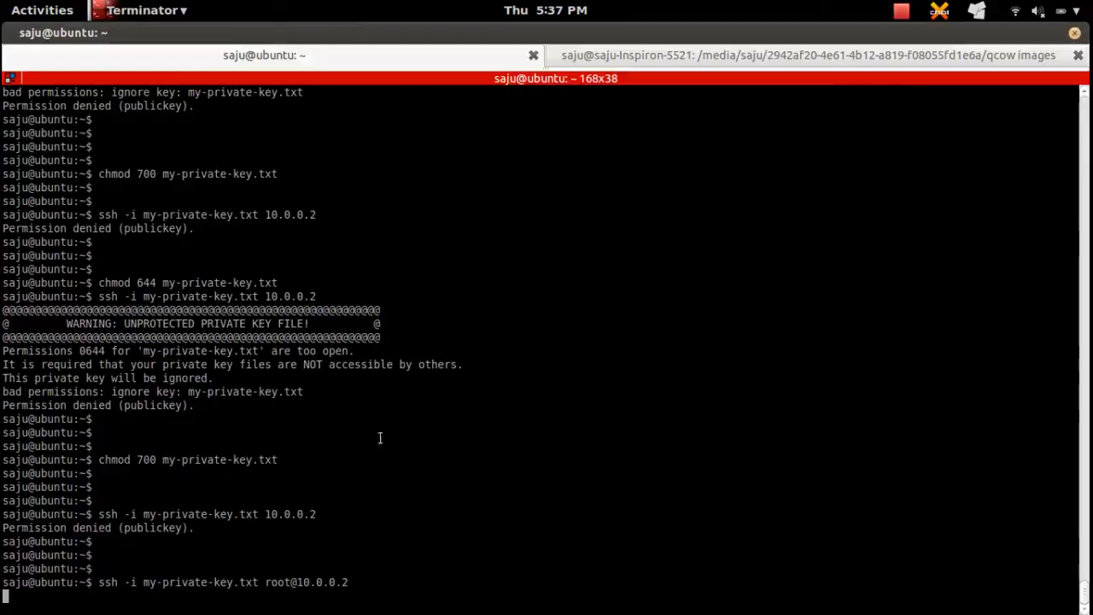
{"action": "mouse_move", "coordinate": [366, 521]}
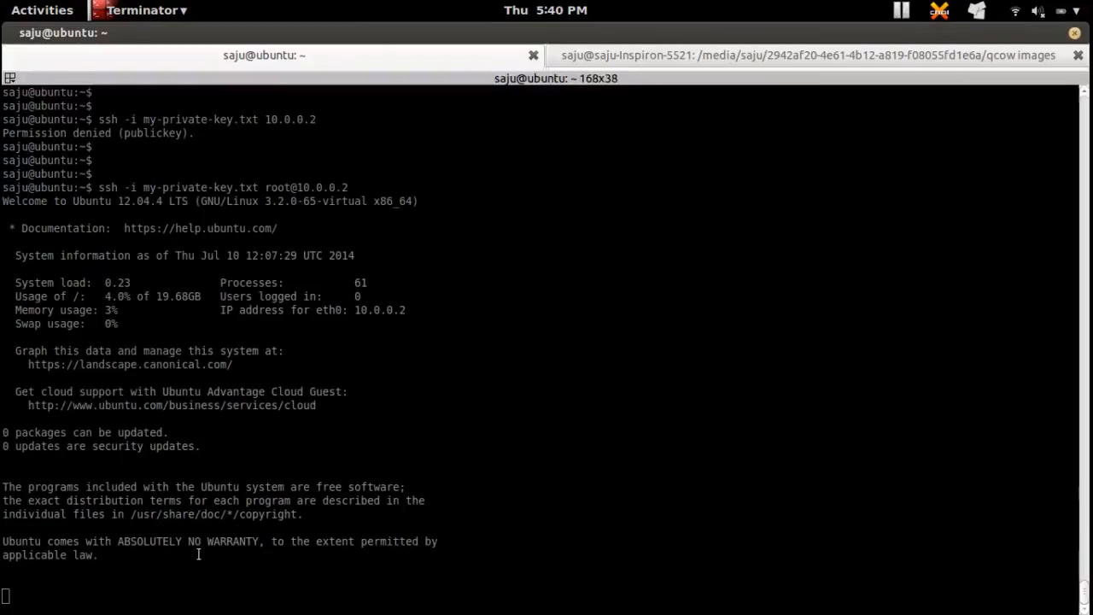
Step: Run hostname and ifconfig on myvm1 to confirm eth0 at 10.0.0.2
{"action": "key", "text": "Return"}
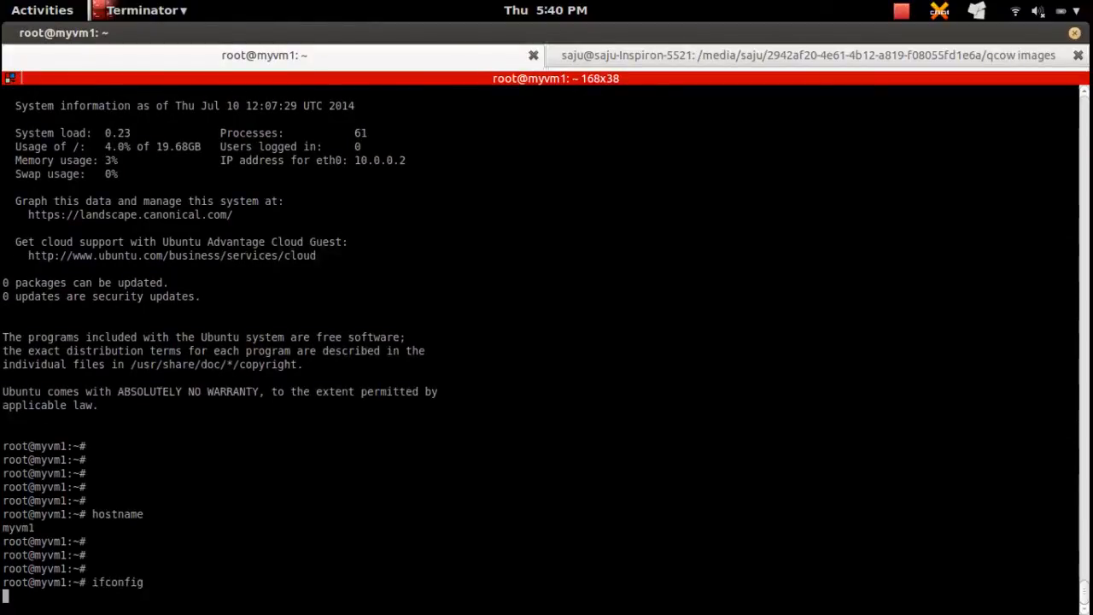
{"action": "key", "text": "Return"}
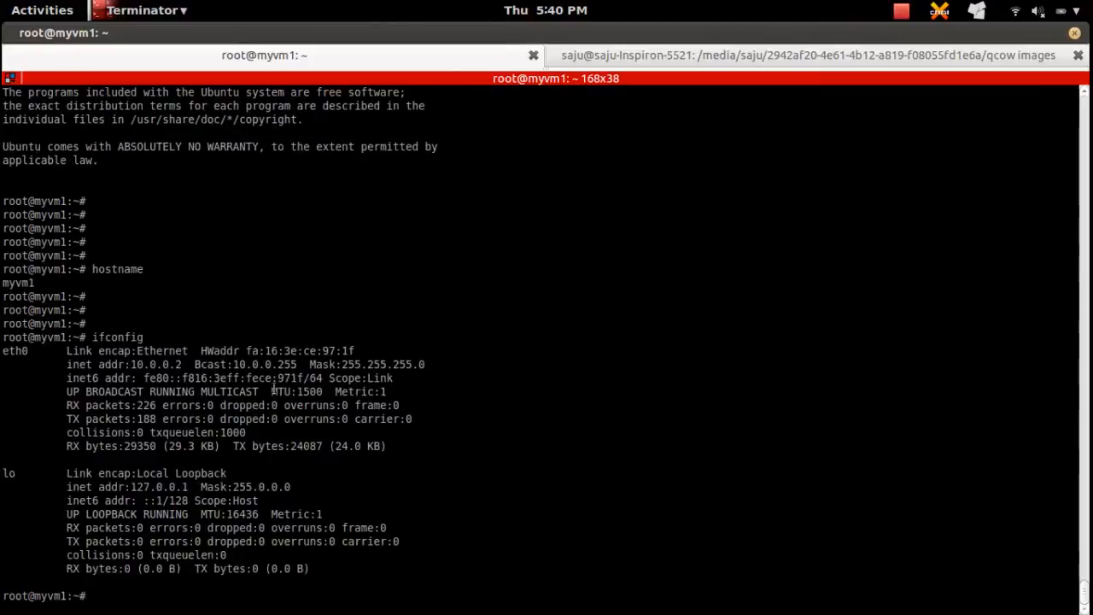
{"action": "double_click", "coordinate": [154, 364]}
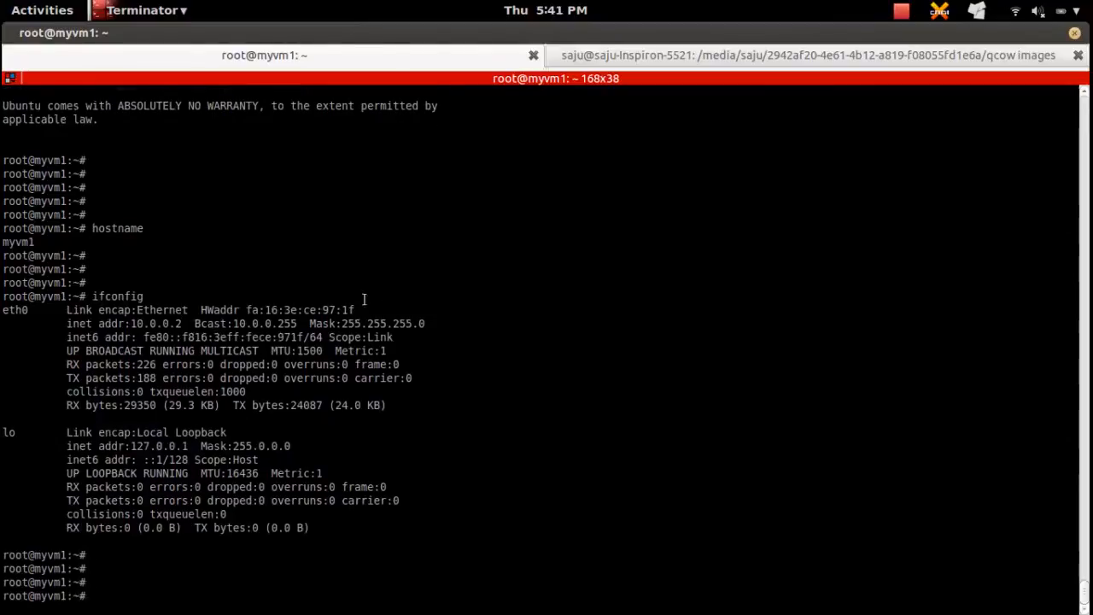
{"action": "mouse_move", "coordinate": [472, 352]}
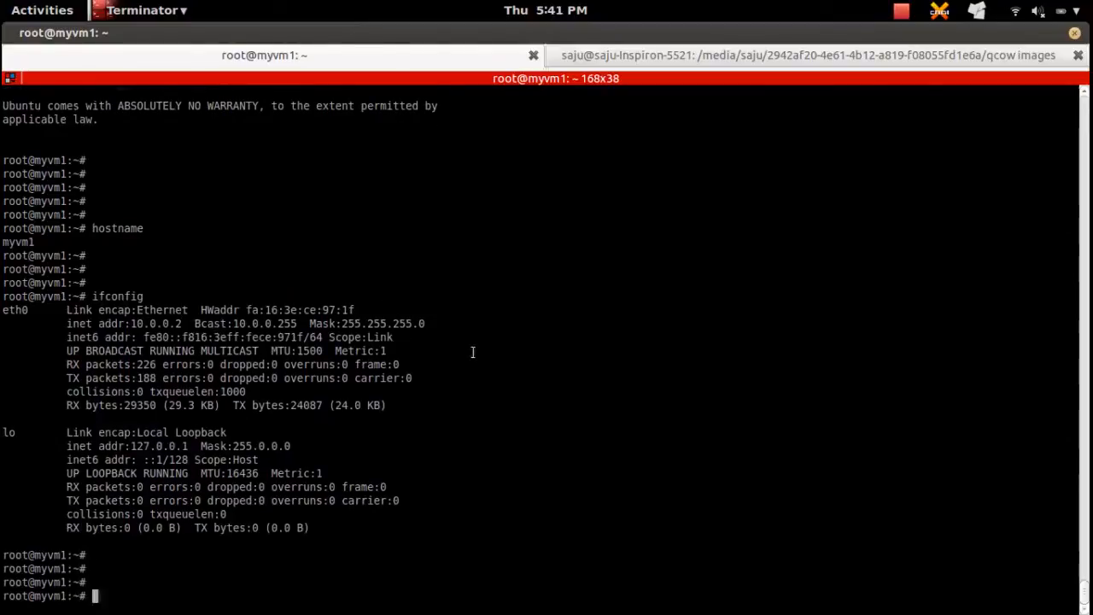
{"action": "mouse_move", "coordinate": [1063, 578]}
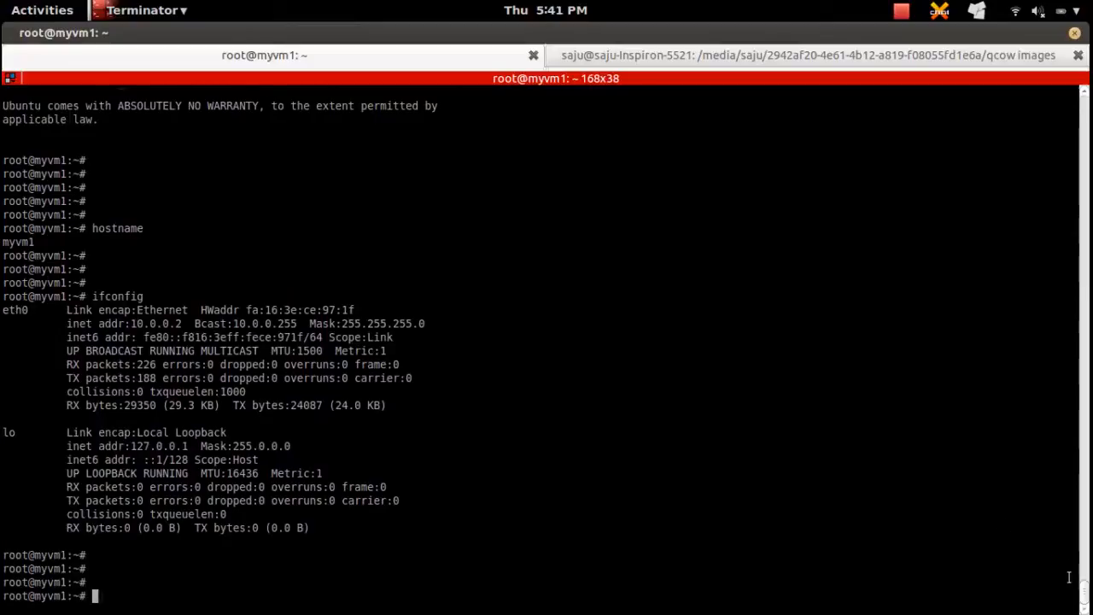